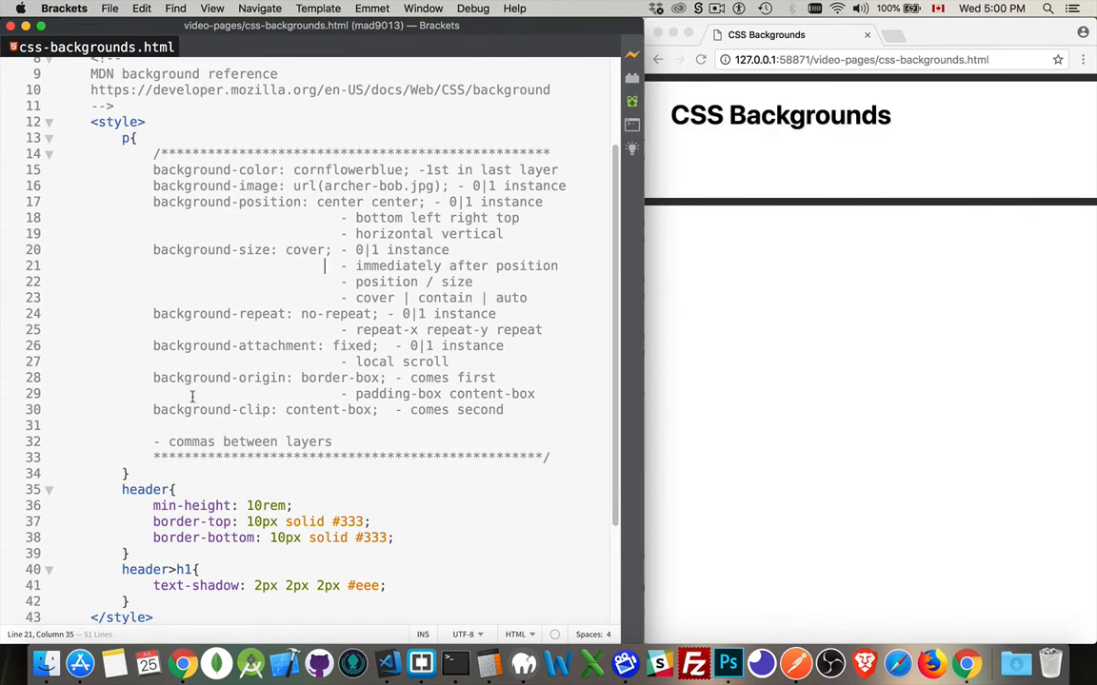
mouse_move(80, 186)
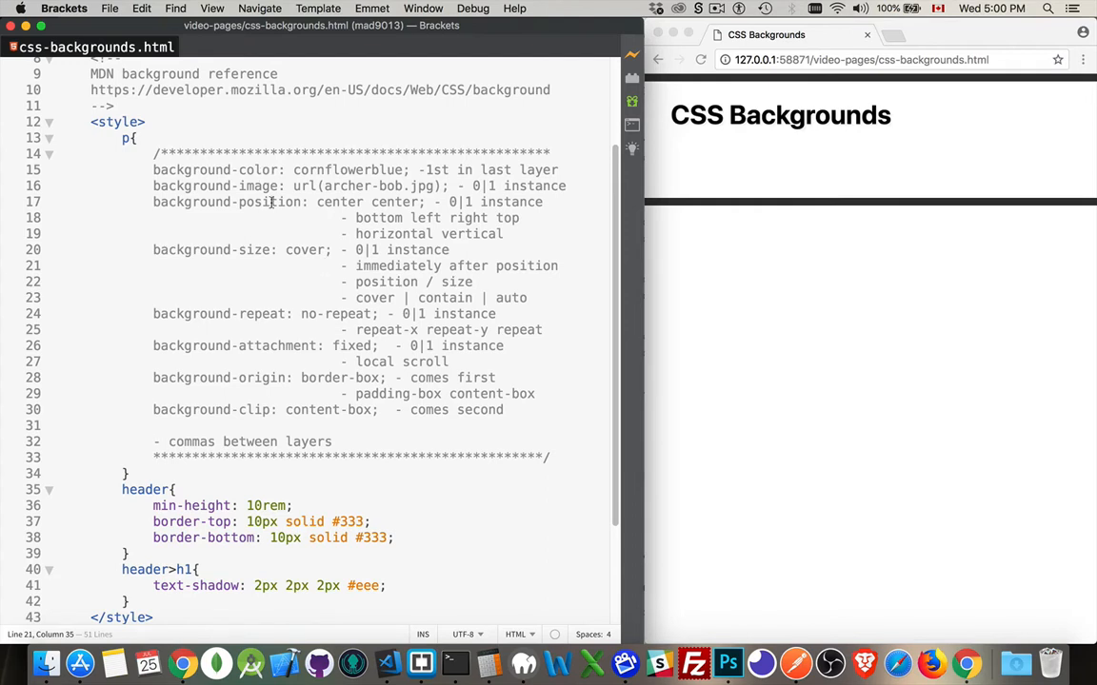
Add 'background-image: url(), url(), url()' to the header rule
scroll("down", 3)
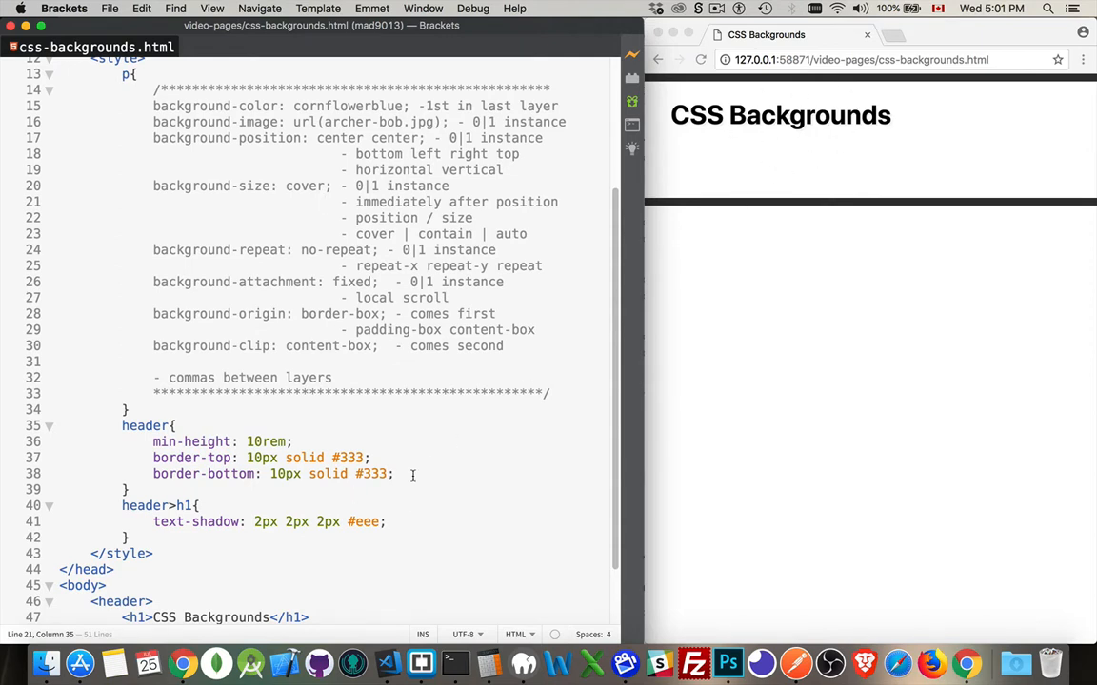
type("back")
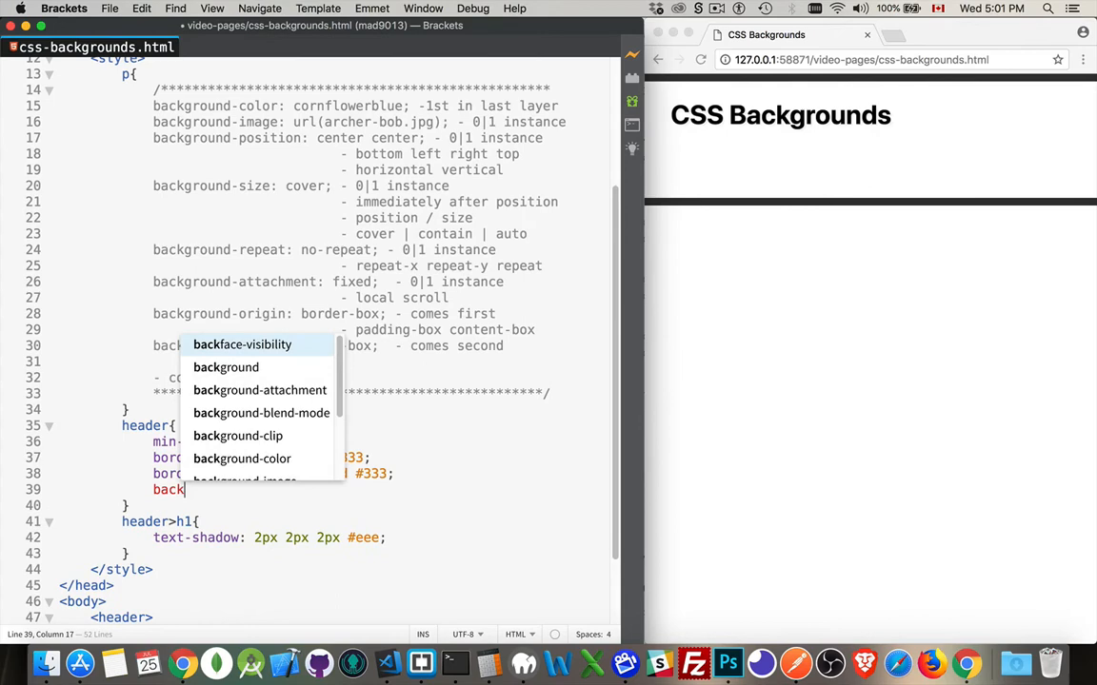
type("ground")
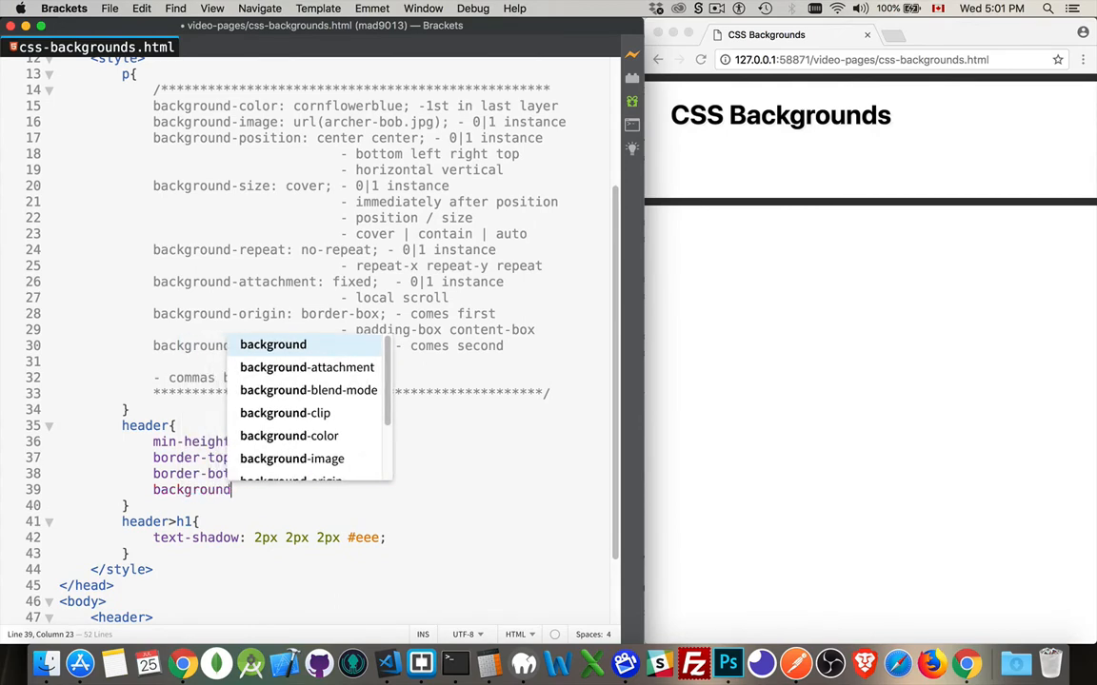
type("-image:")
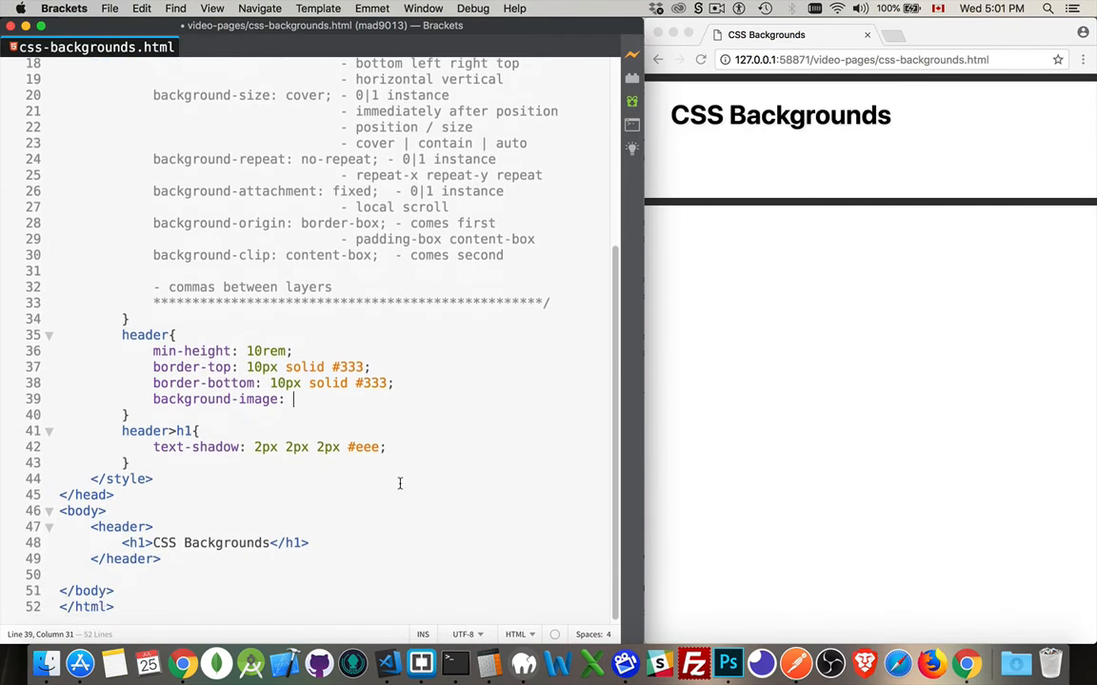
type("url(), url")
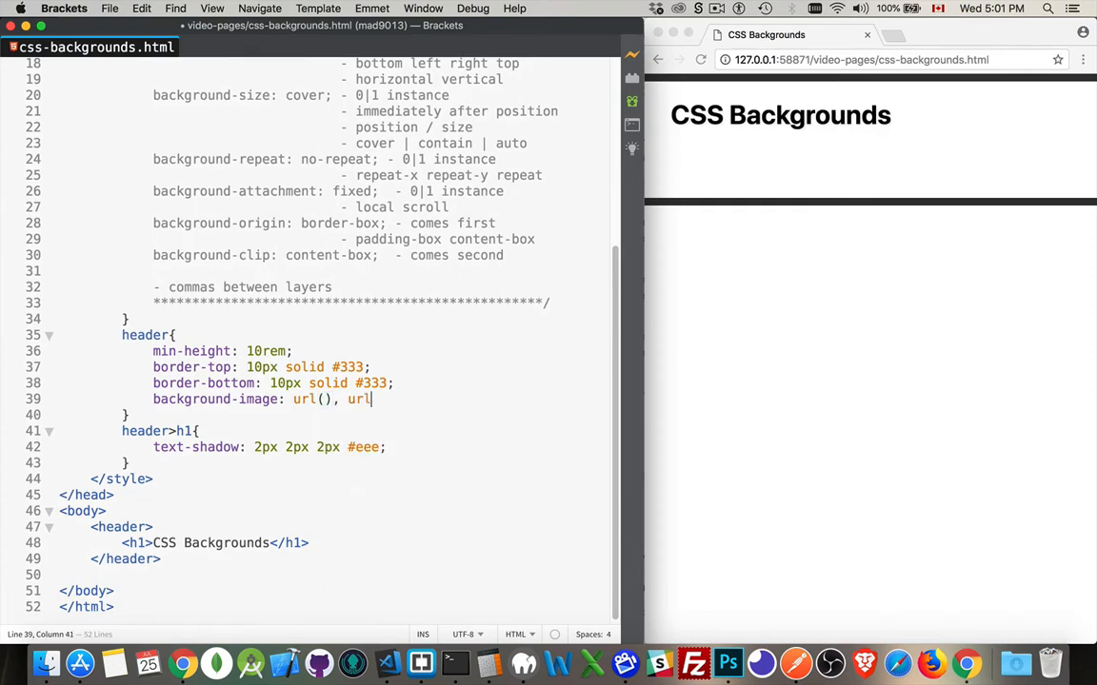
type("()")
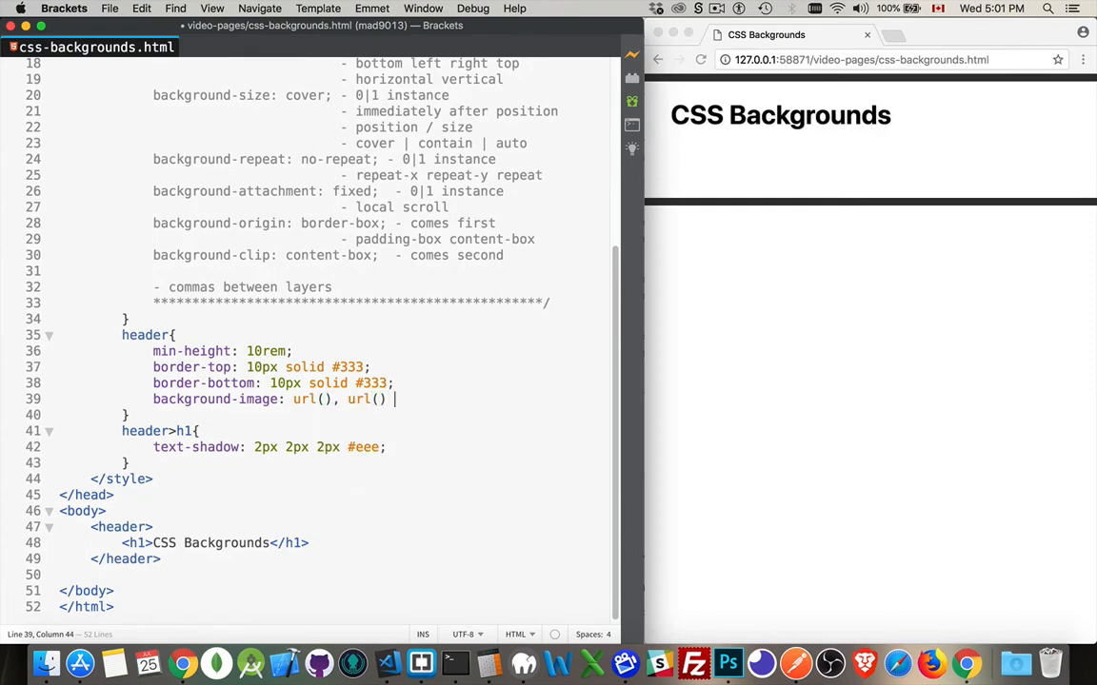
type(", url()")
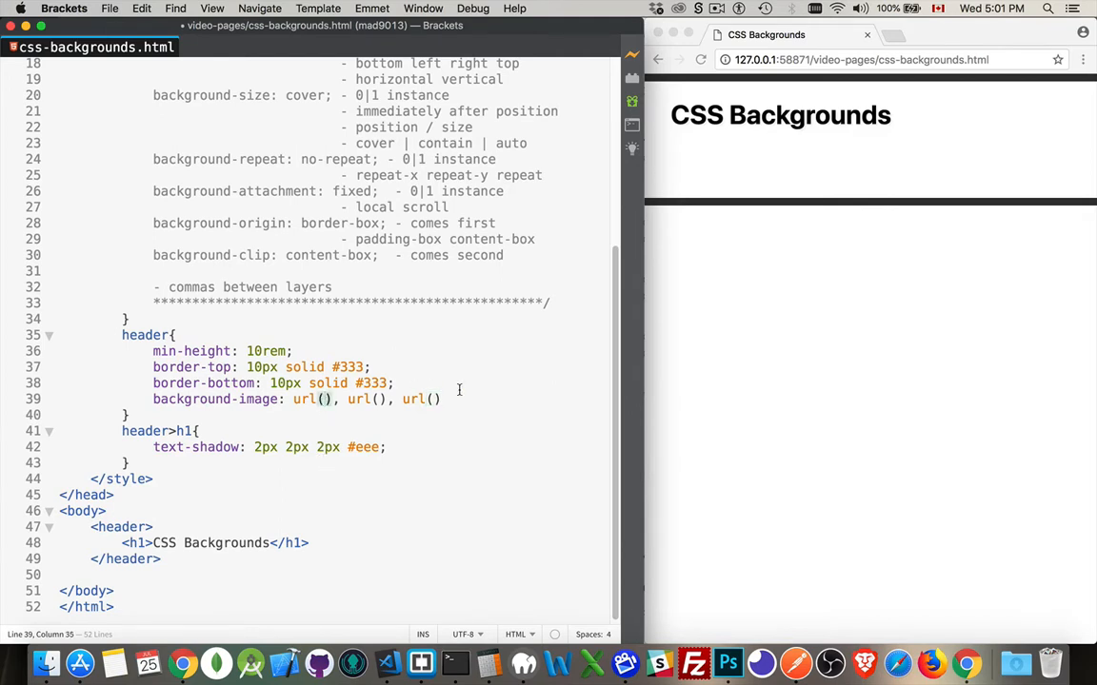
mouse_move(514, 380)
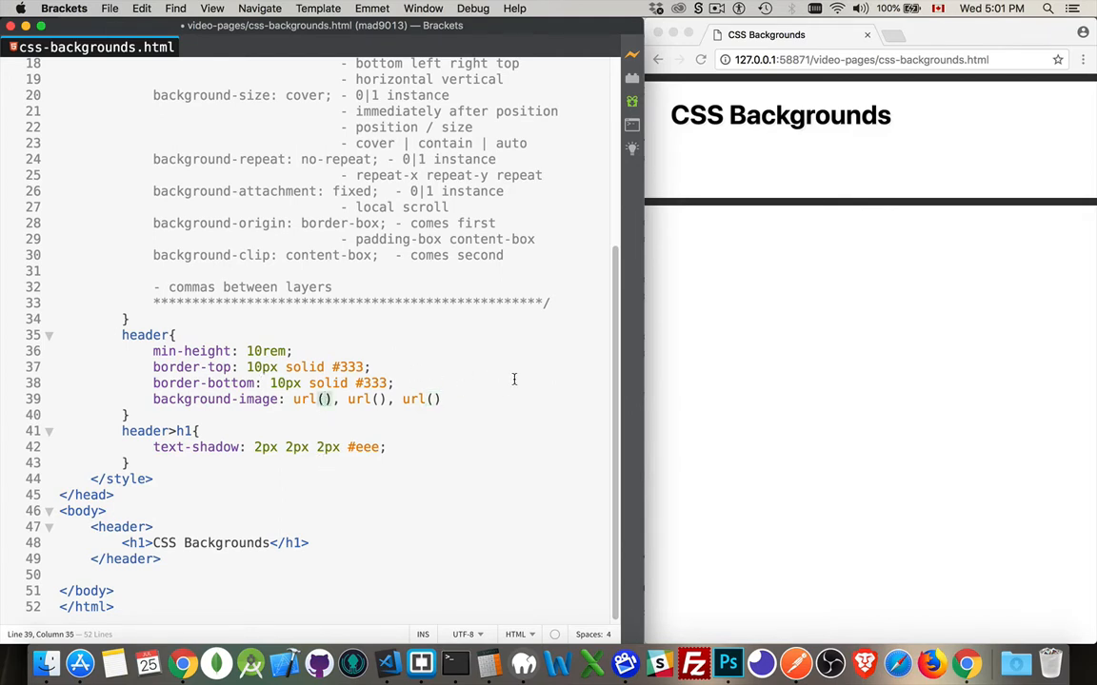
mouse_move(890, 168)
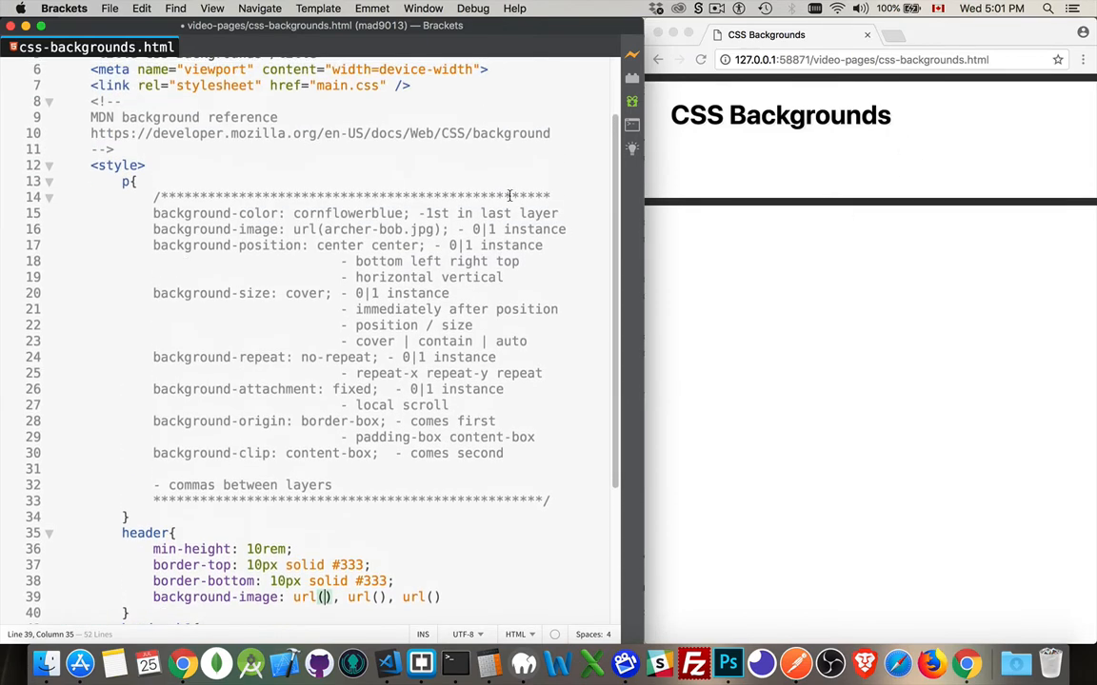
scroll("down", 3)
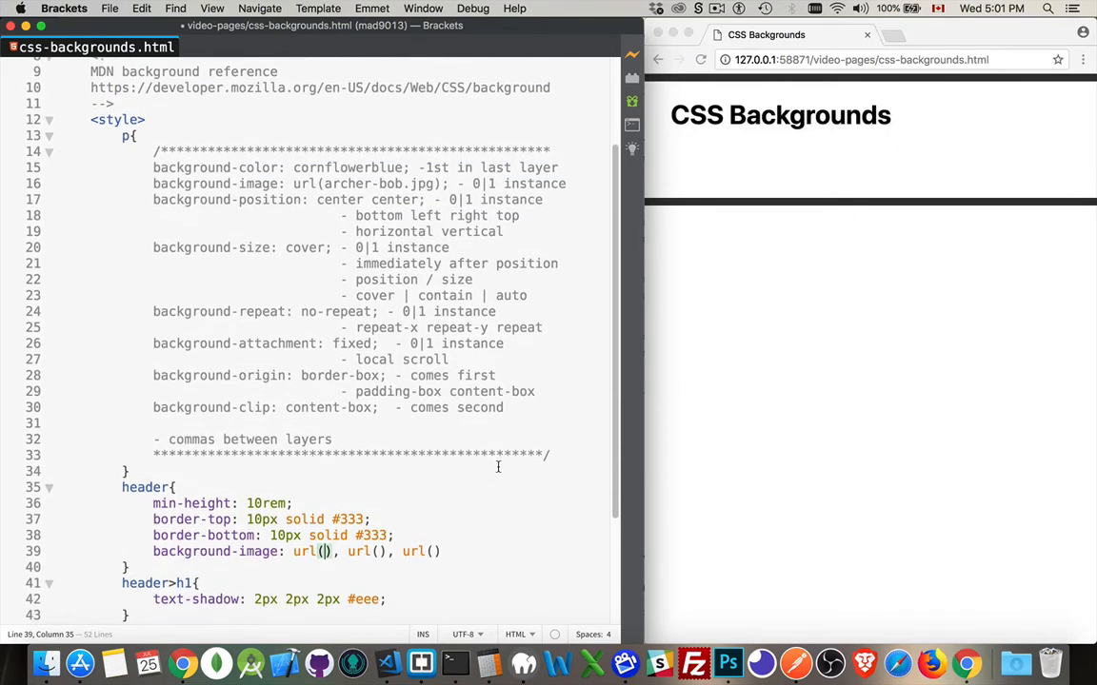
mouse_move(253, 211)
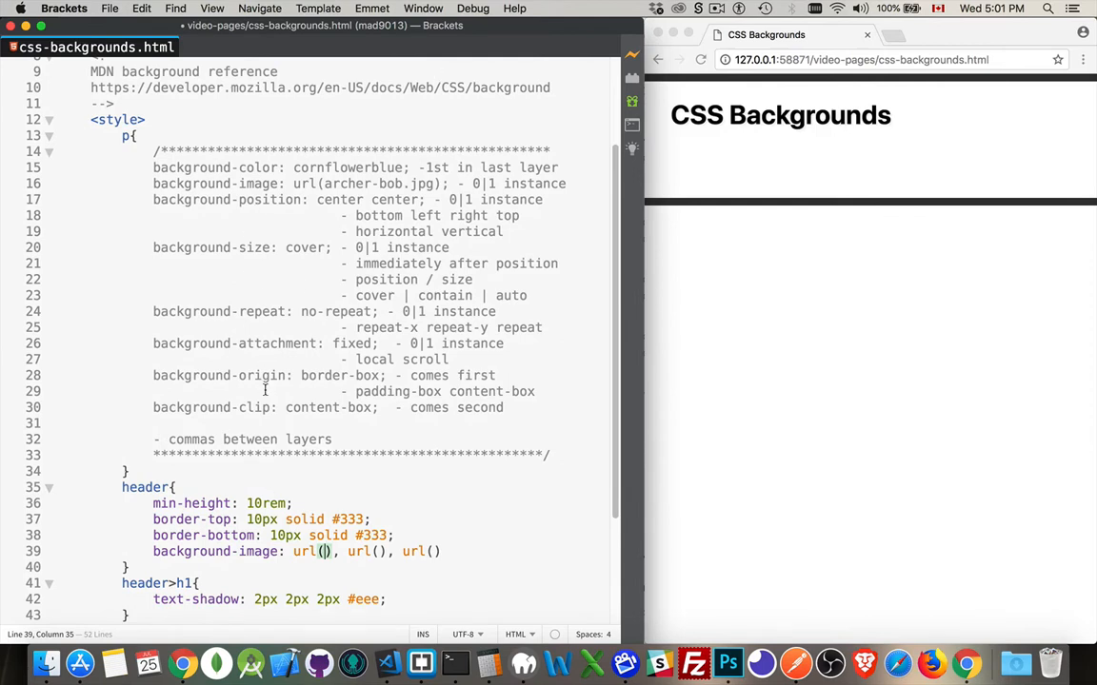
Rename the property to background and replace the url() values with ', , cornflowerblue'
double_click(258, 551)
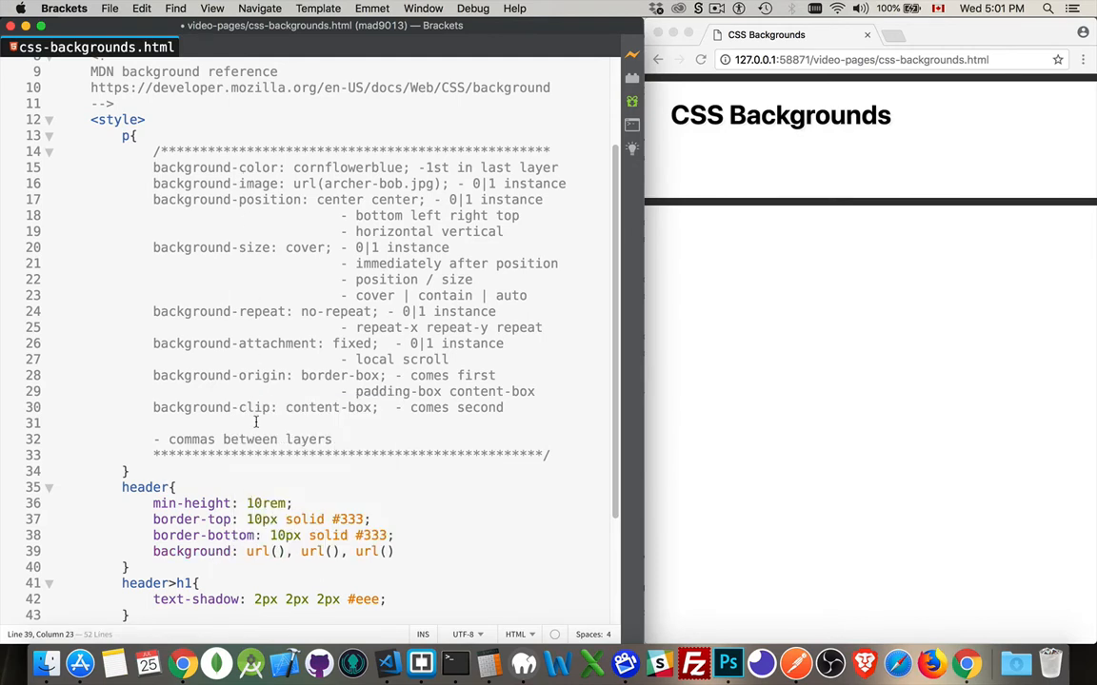
left_click(236, 551)
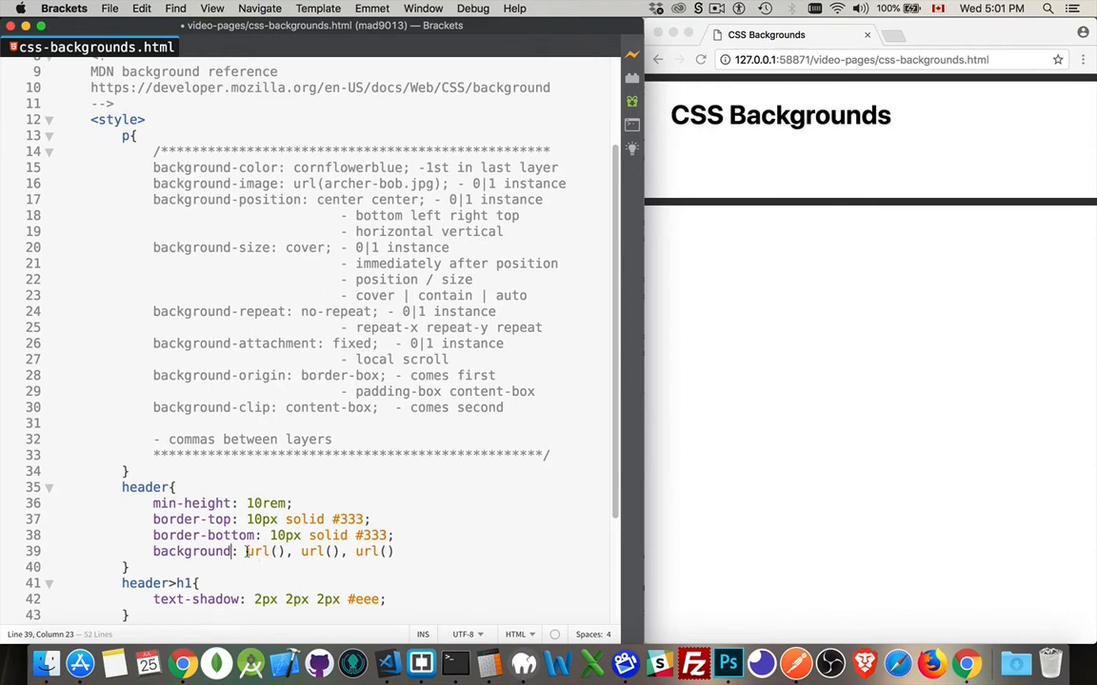
left_click_drag(246, 551, 393, 551)
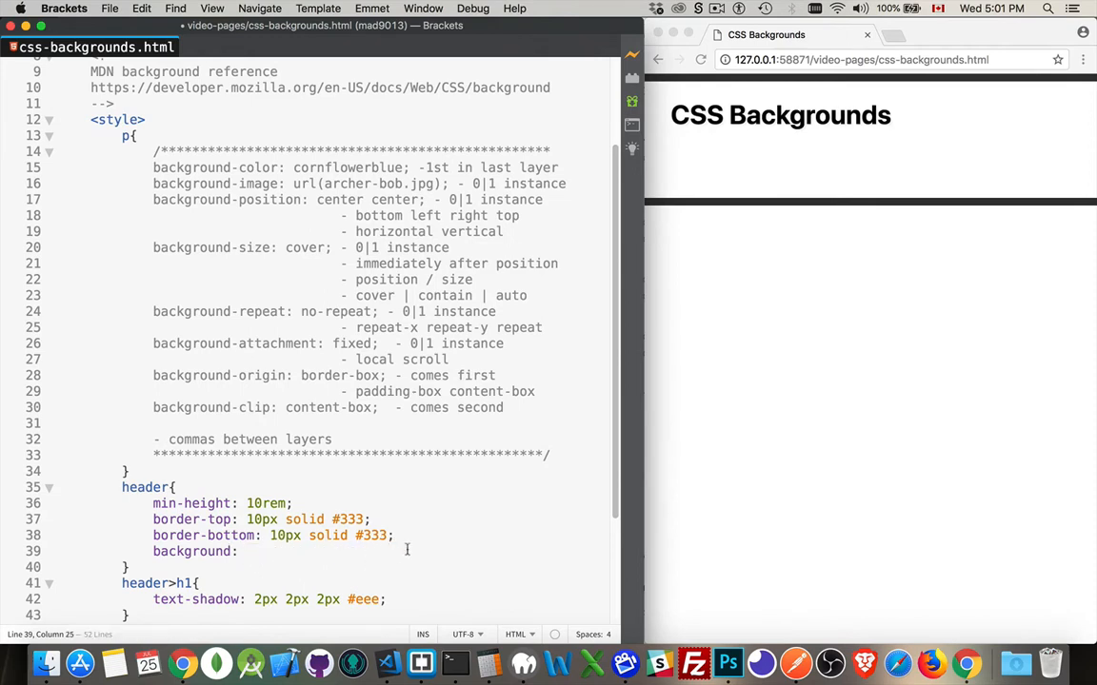
left_click(286, 551)
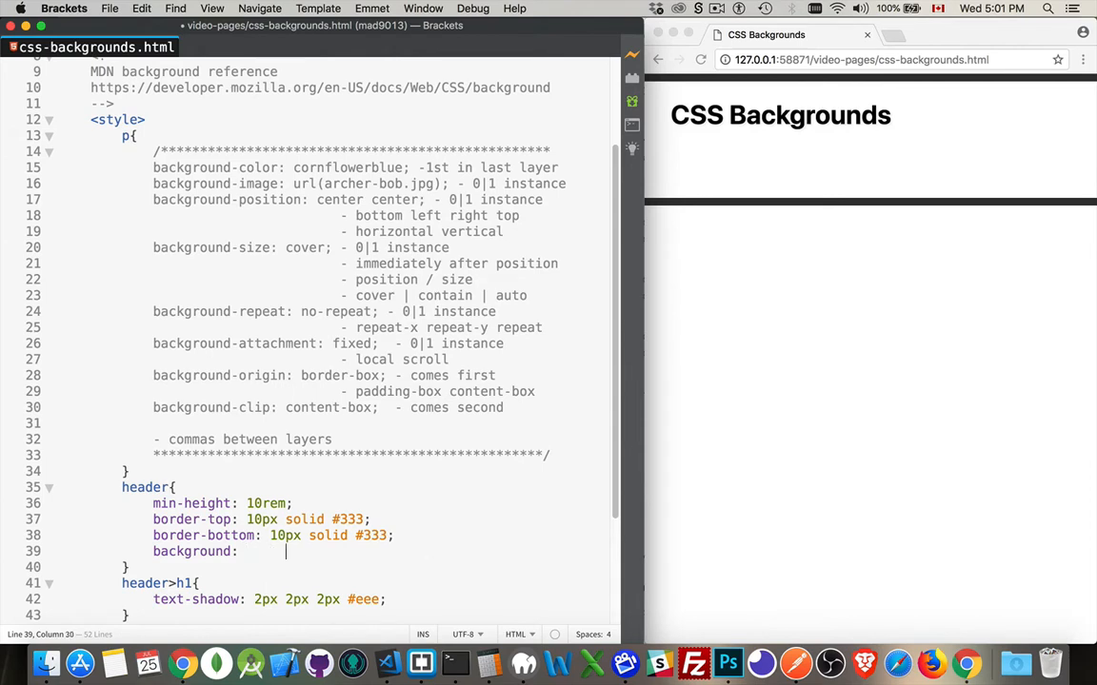
type(",")
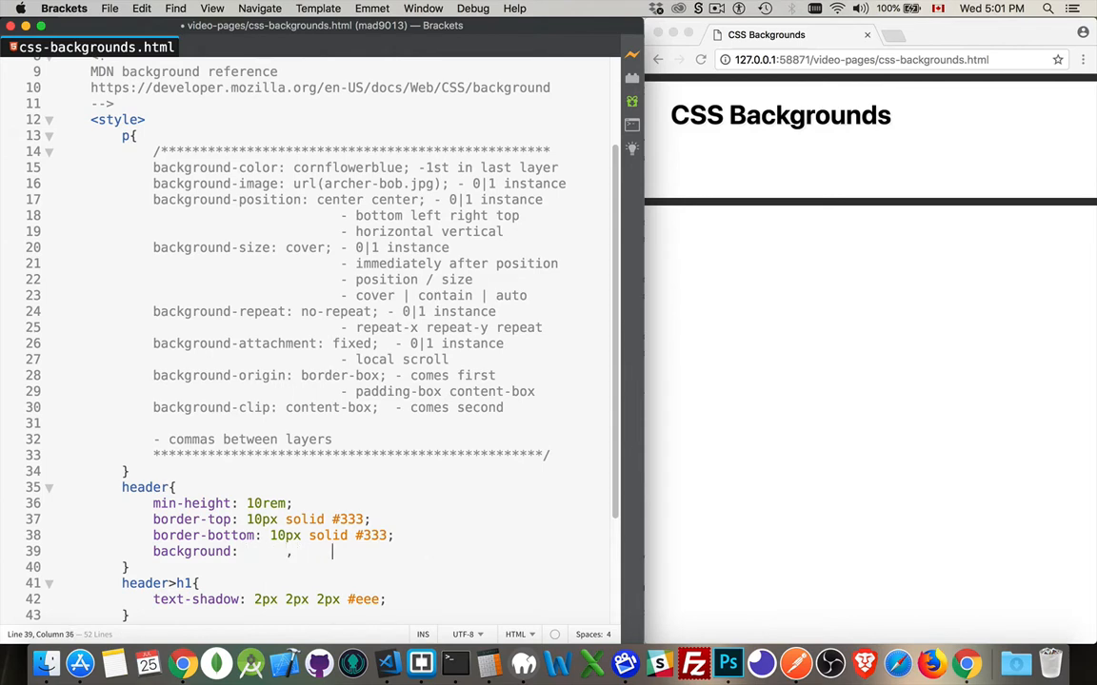
type(",")
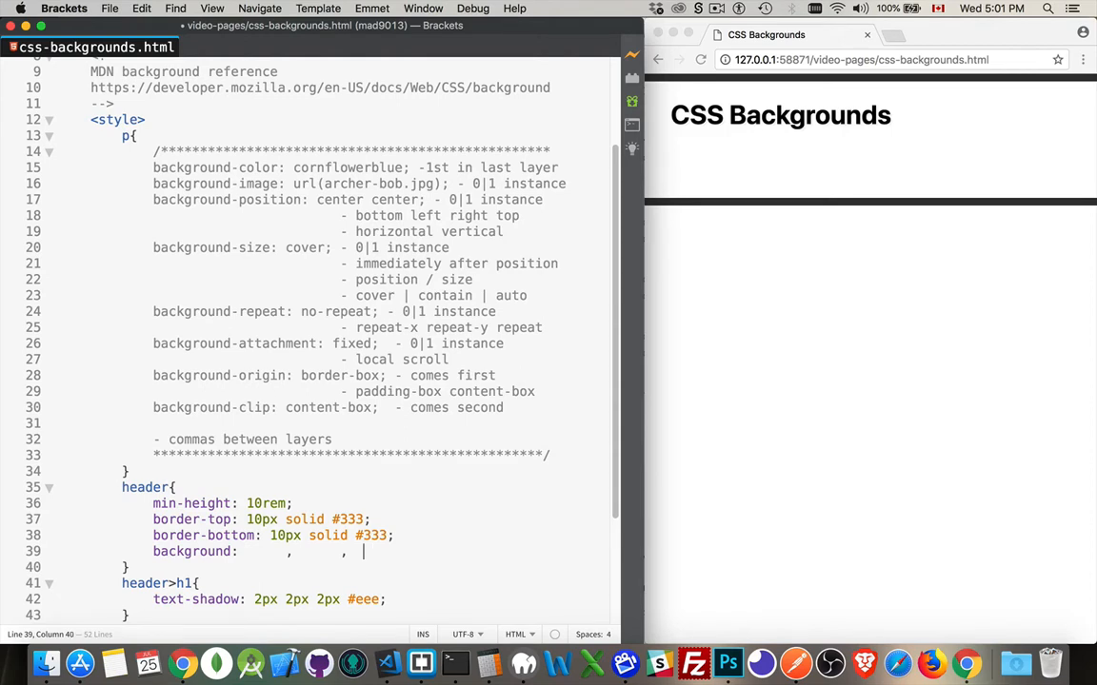
type("co")
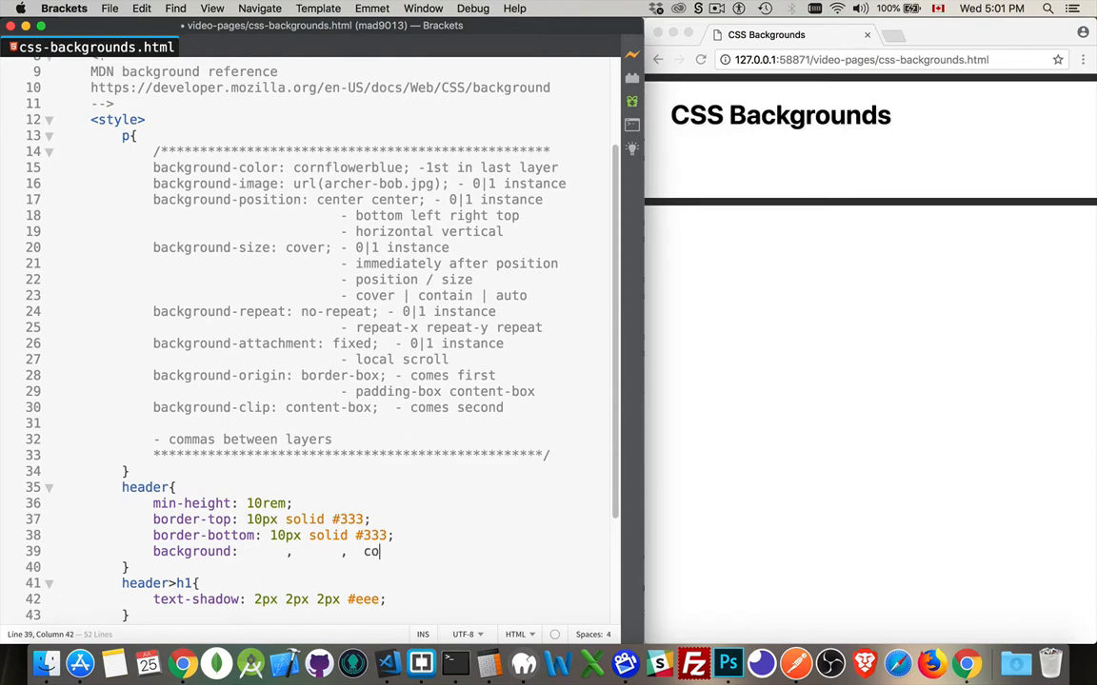
type("rnflow")
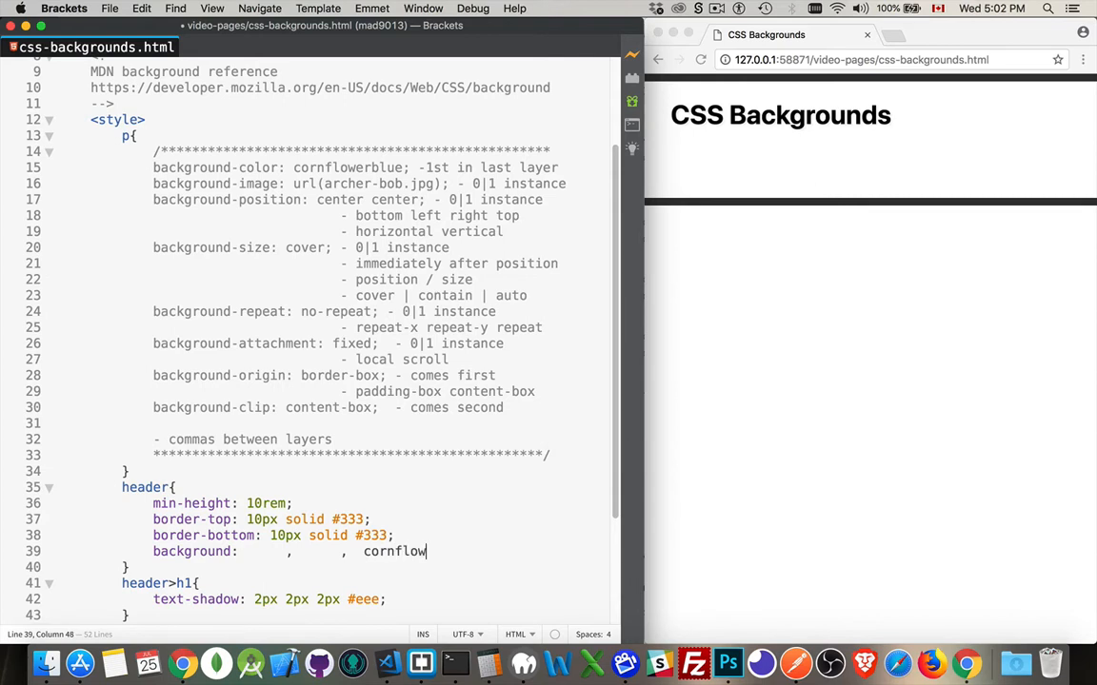
type("erblue")
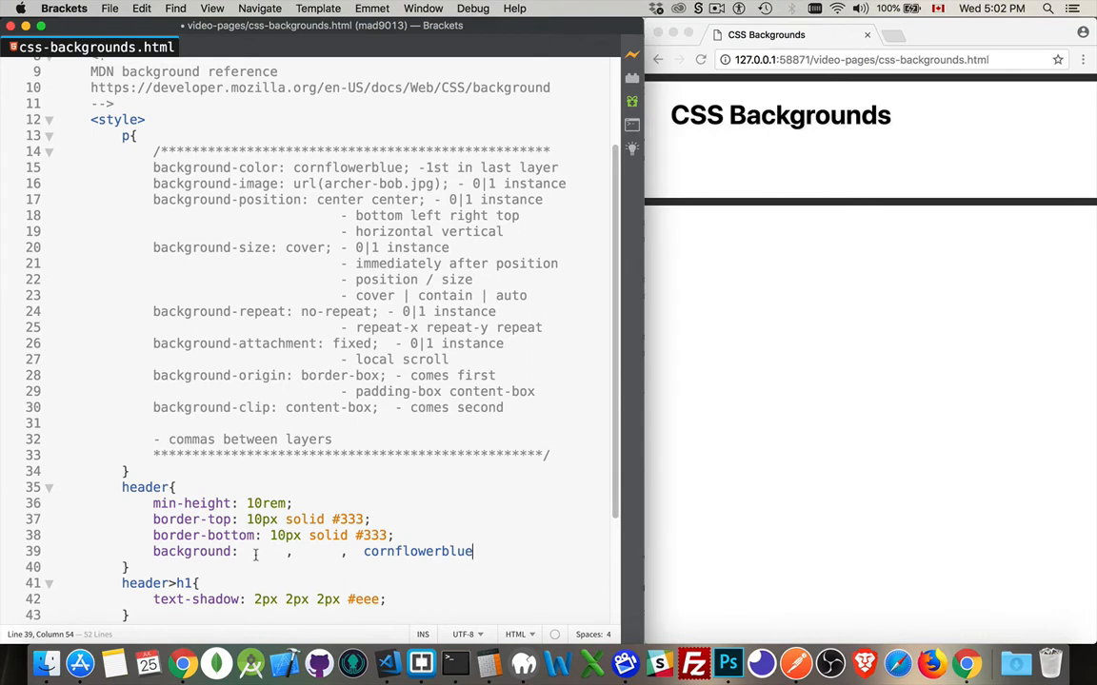
Delete the two blank layers and commas, leaving 'background: cornflowerblue'
left_click_drag(246, 551, 362, 551)
type(" ;")
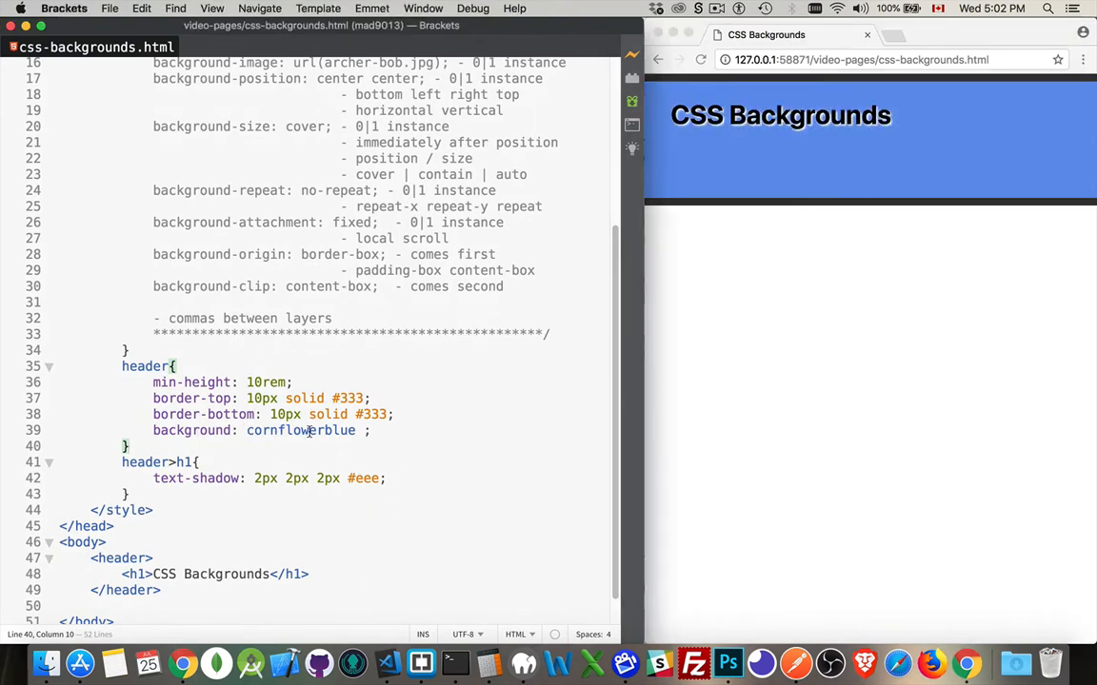
double_click(301, 431)
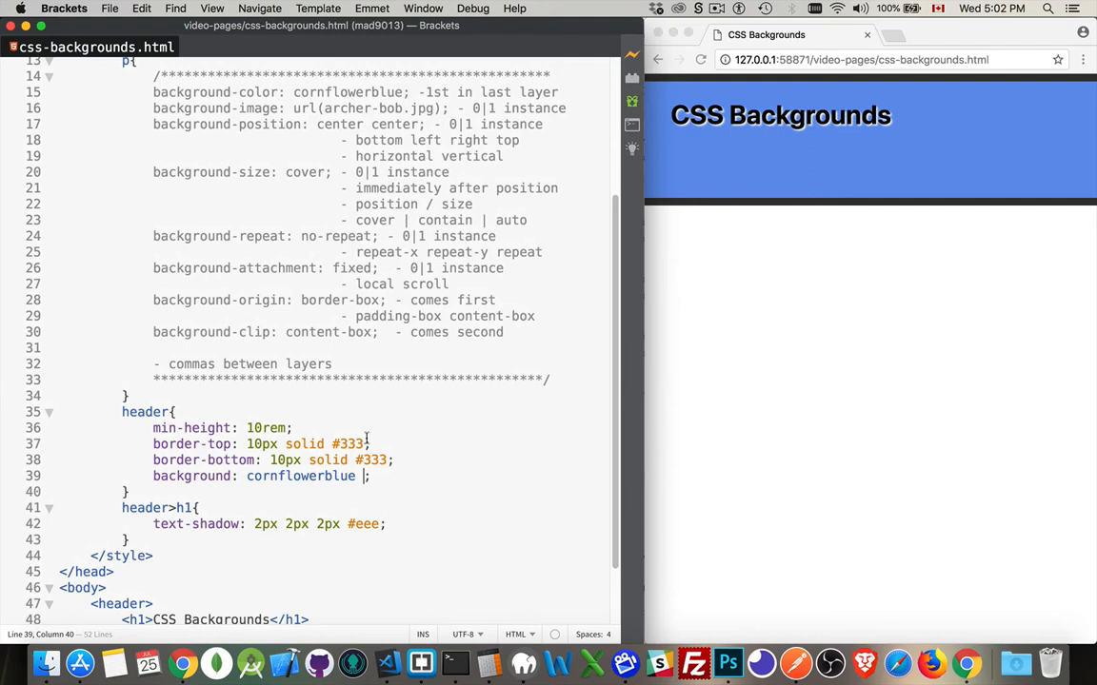
Type url(archer-bob.jpg) after cornflowerblue in the header background
type("url")
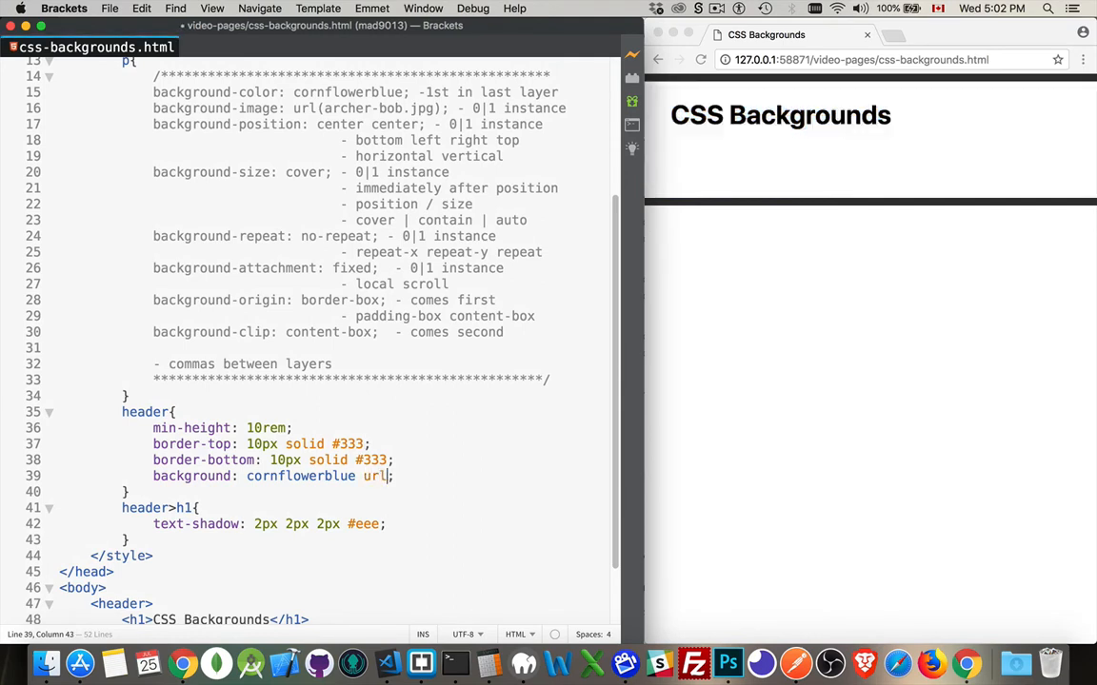
type("()")
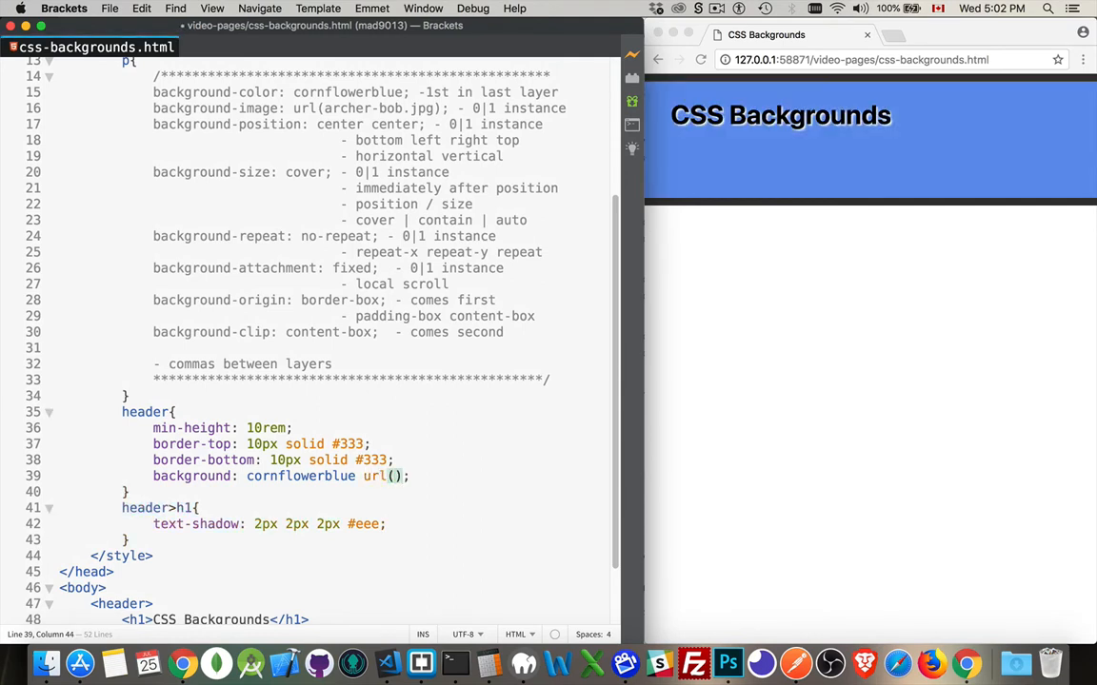
type("archer-bob")
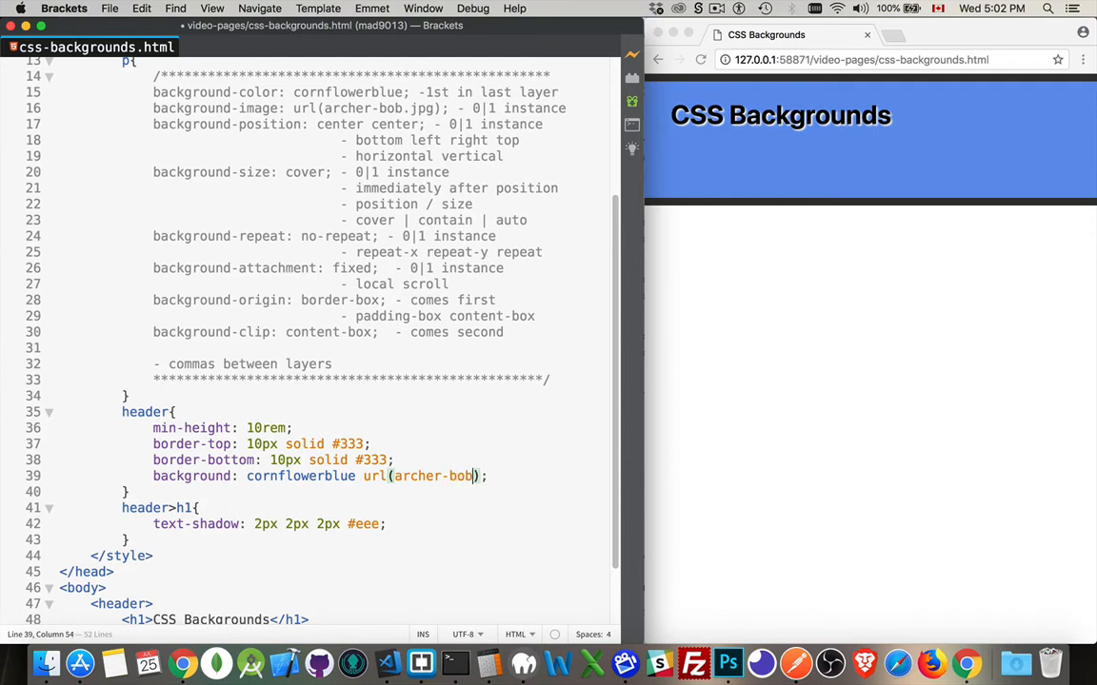
type(".jpg")
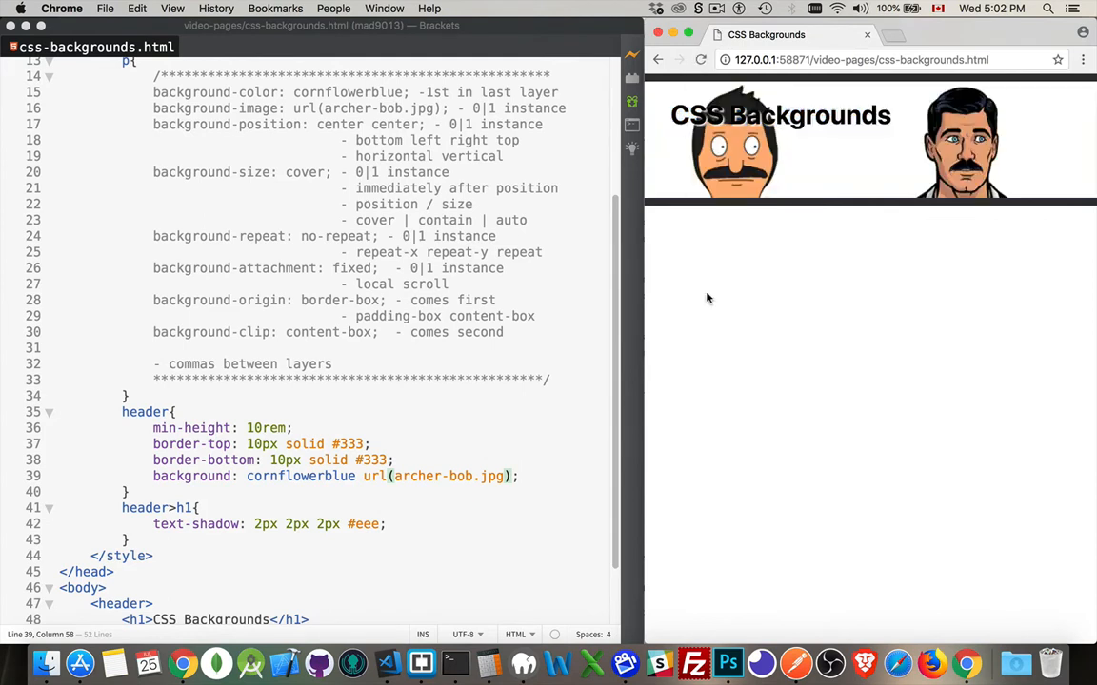
mouse_move(771, 236)
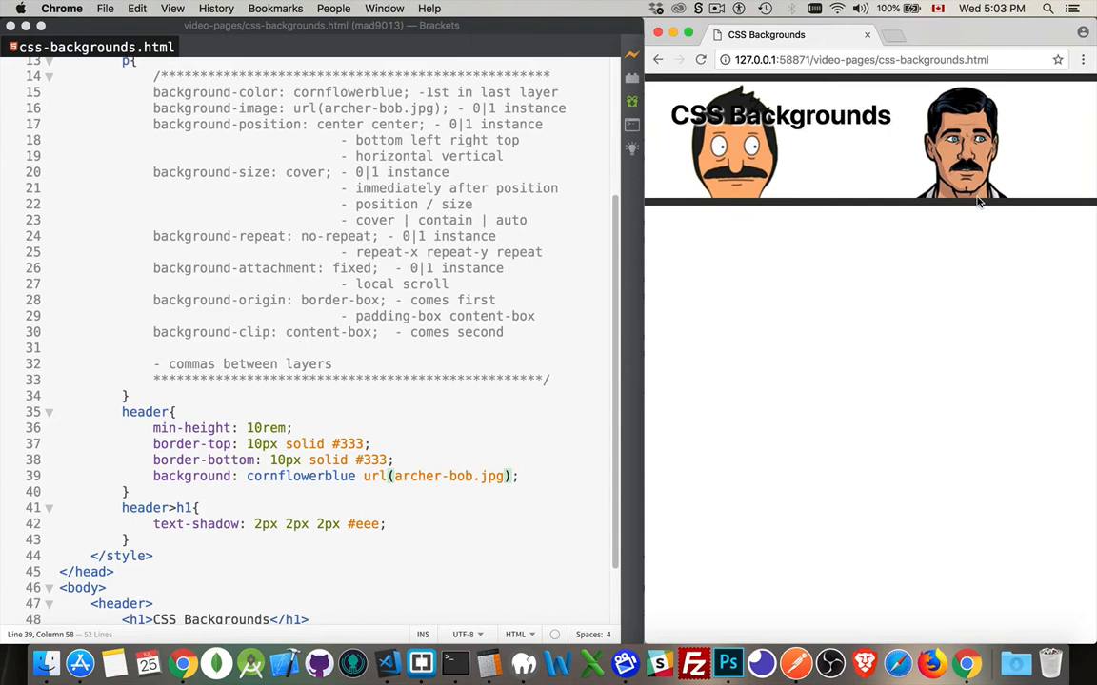
mouse_move(520, 497)
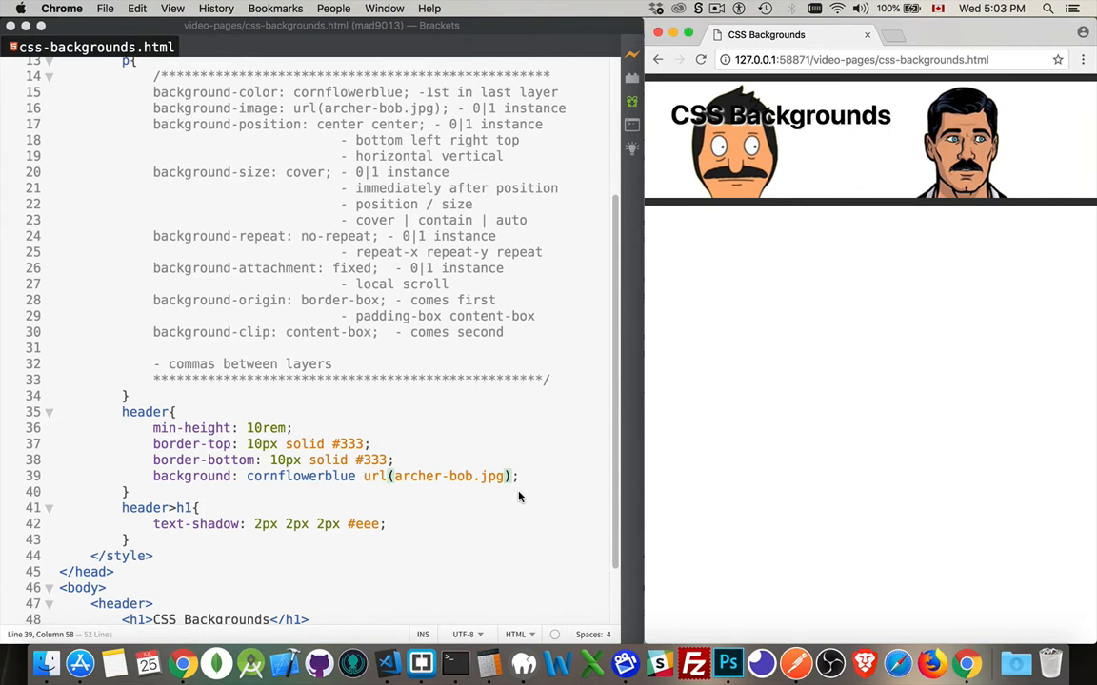
mouse_move(309, 481)
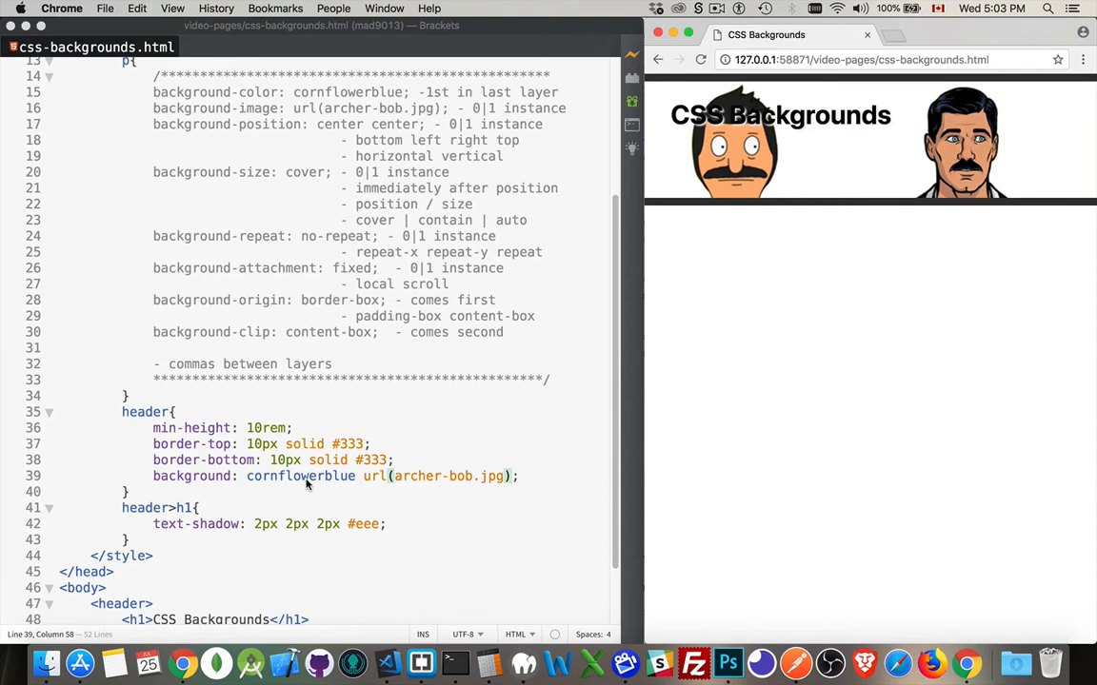
mouse_move(797, 222)
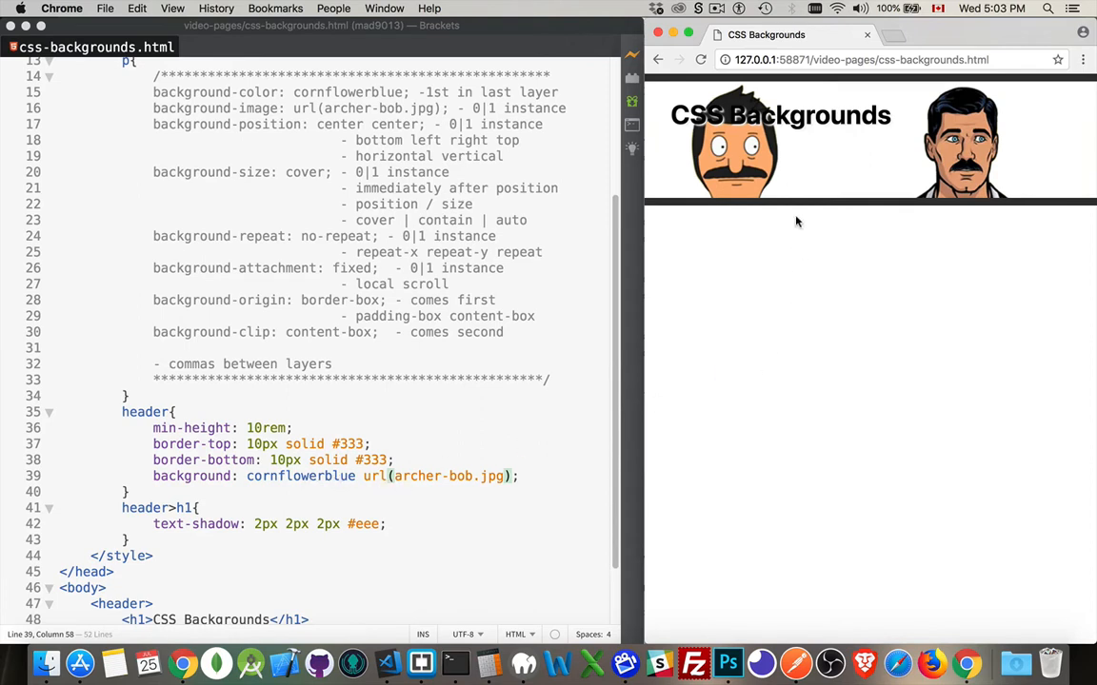
mouse_move(800, 158)
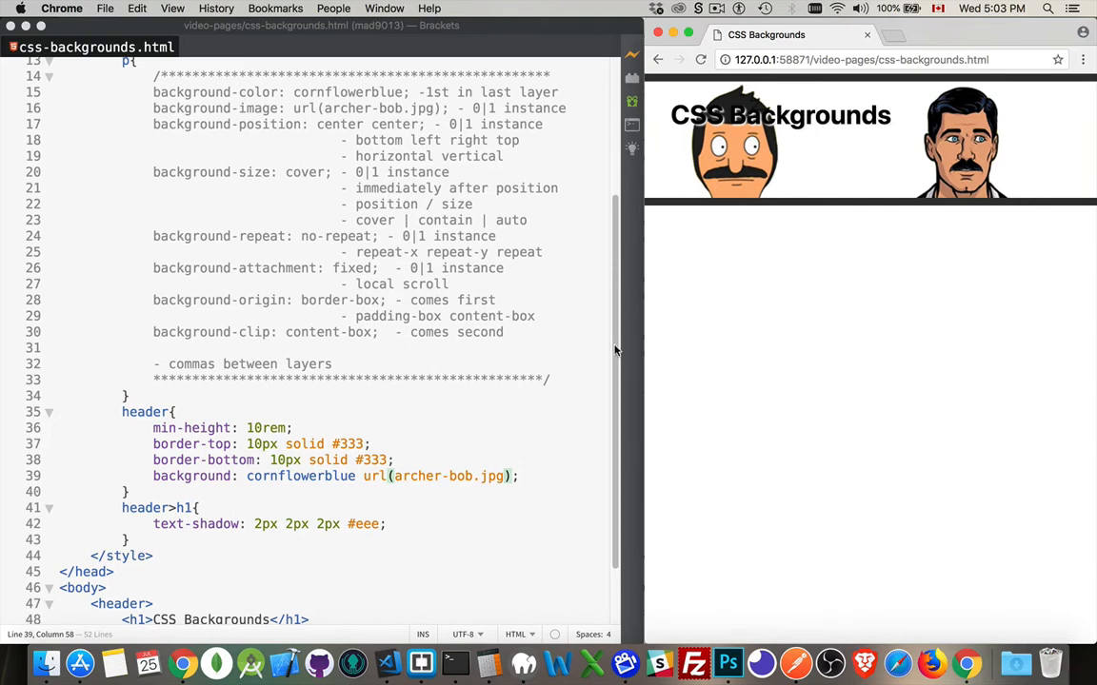
mouse_move(267, 479)
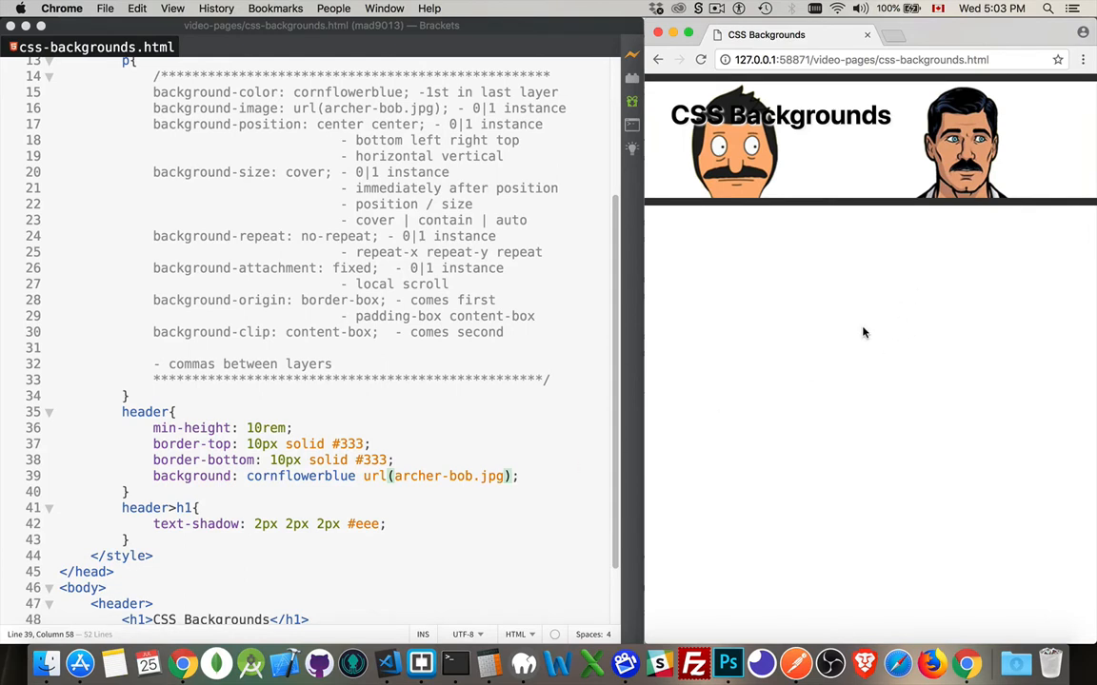
mouse_move(866, 337)
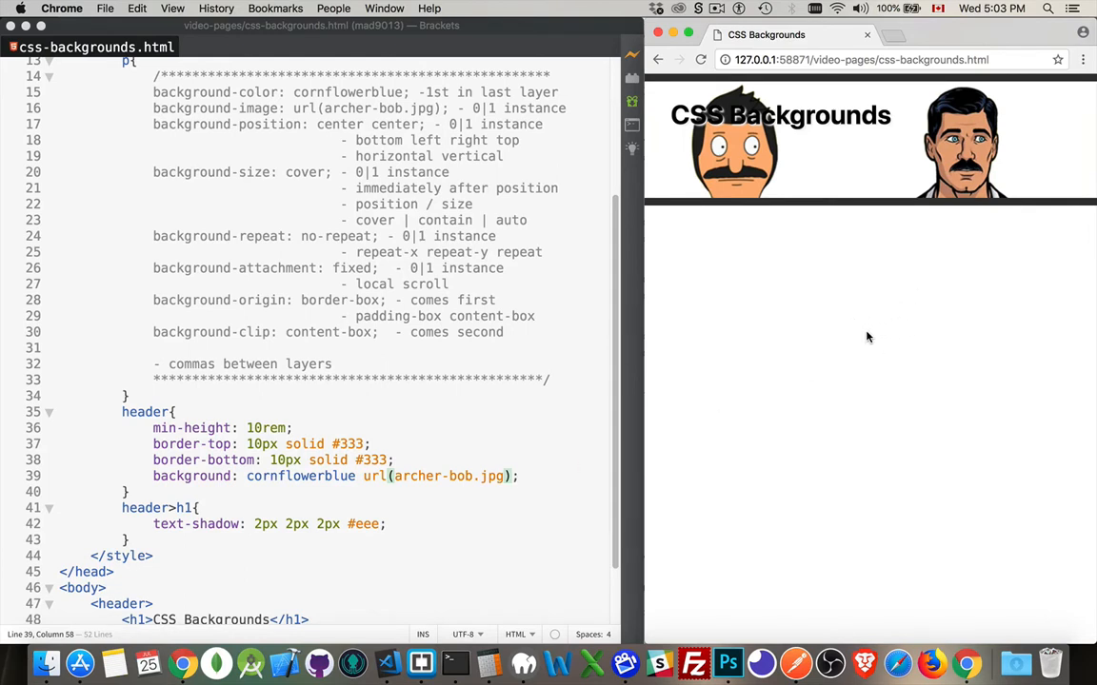
mouse_move(779, 362)
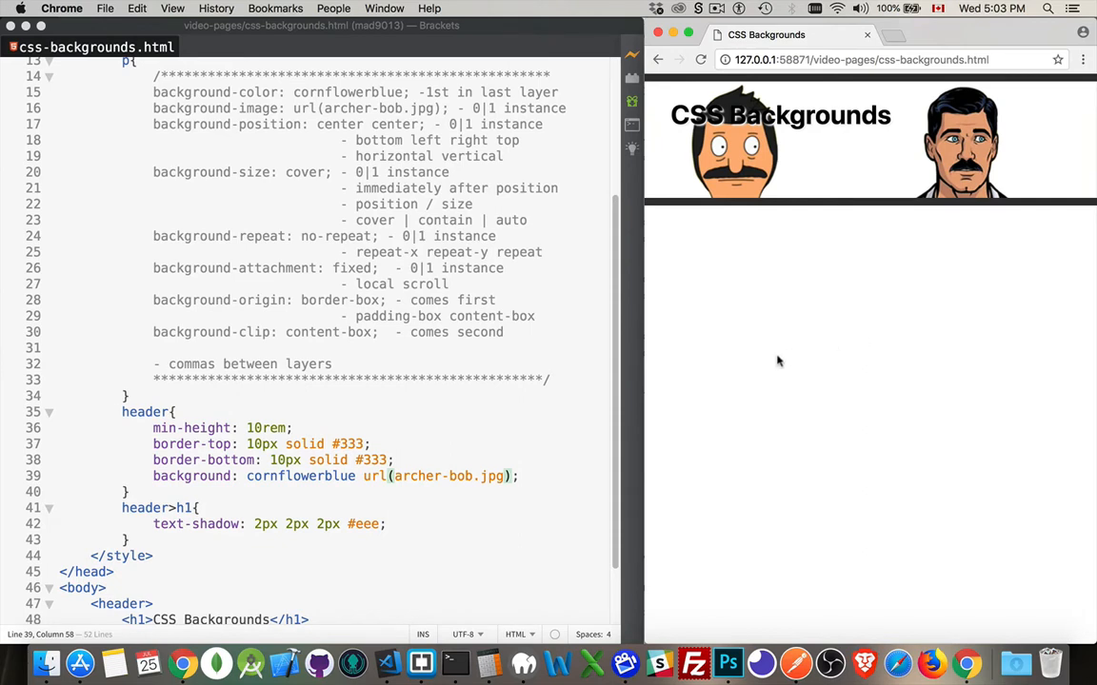
mouse_move(775, 361)
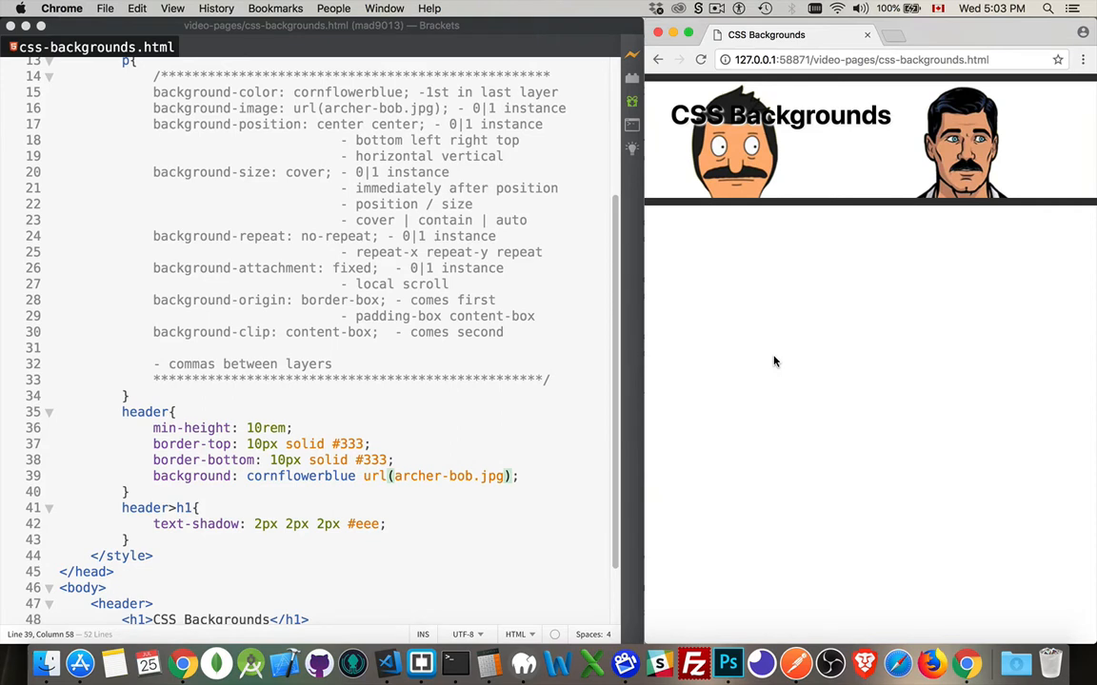
mouse_move(574, 476)
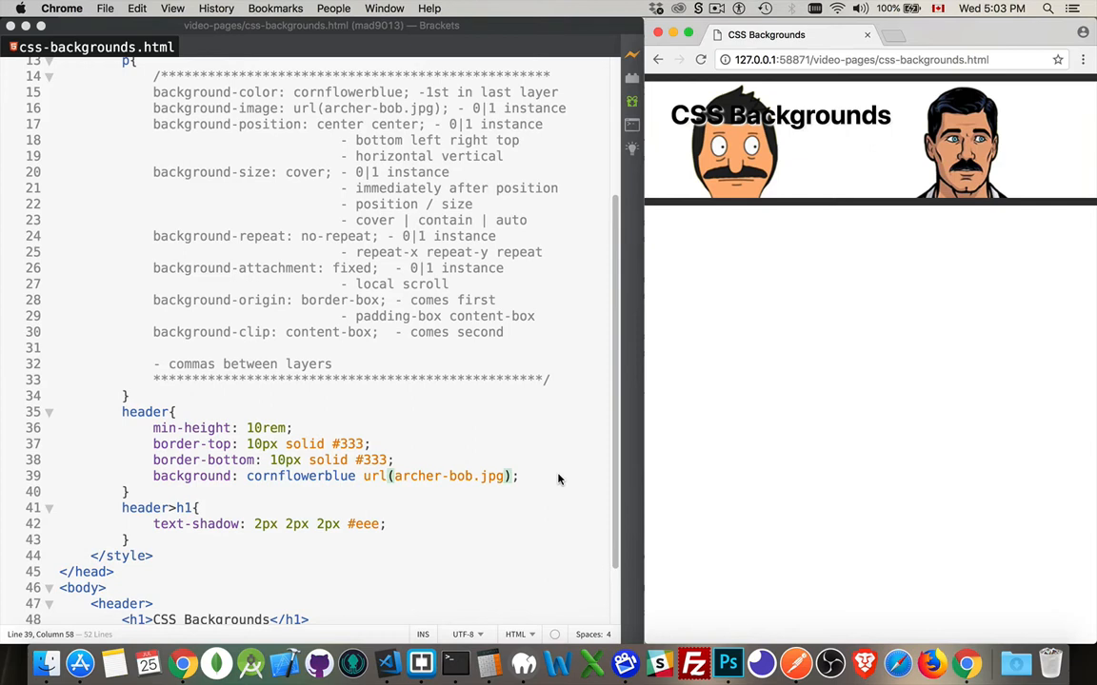
mouse_move(316, 487)
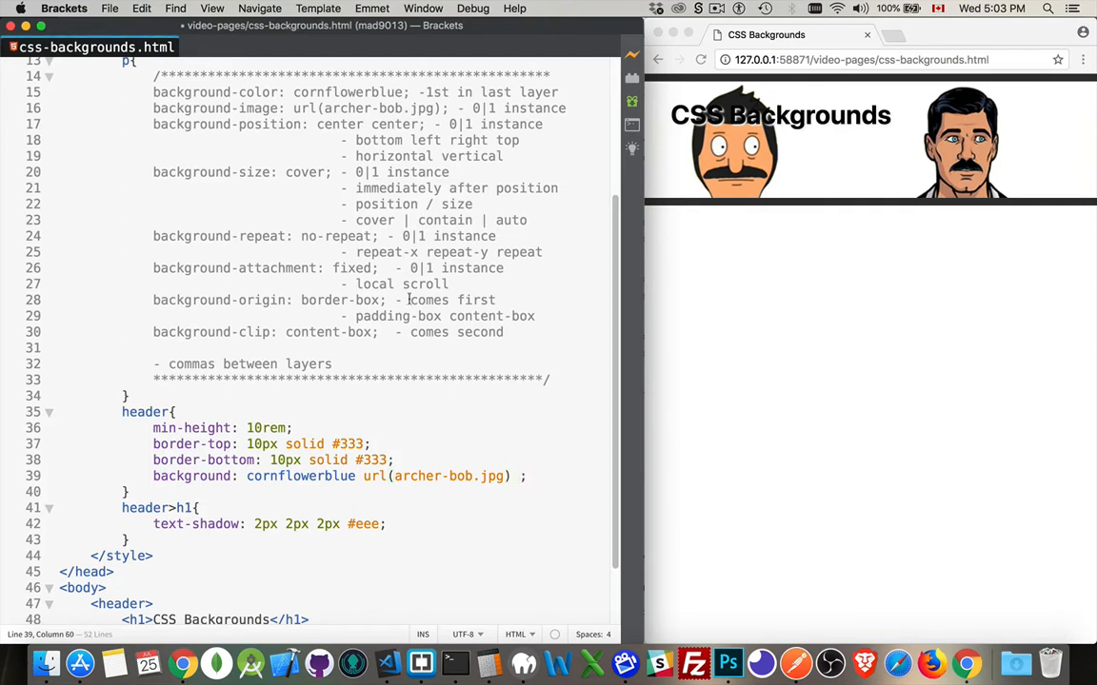
Select the word 'center' in the background position notes
double_click(340, 124)
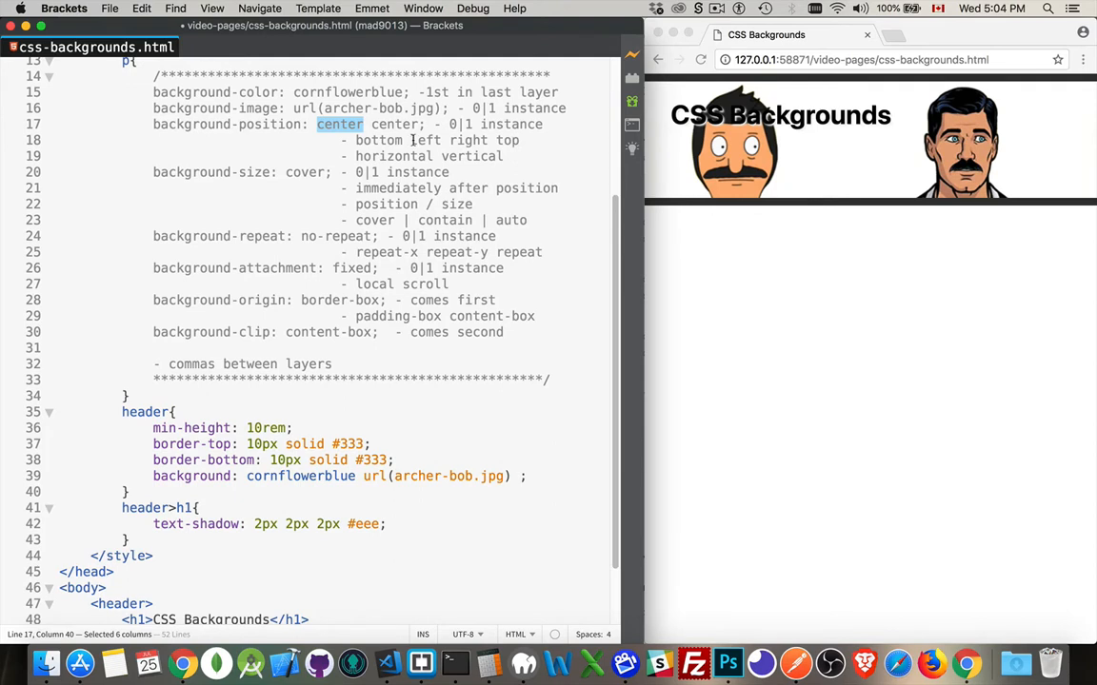
mouse_move(412, 114)
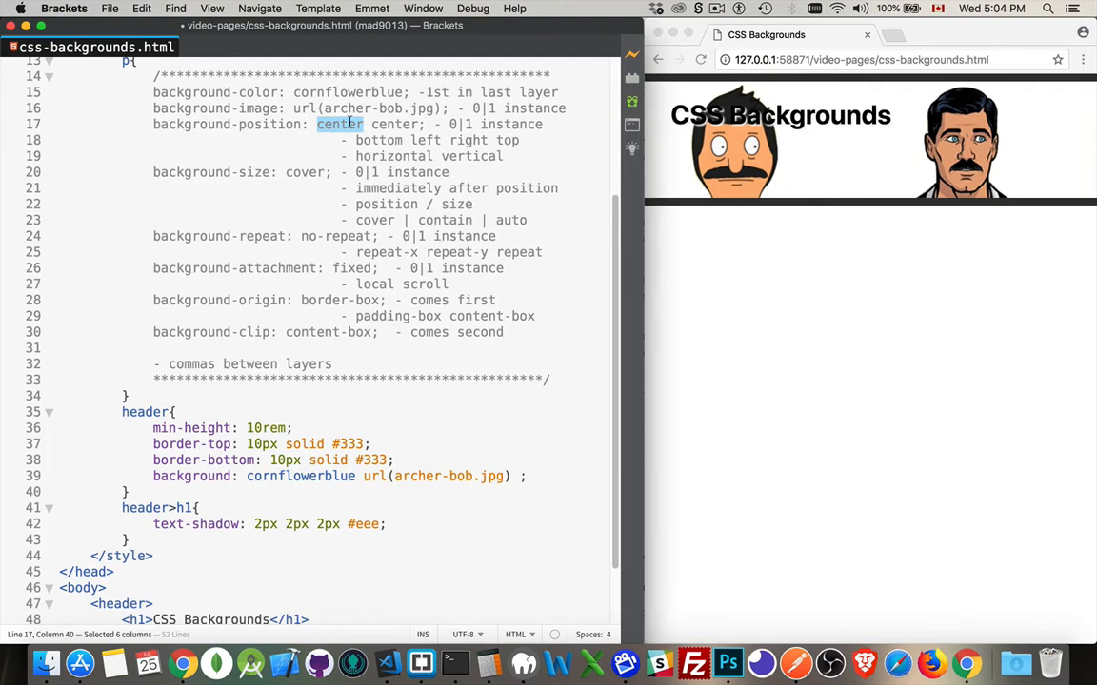
mouse_move(397, 315)
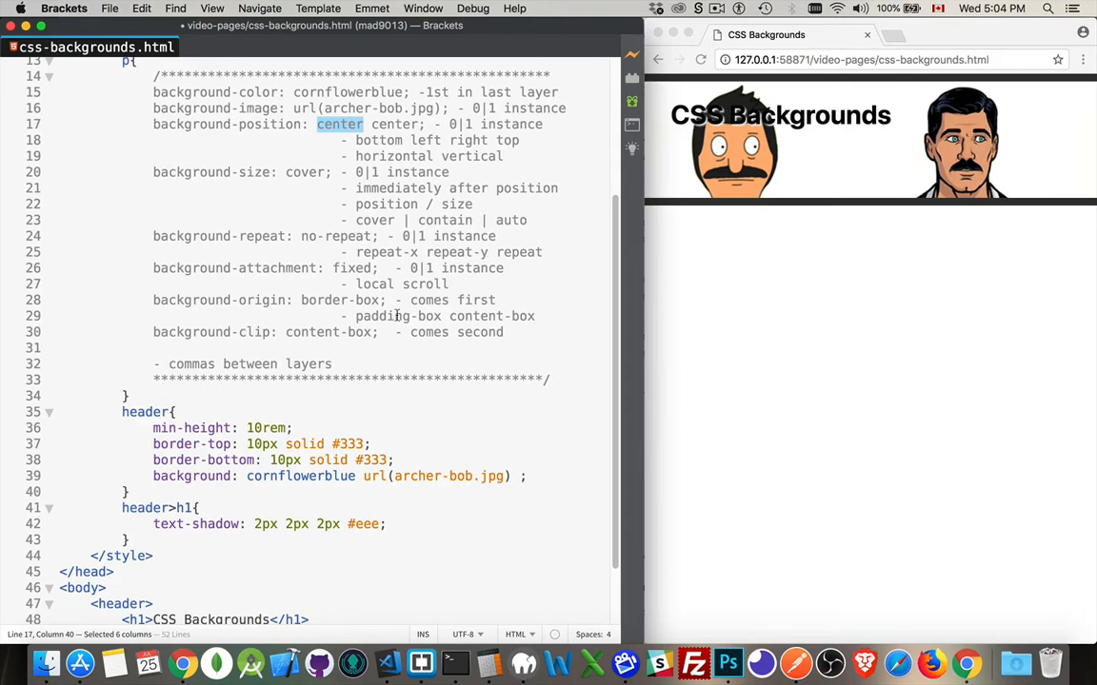
Add 'center center' after the url, then try 'bottom' and 'top' as the vertical keyword
type("c")
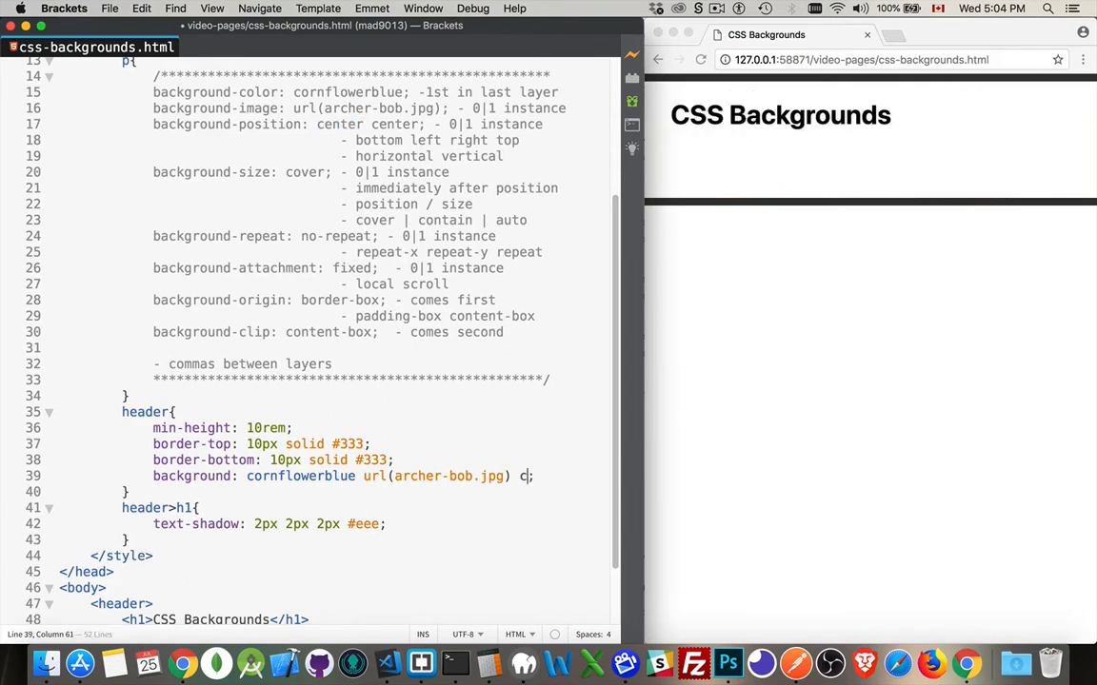
type("enter center")
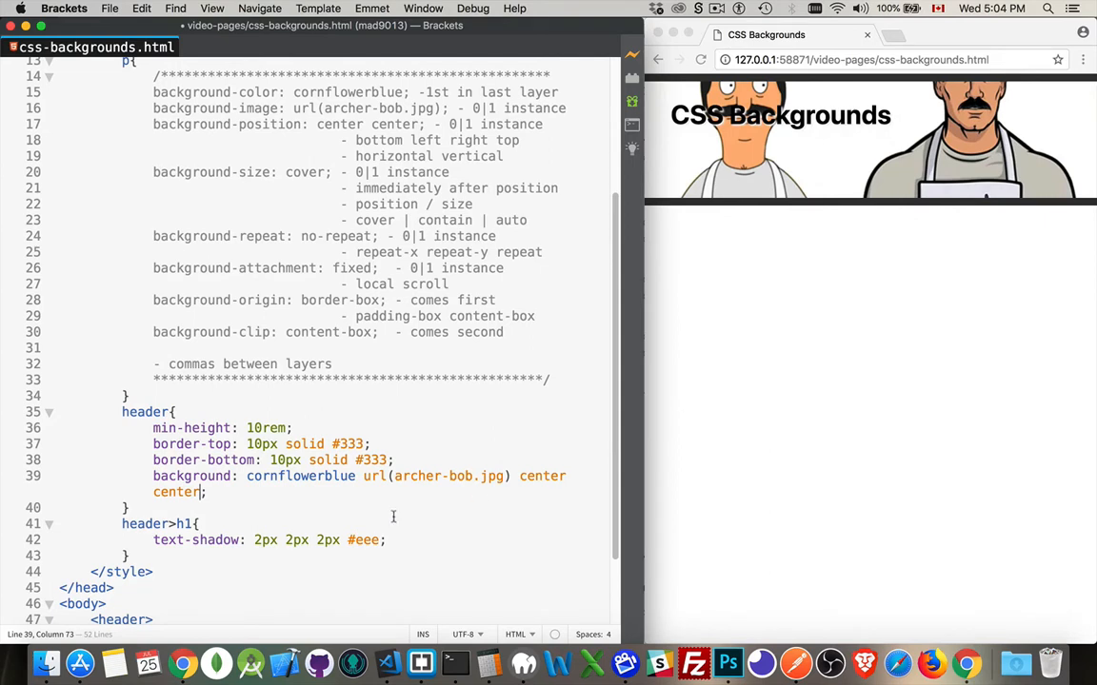
double_click(176, 492)
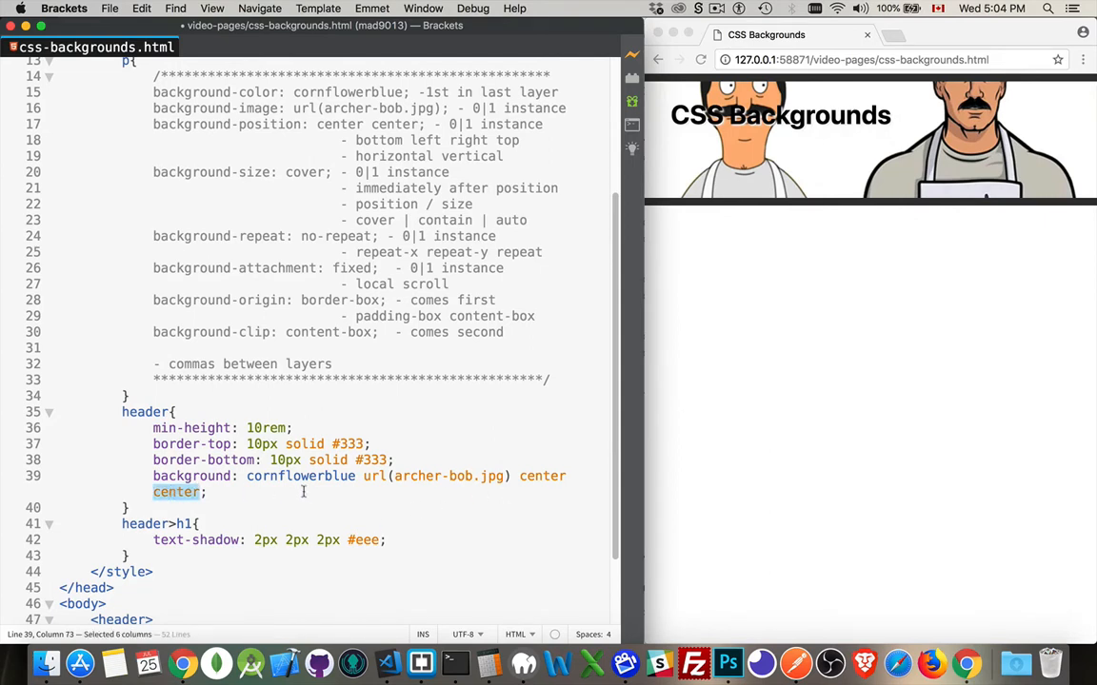
type("bot")
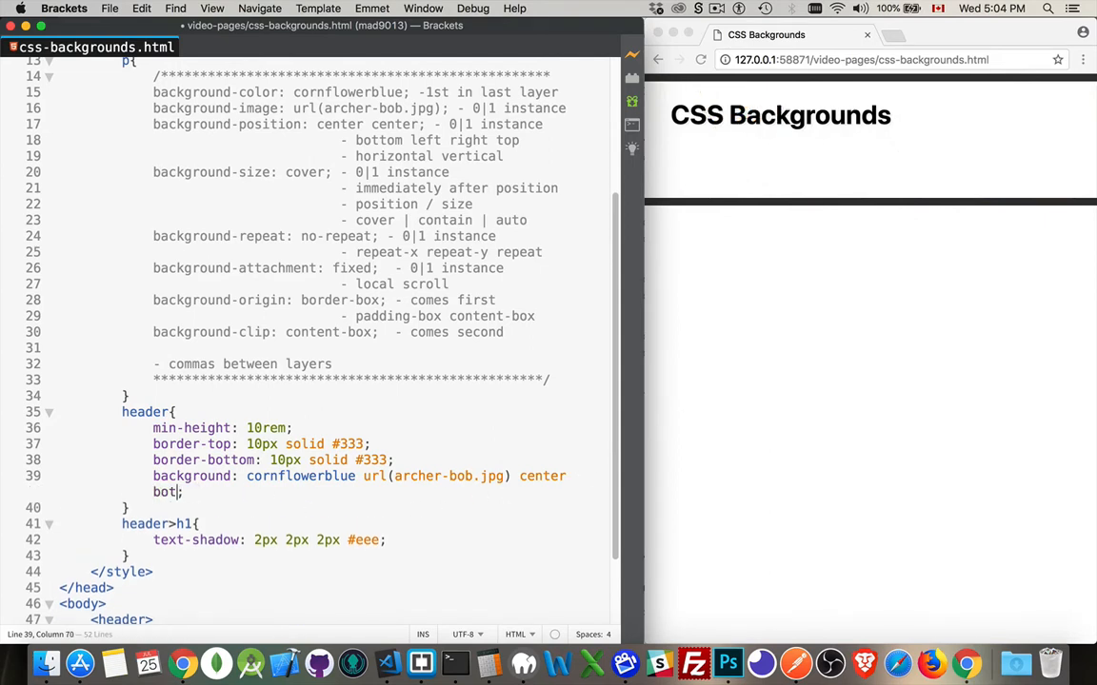
type("tom")
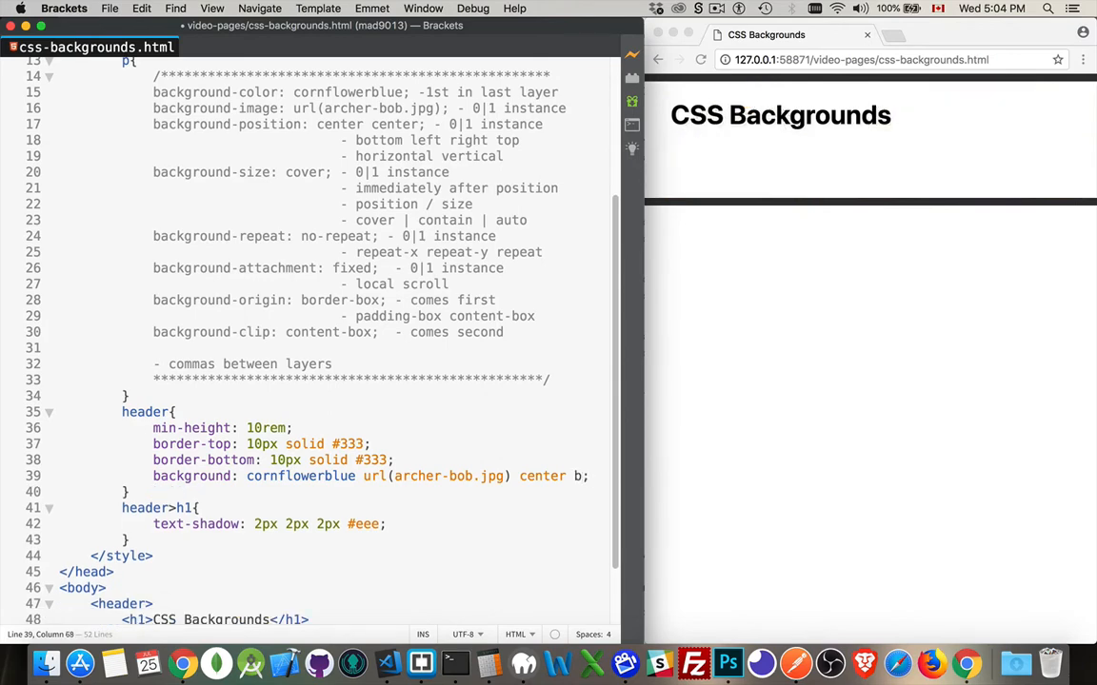
type("top")
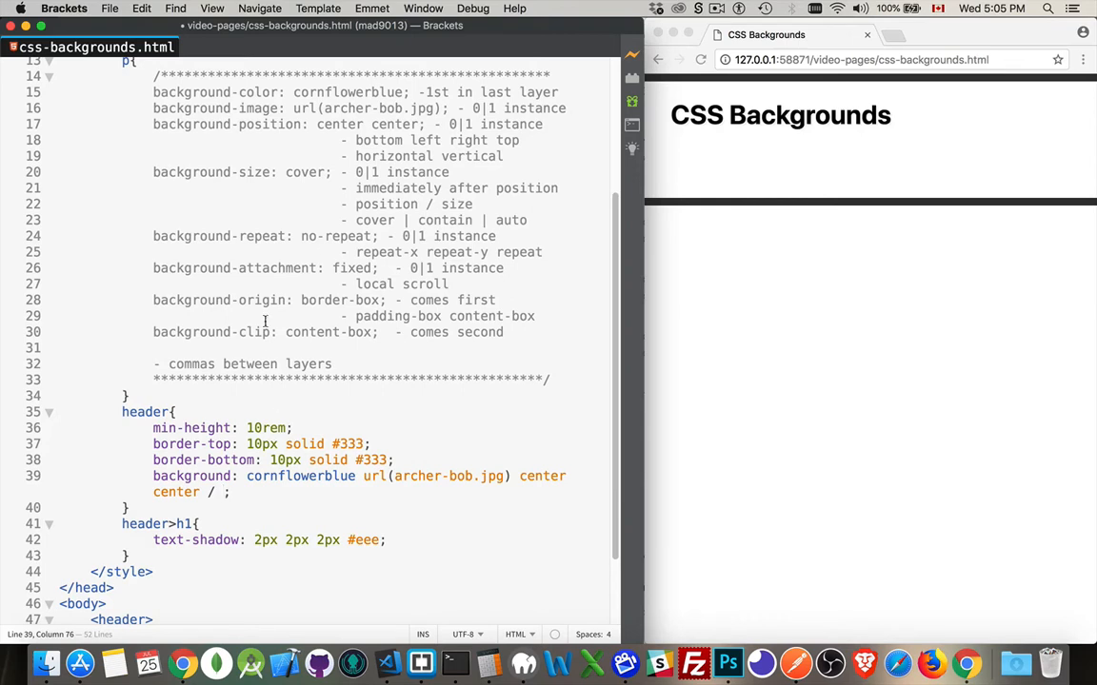
Set the background size after the slash to contain
left_click_drag(355, 220, 528, 219)
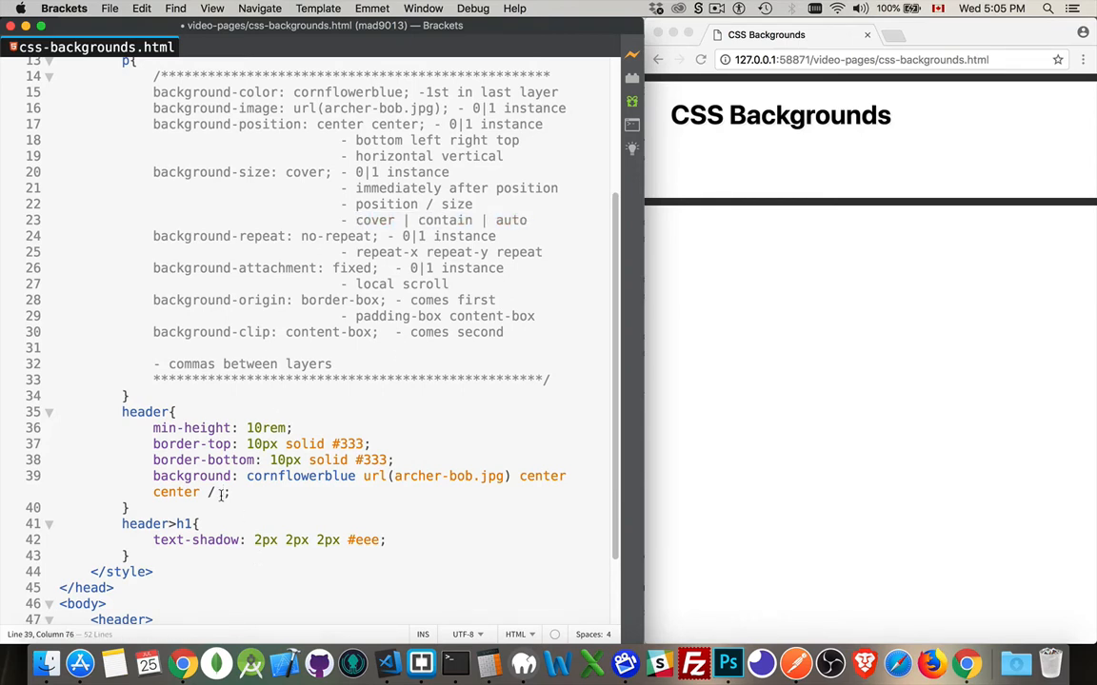
type("aut")
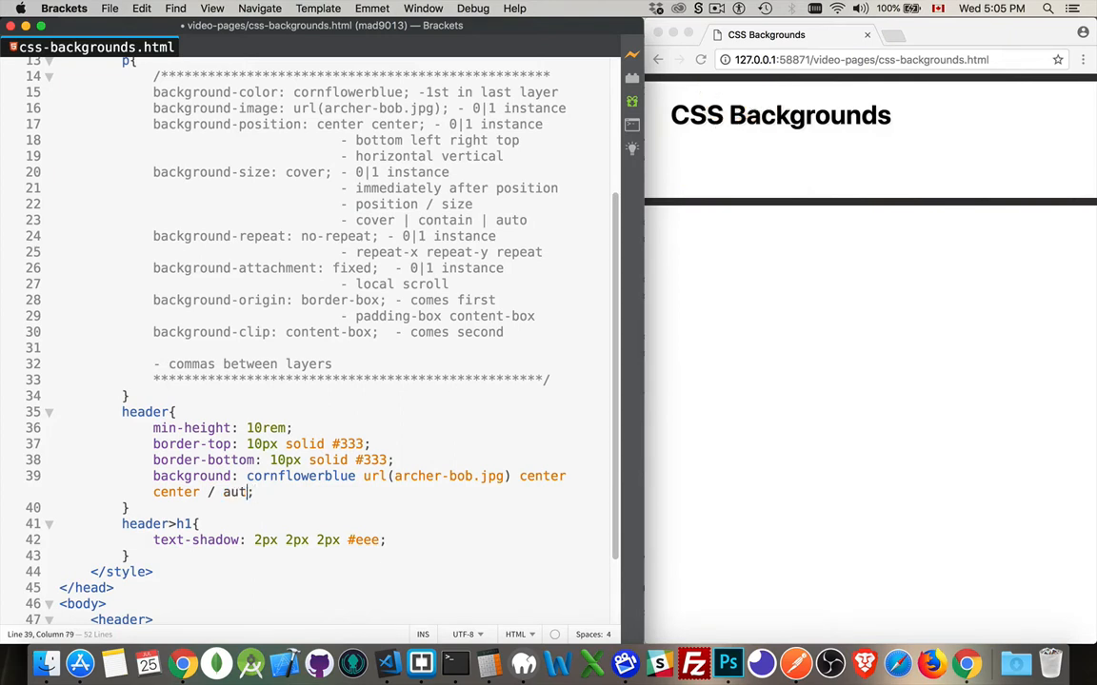
type("cont")
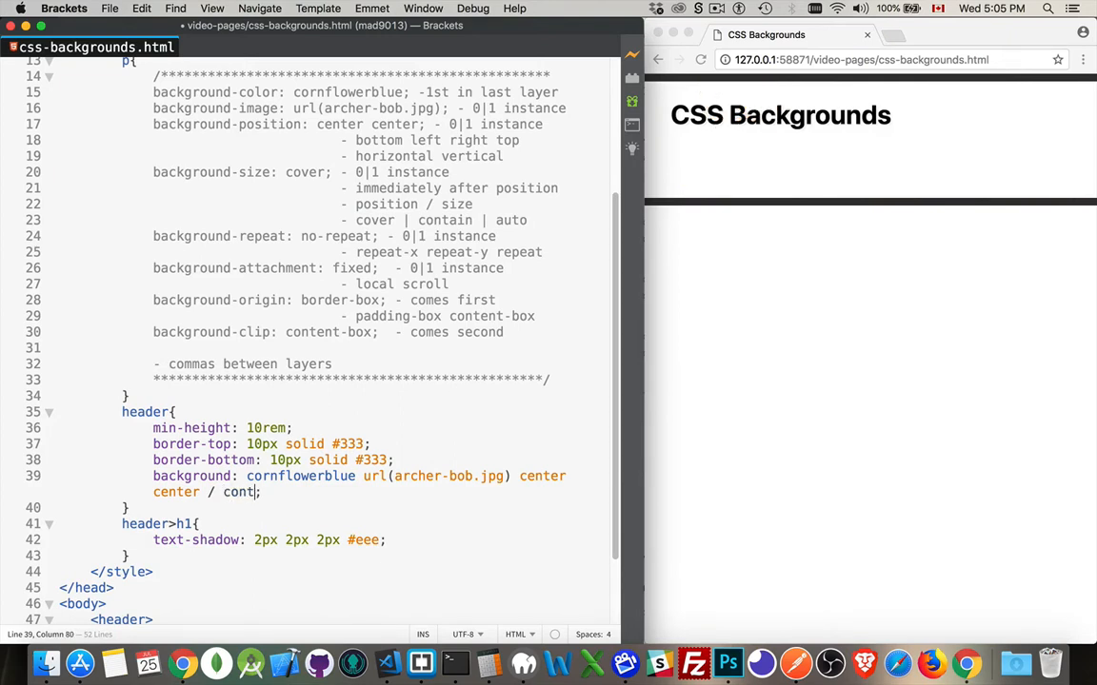
type("ain")
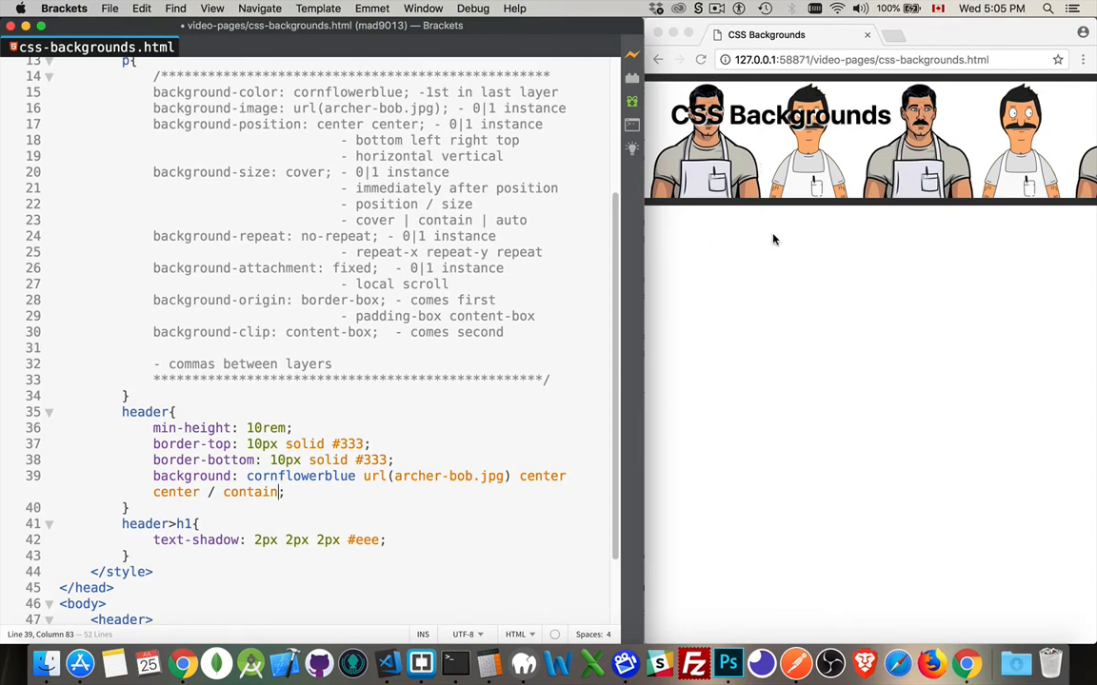
mouse_move(648, 229)
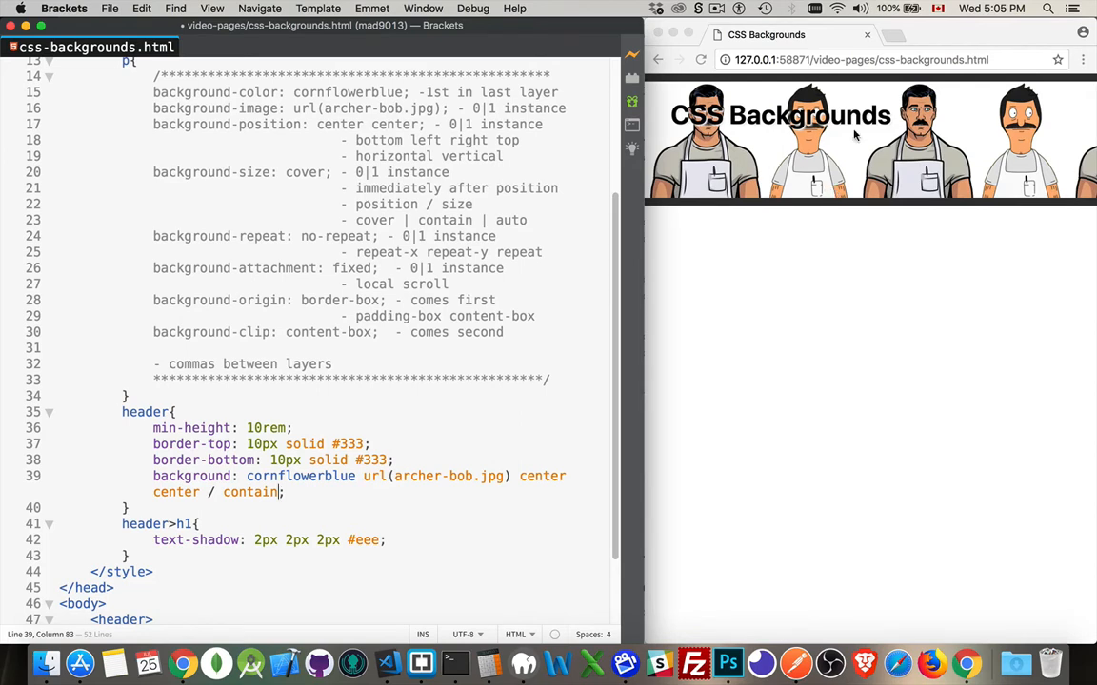
mouse_move(1035, 183)
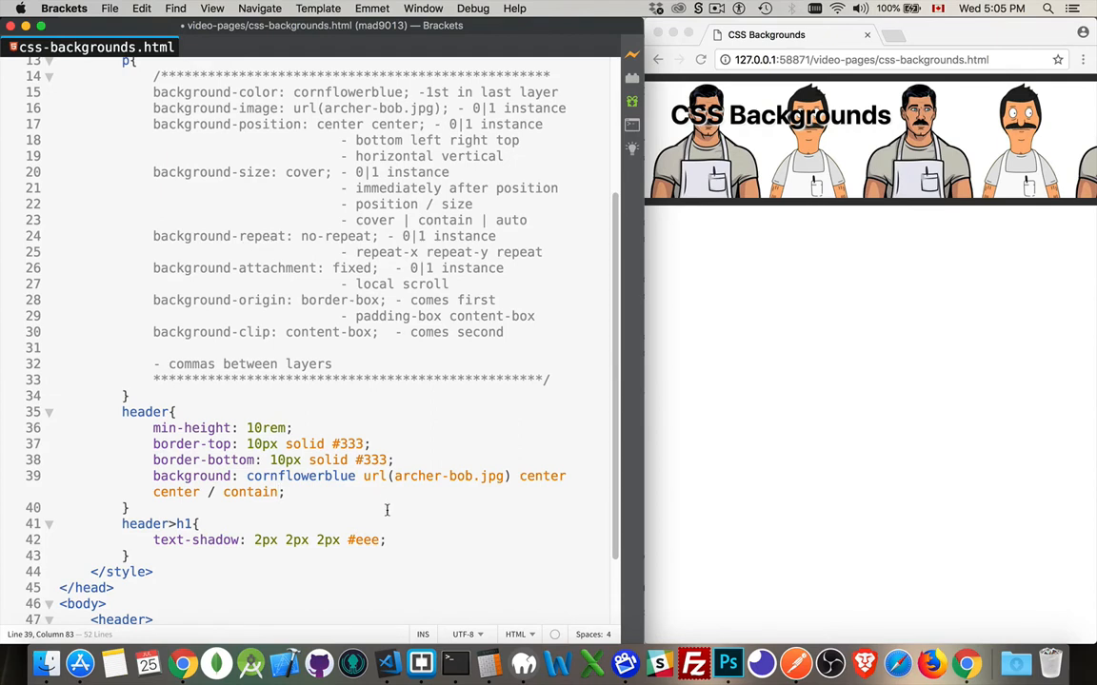
type("no-r")
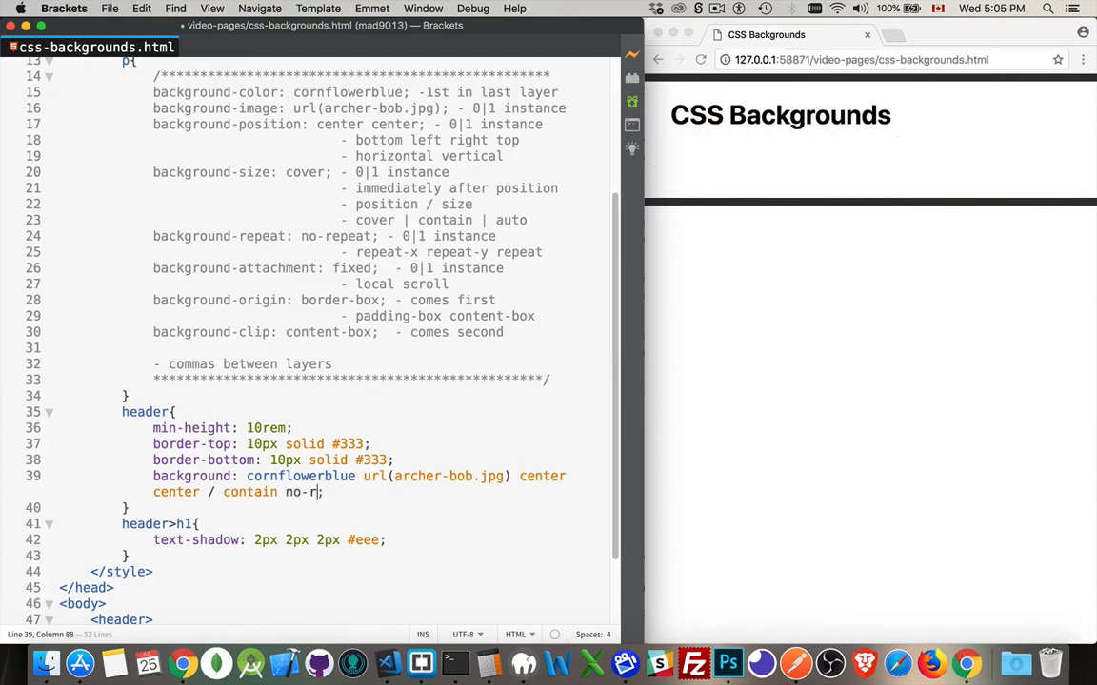
type("epeat")
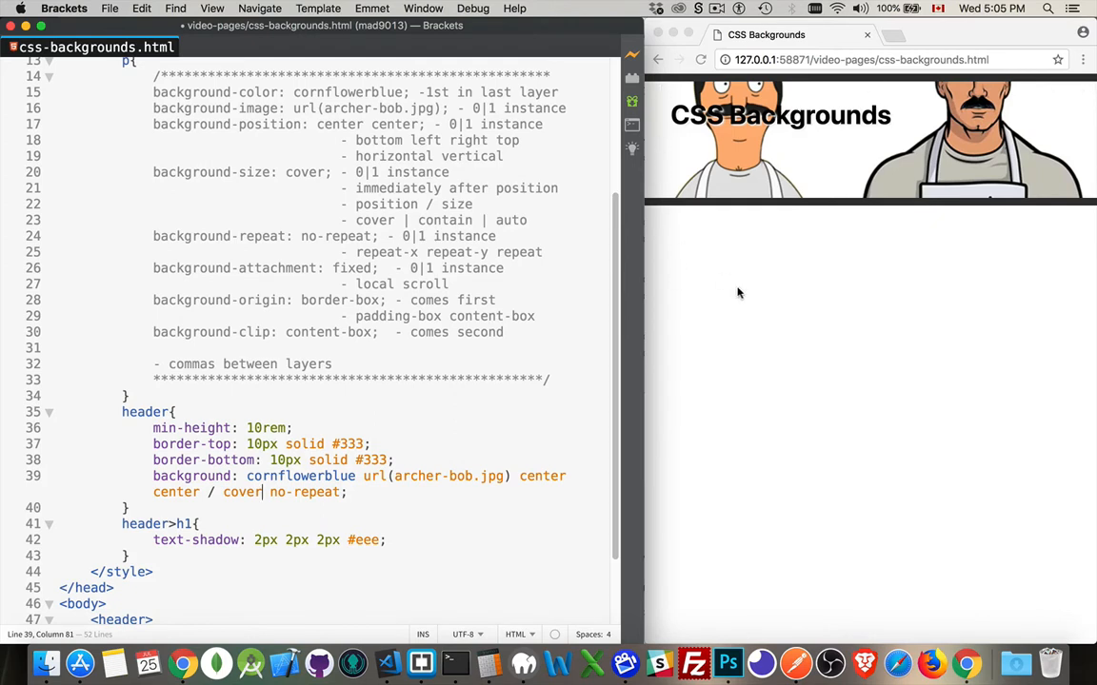
mouse_move(907, 98)
type("ntain")
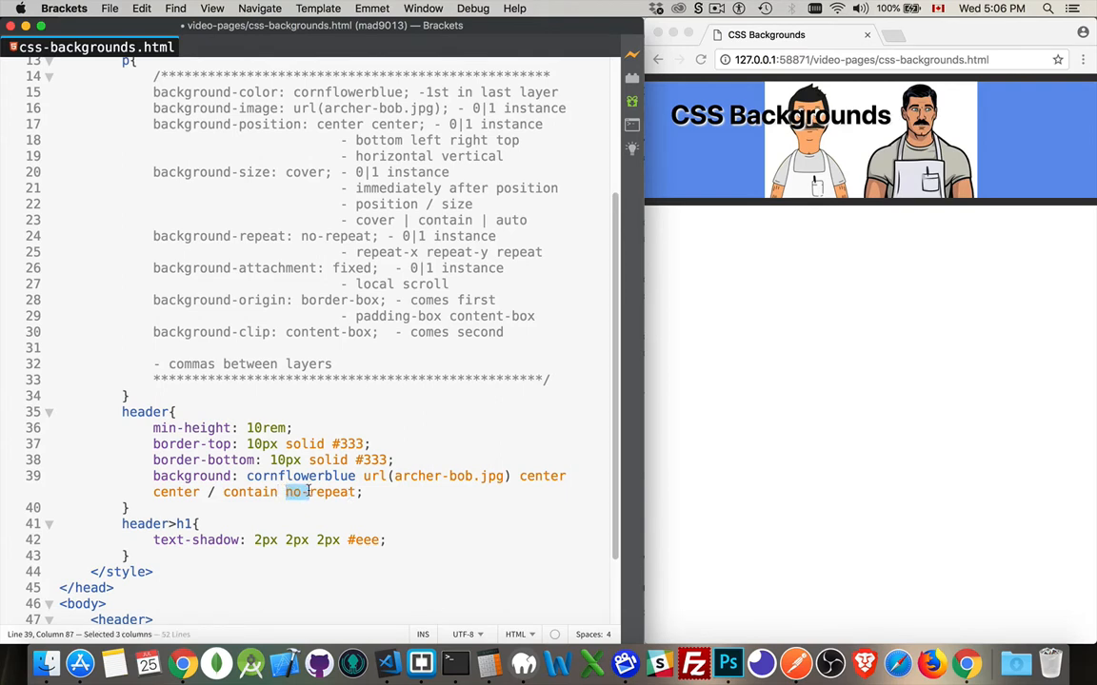
type("repeat-")
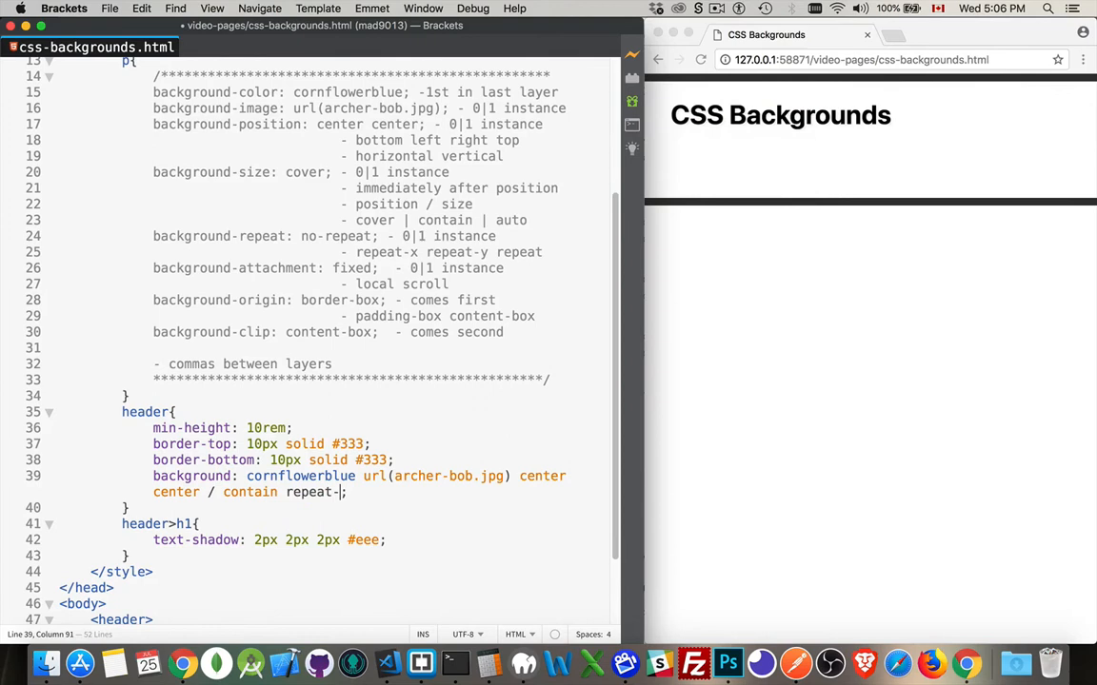
type("x")
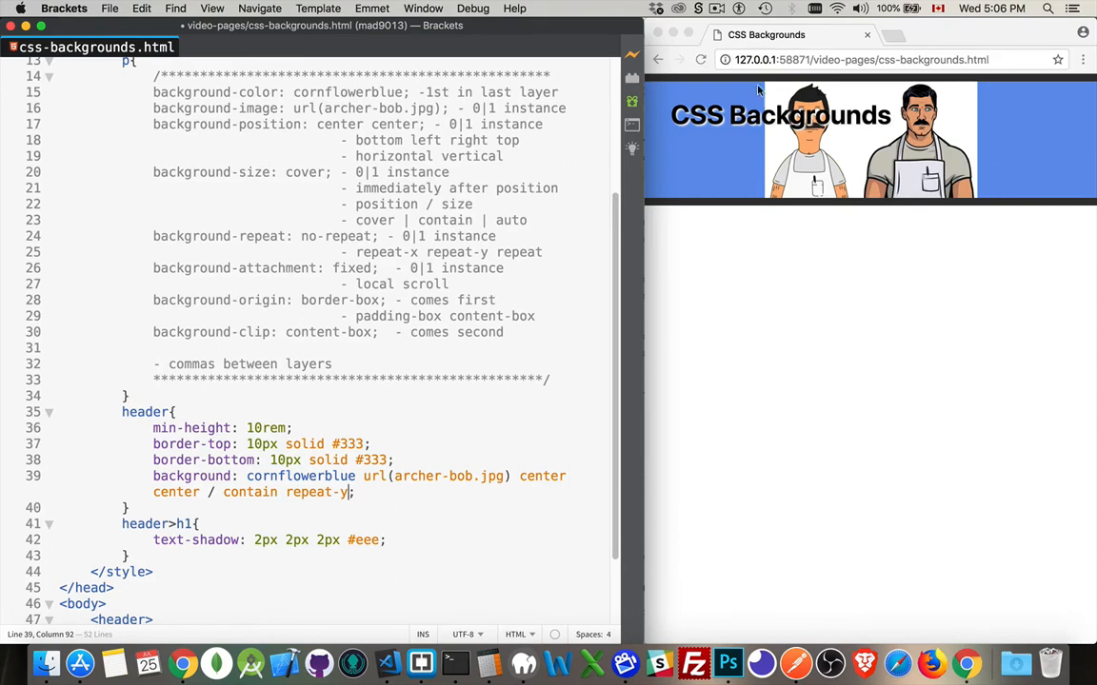
mouse_move(757, 179)
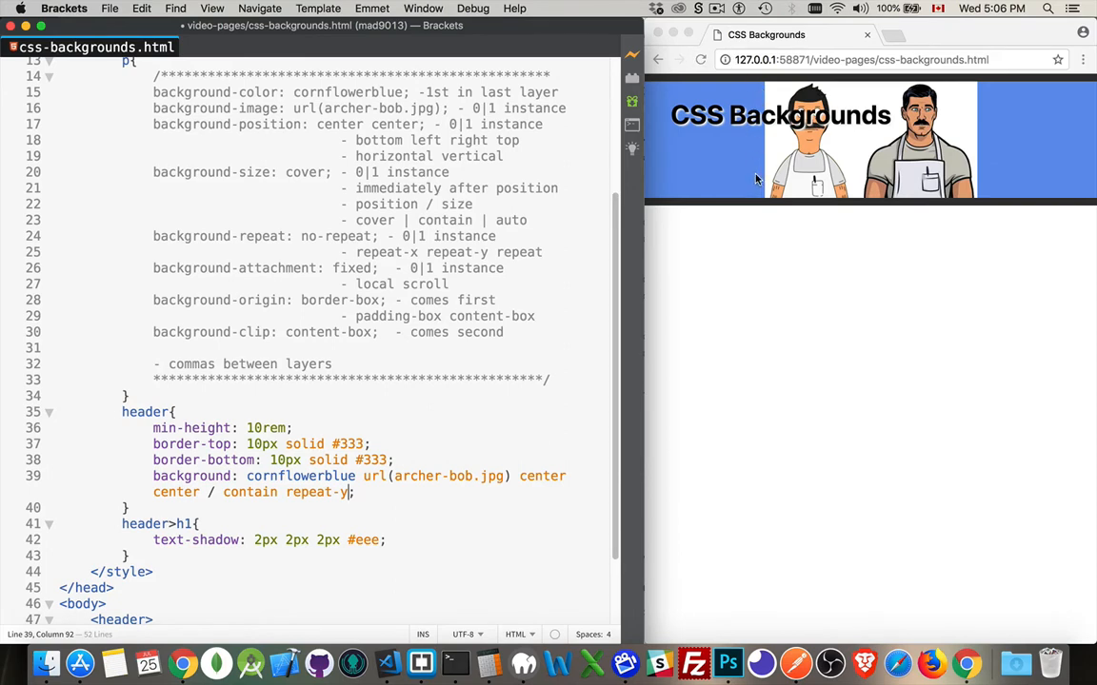
key("Backspace")
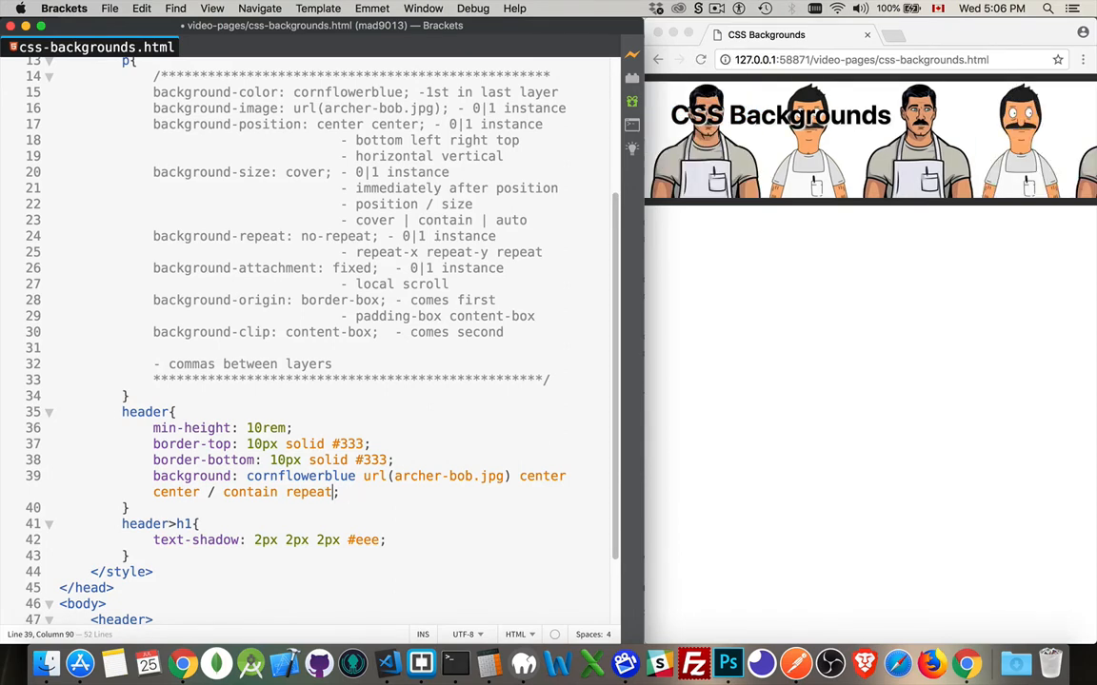
mouse_move(853, 372)
type("no-")
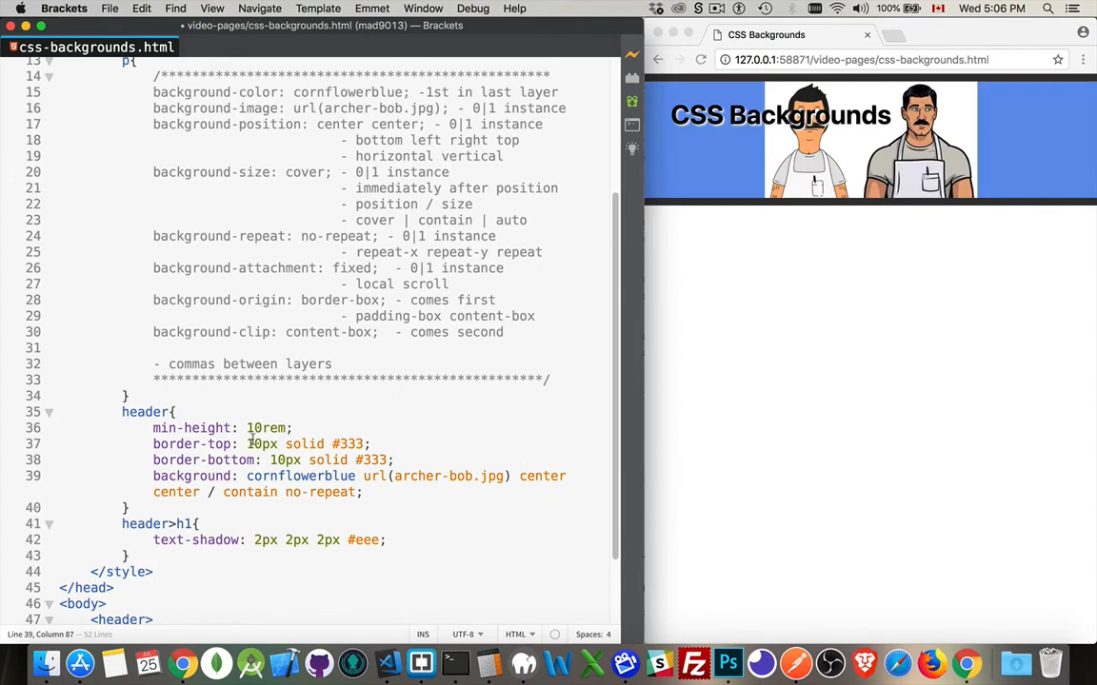
Change 'solid' to 'dashed' in both border-top and border-bottom
double_click(304, 444)
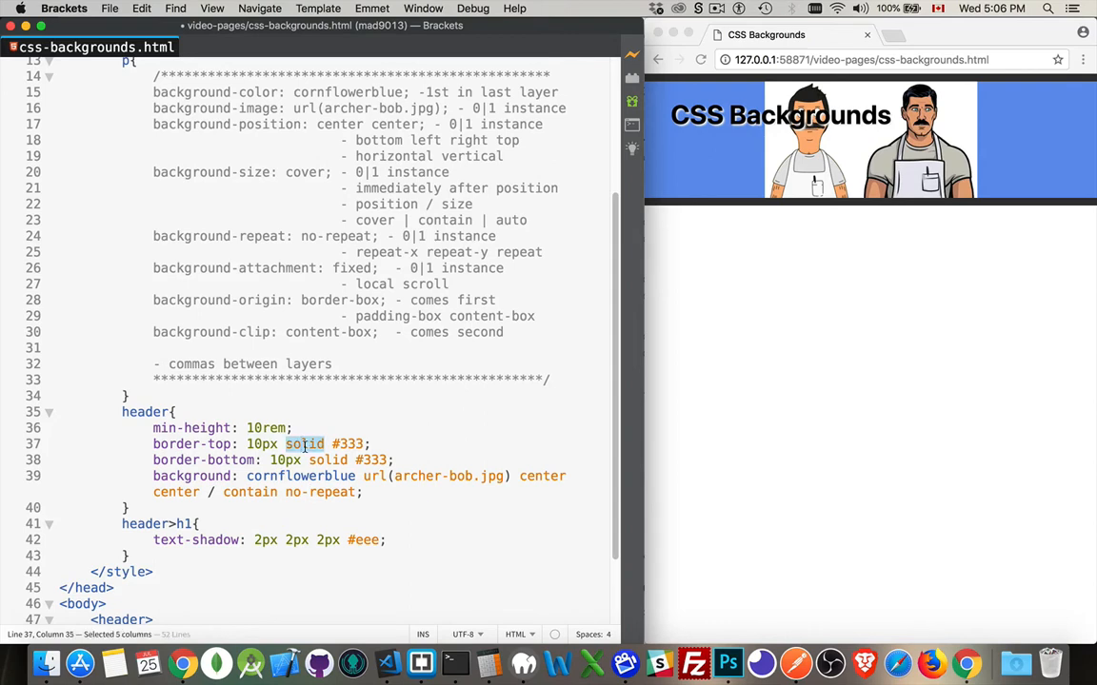
type("d")
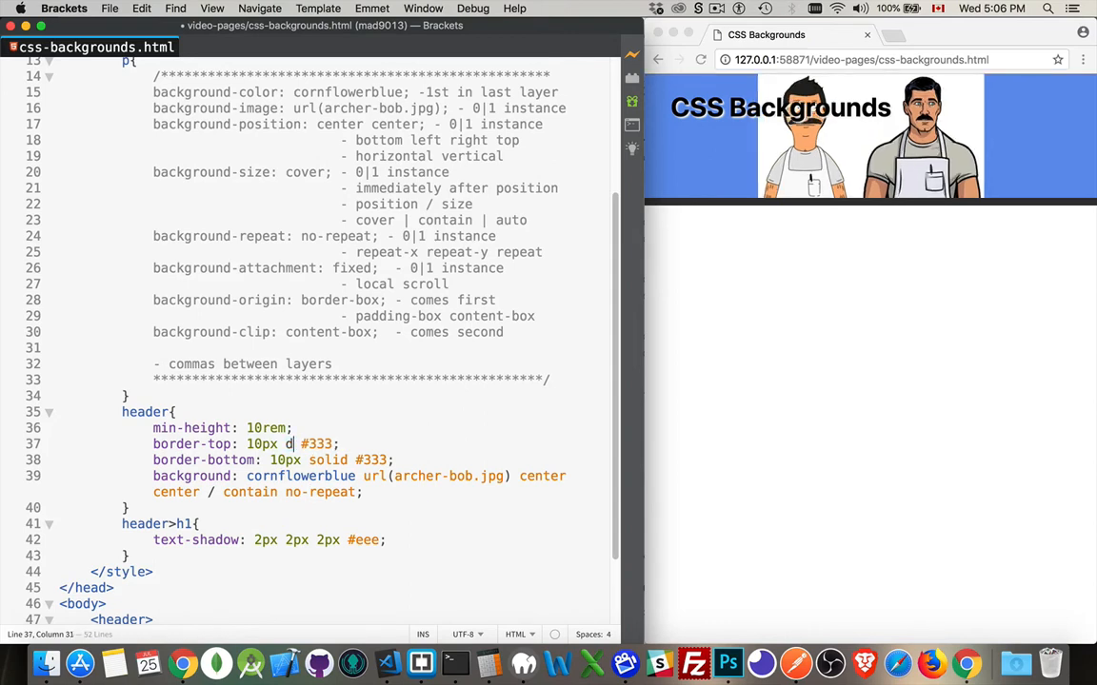
type("ashed")
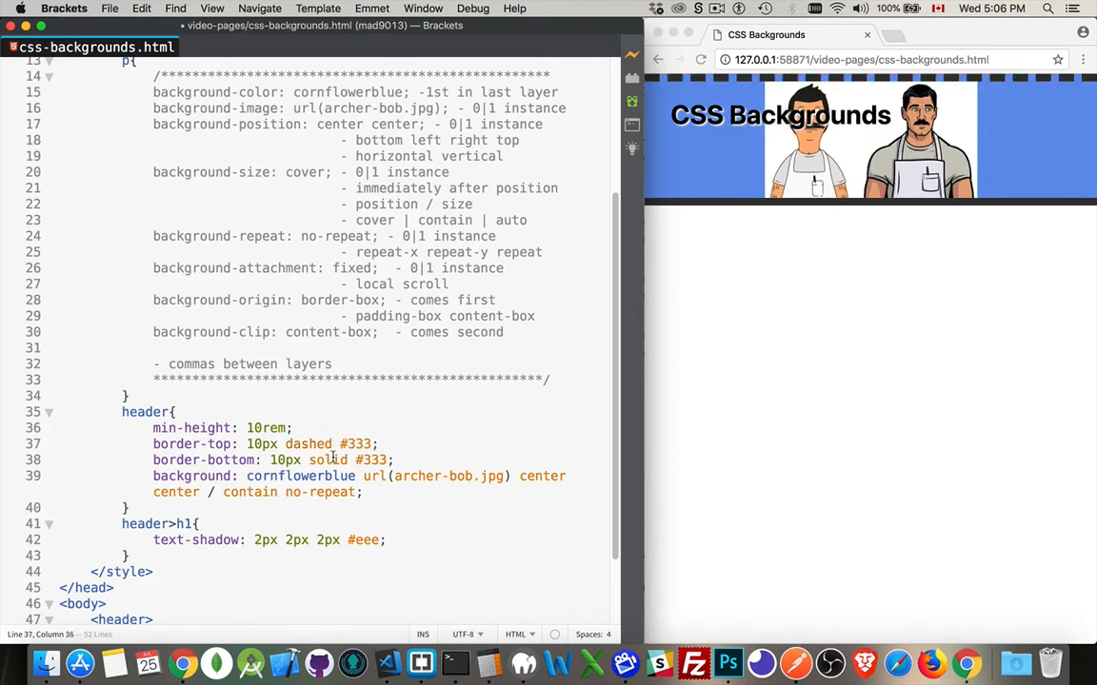
type("dash")
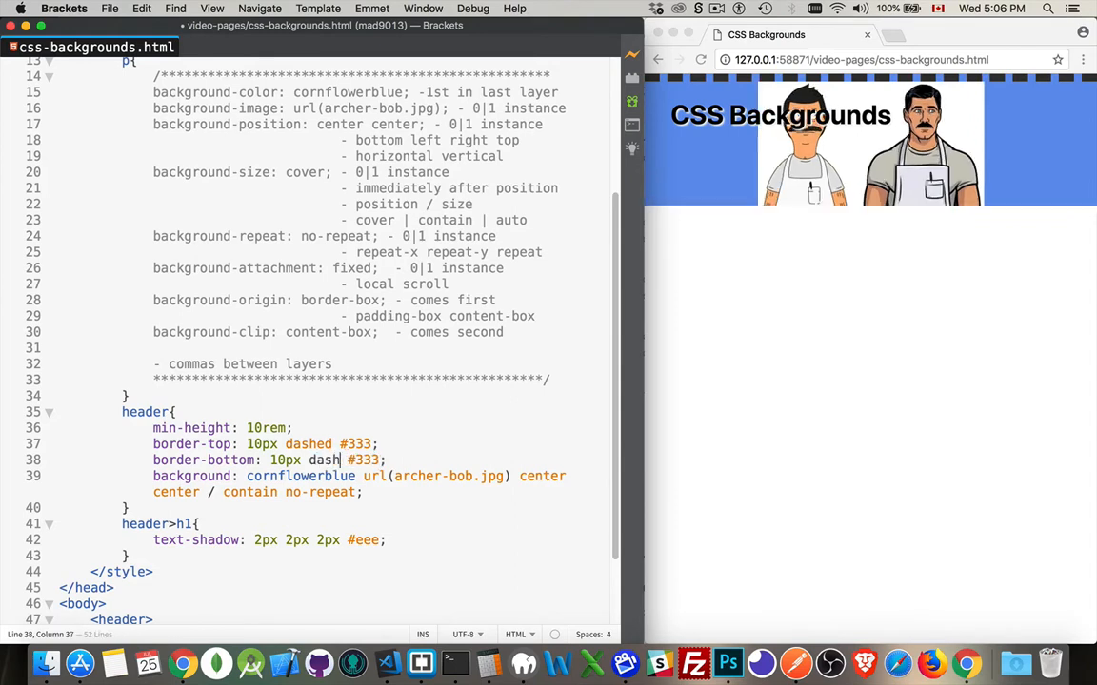
type("ed")
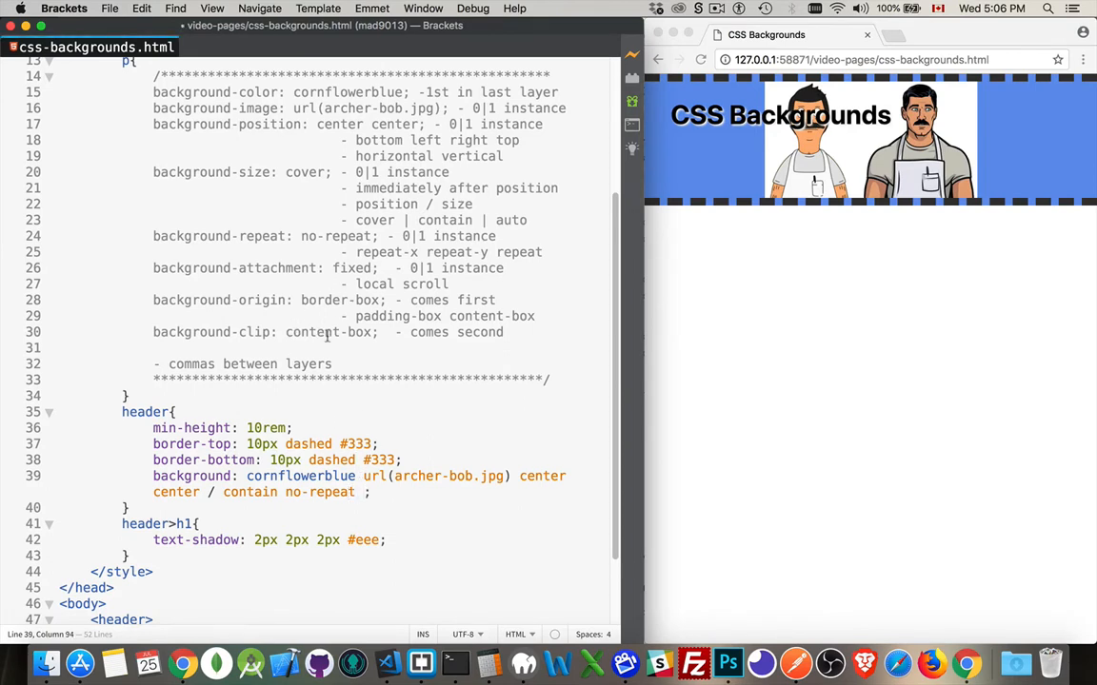
mouse_move(287, 331)
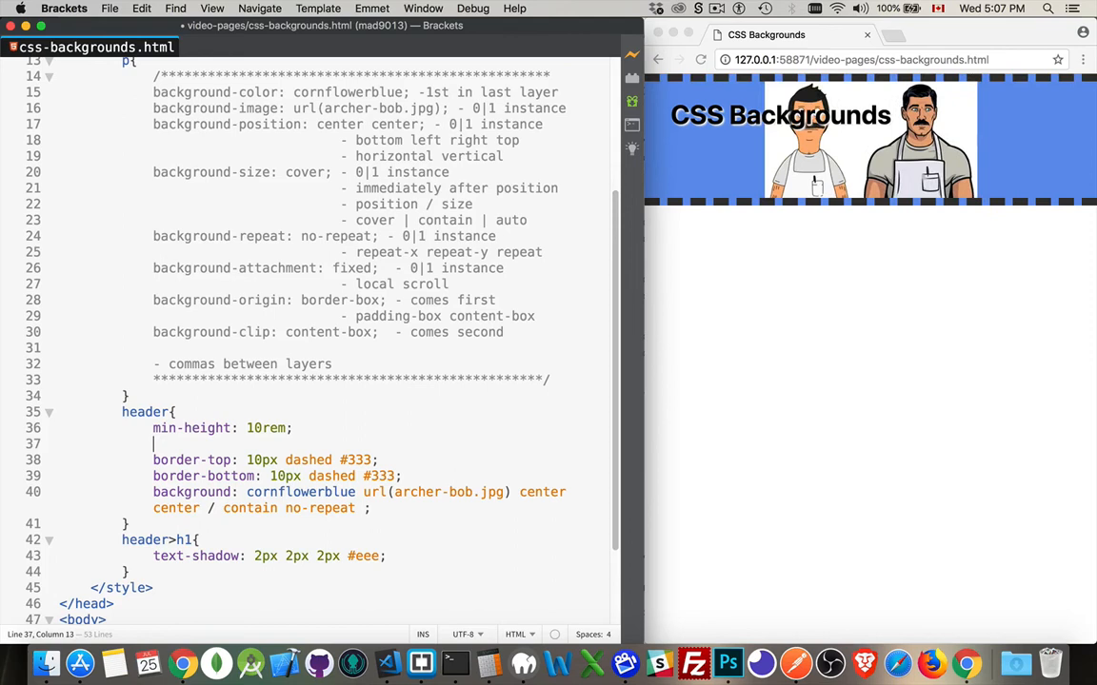
Add 'padding: 1rem;' to the header rule
type("padding: 1")
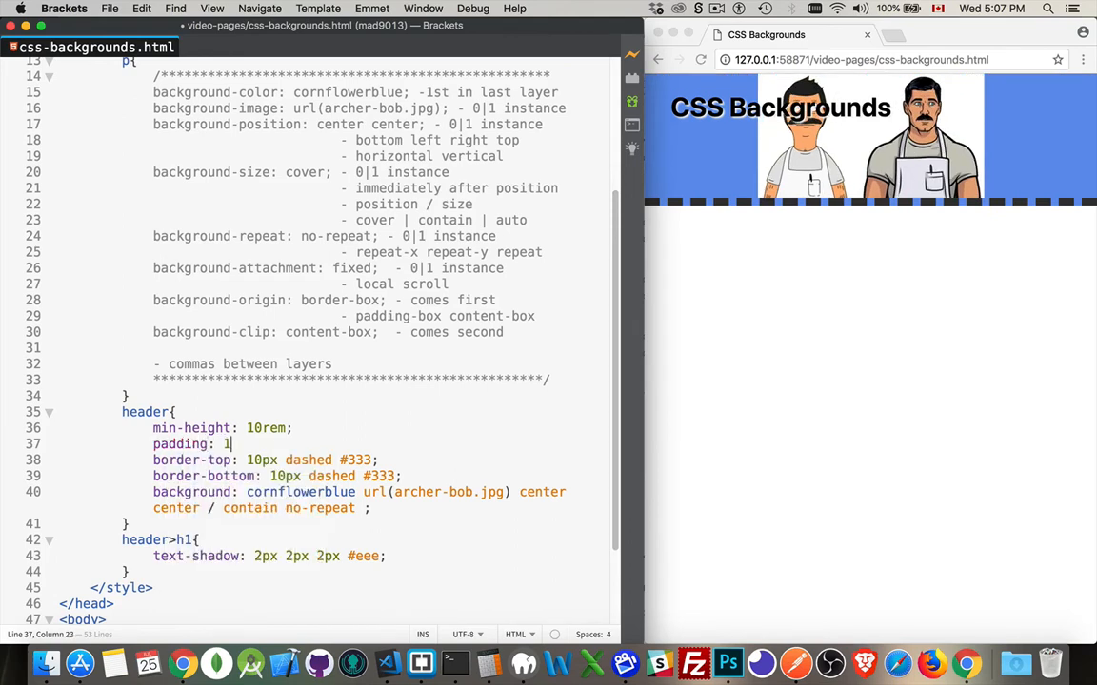
type("rem;")
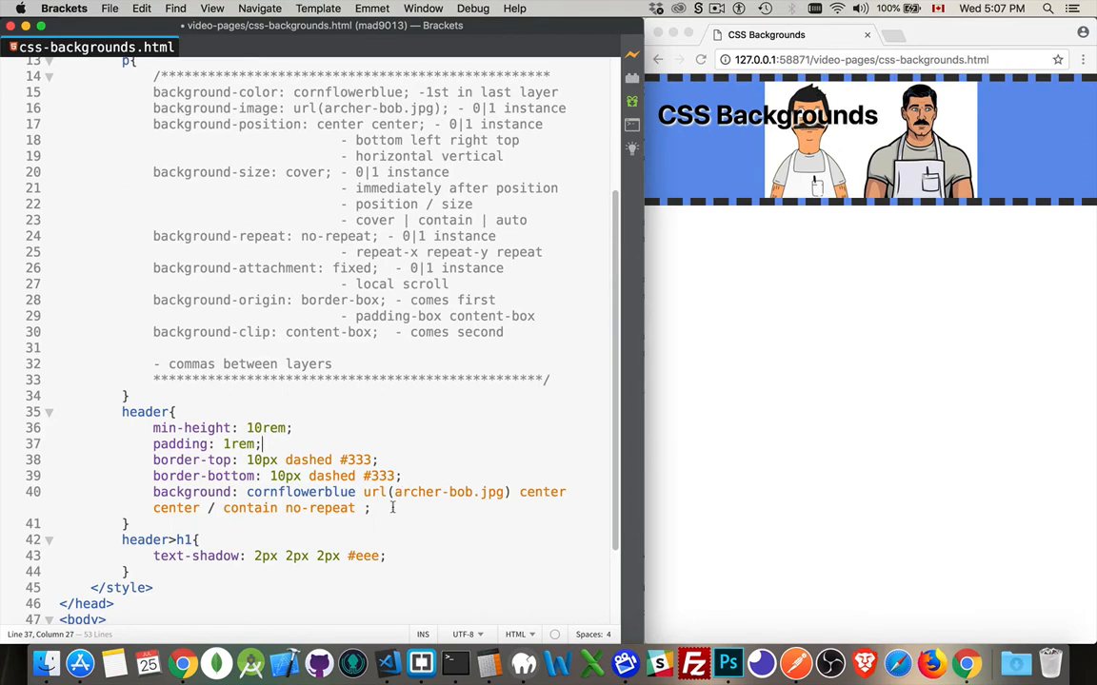
type("d")
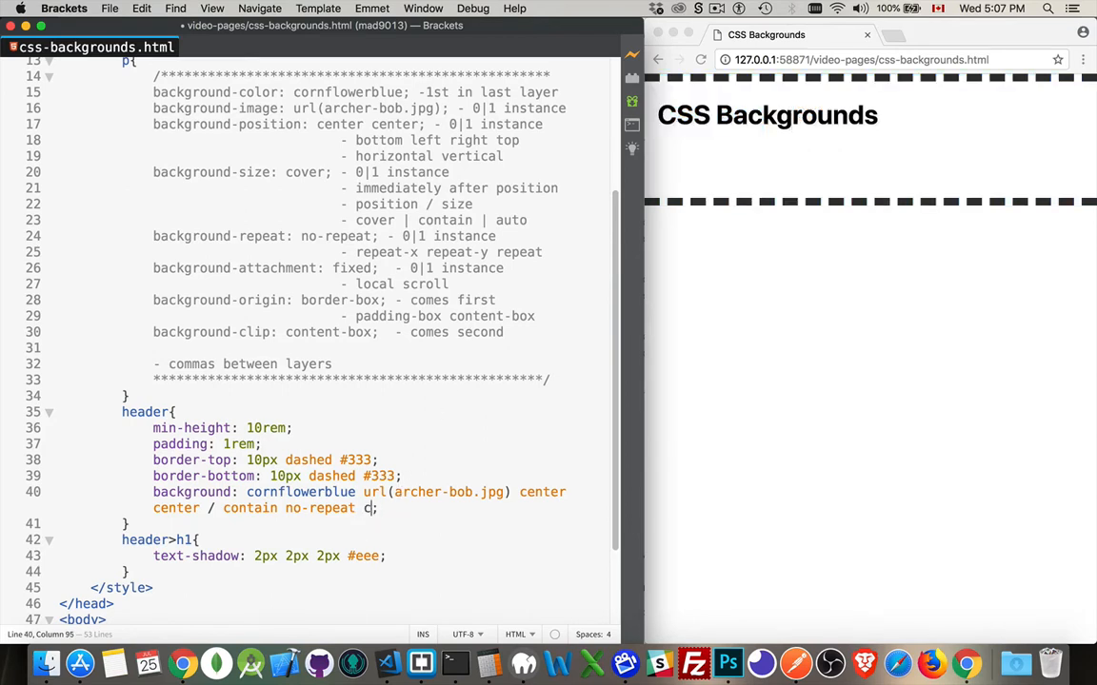
Append 'padding-box content-box' after no-repeat in the background shorthand
type("content-box")
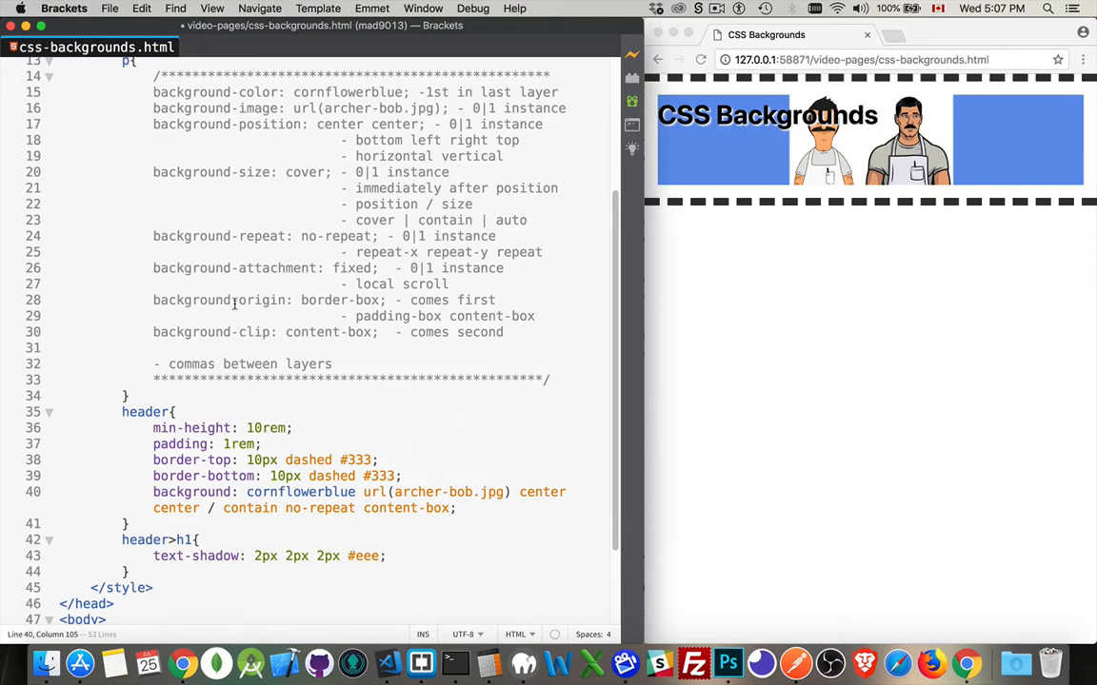
left_click(449, 508)
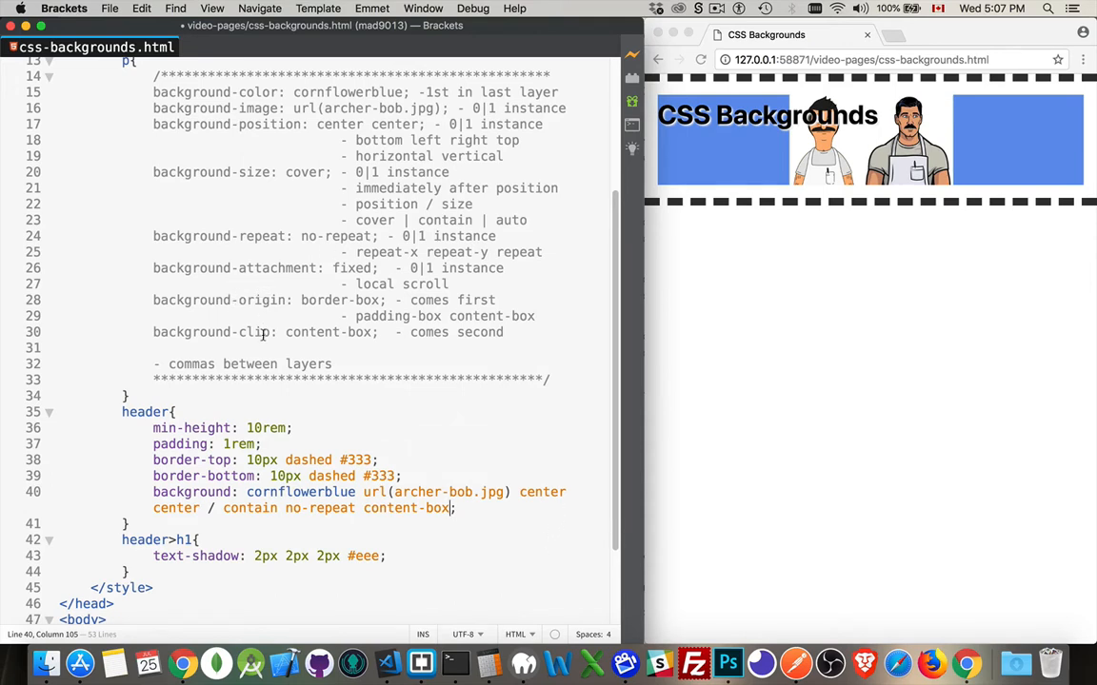
mouse_move(844, 364)
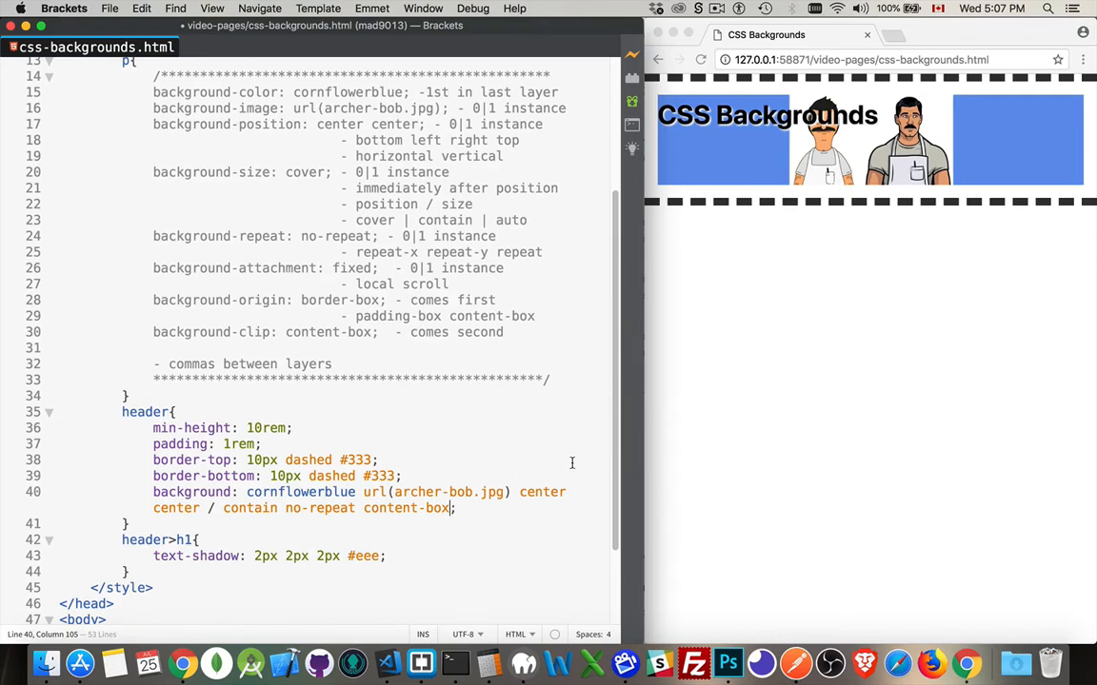
type("content")
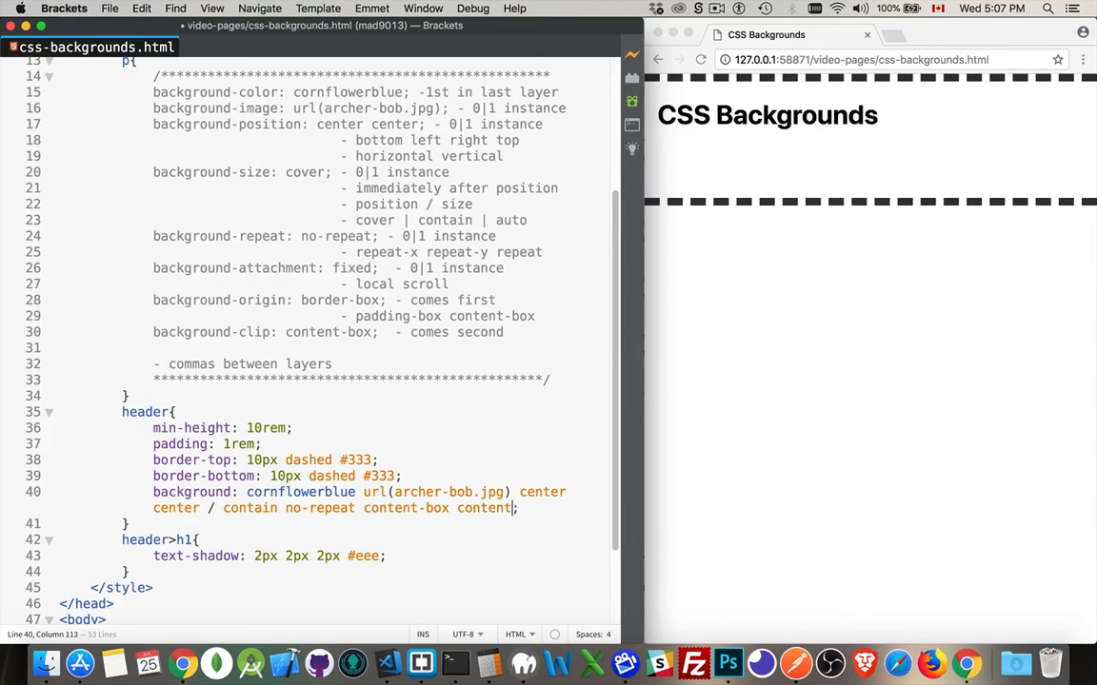
type("-box")
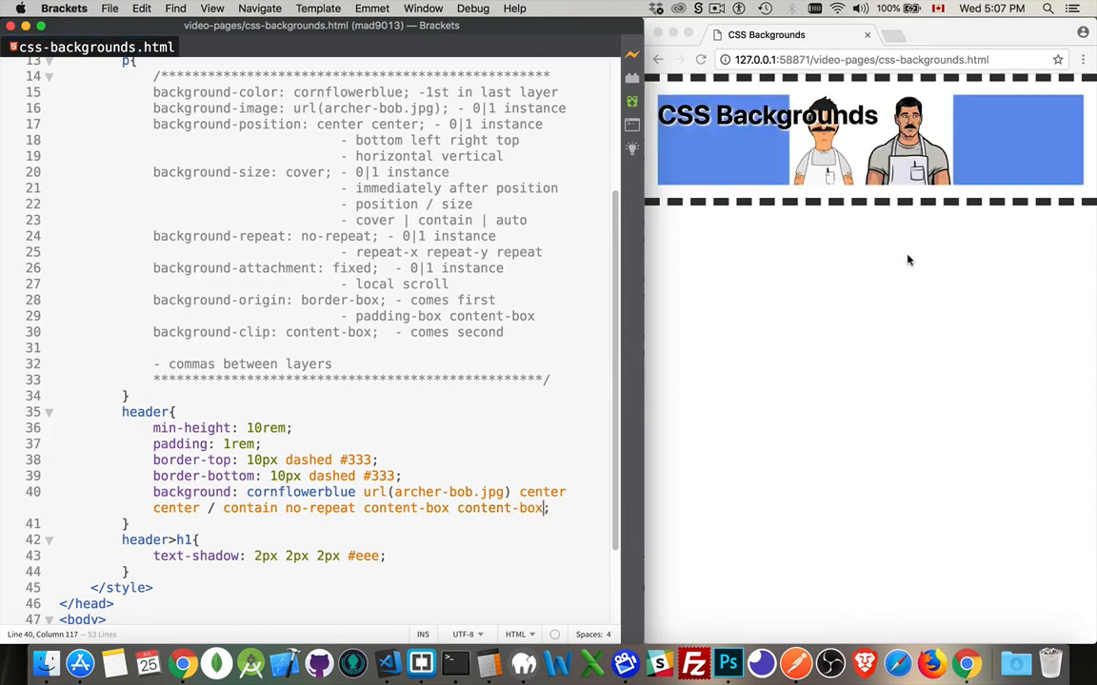
mouse_move(500, 269)
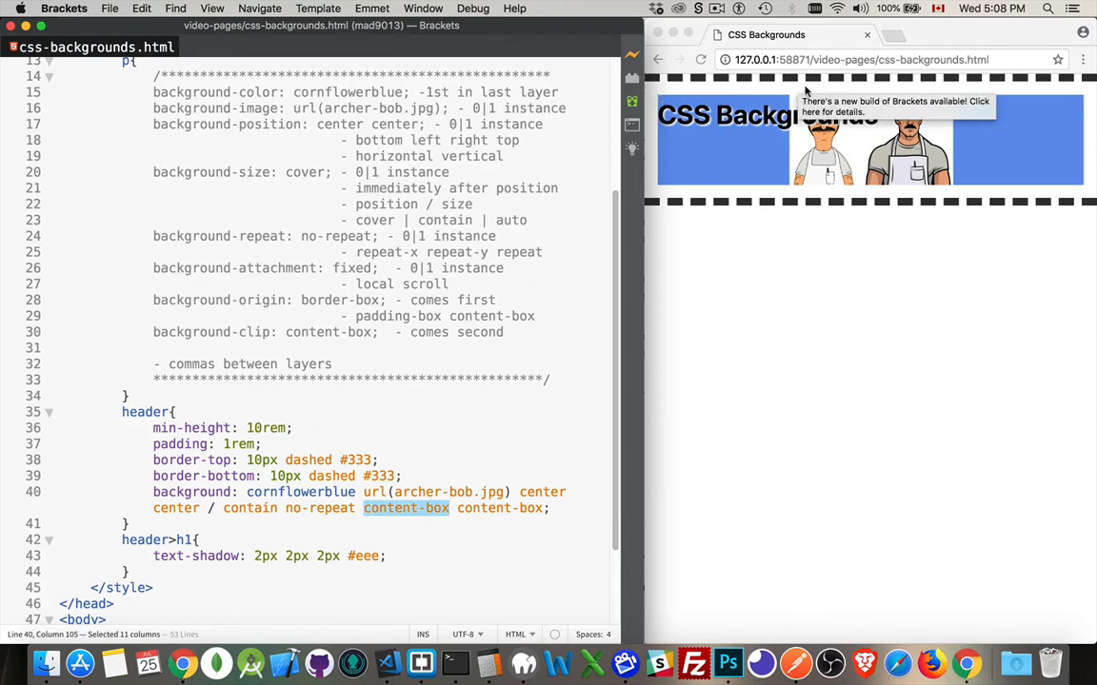
mouse_move(743, 95)
type("p")
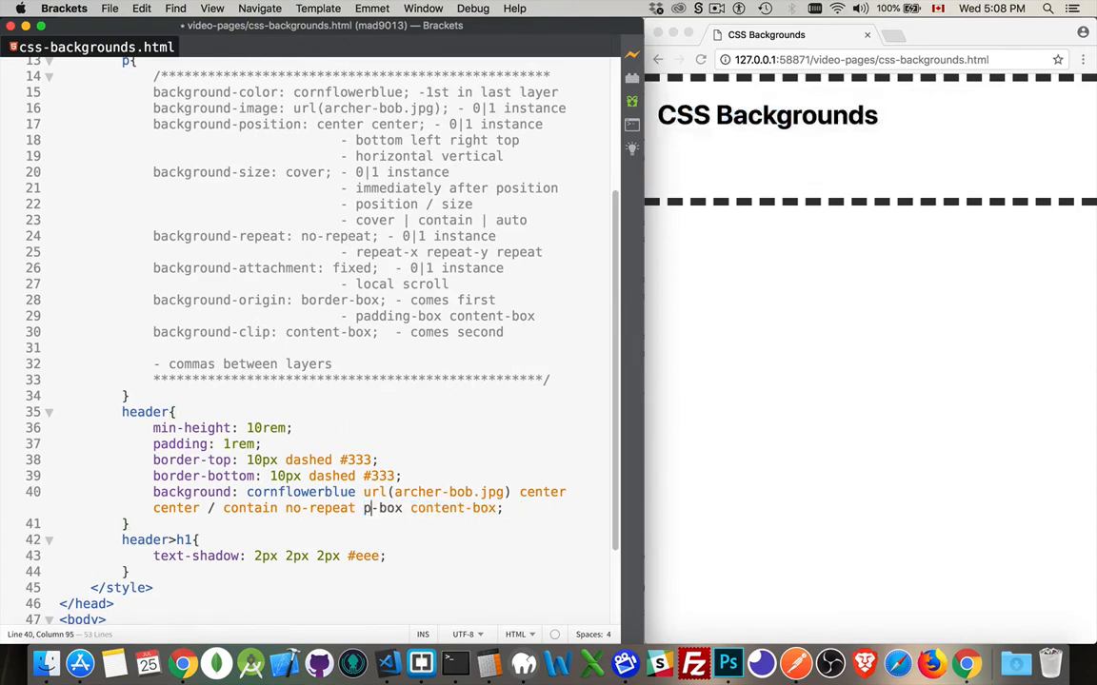
type("adding")
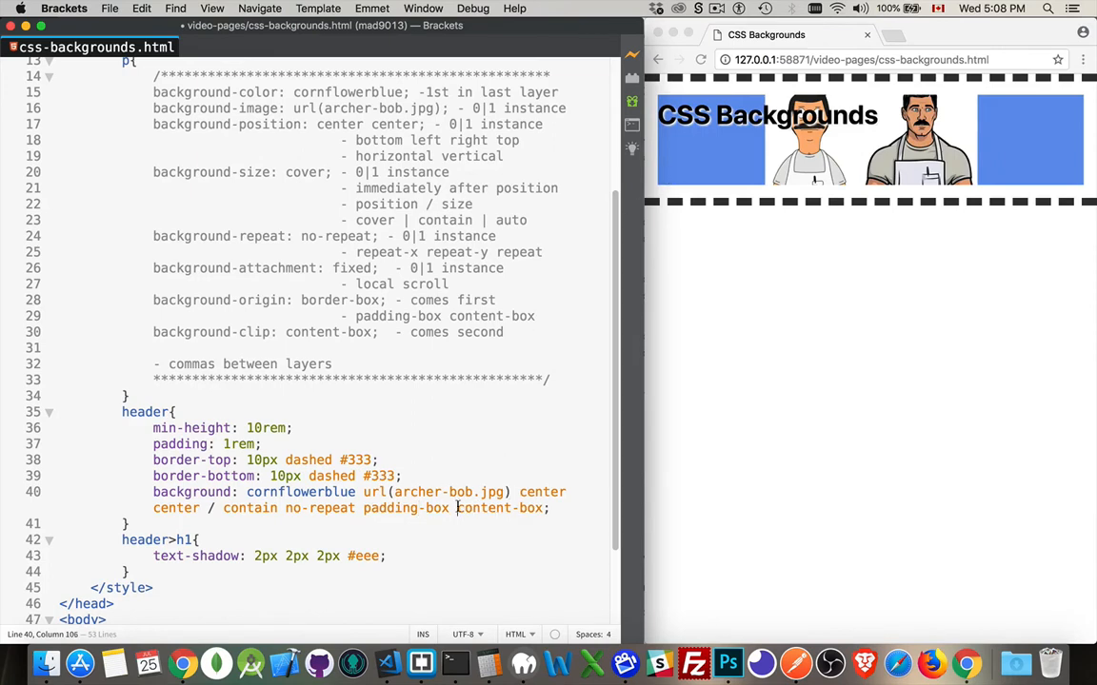
double_click(484, 507)
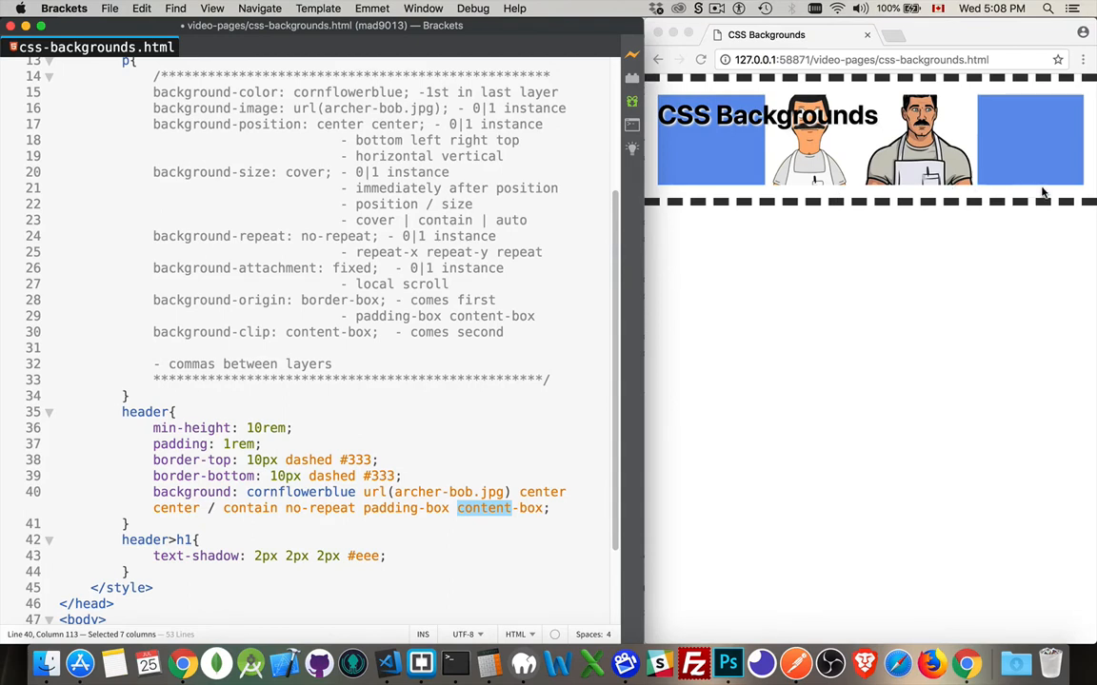
mouse_move(408, 417)
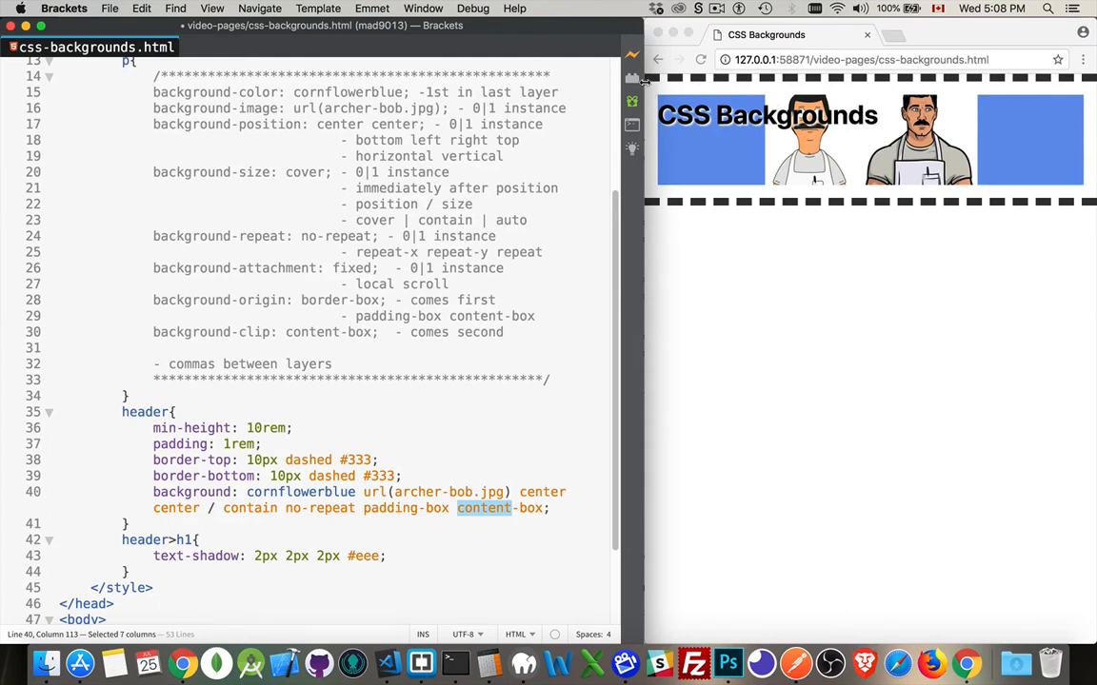
mouse_move(652, 91)
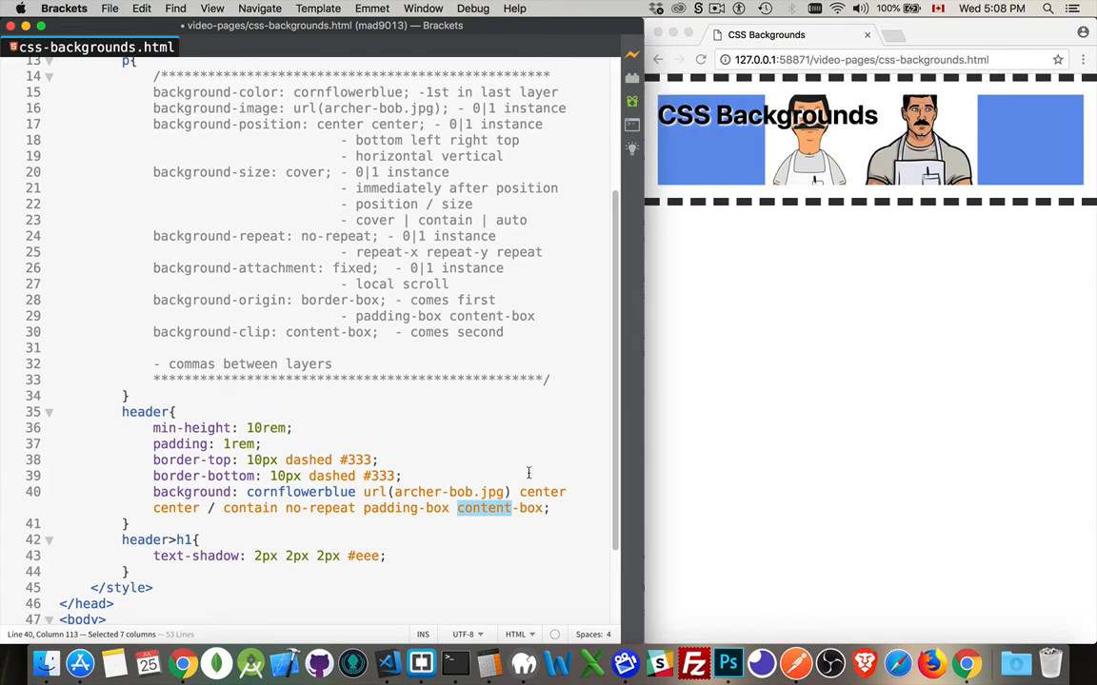
Swap the origin and clip values to 'content-box padding-box' in the background shorthand
type("padding")
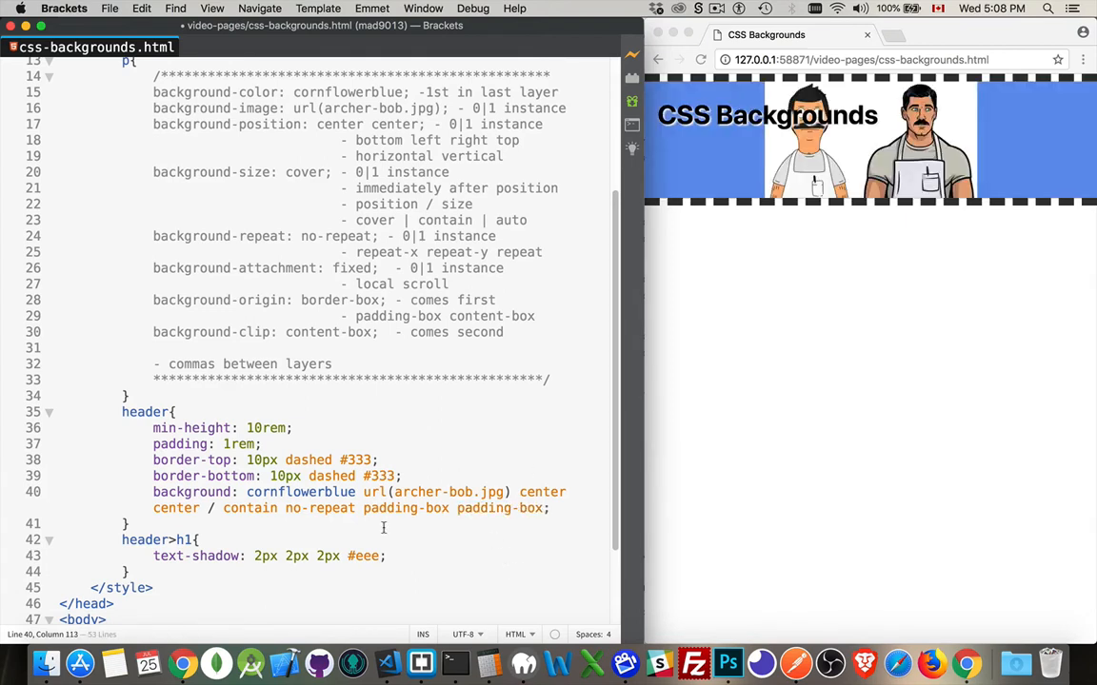
double_click(389, 507)
type("content")
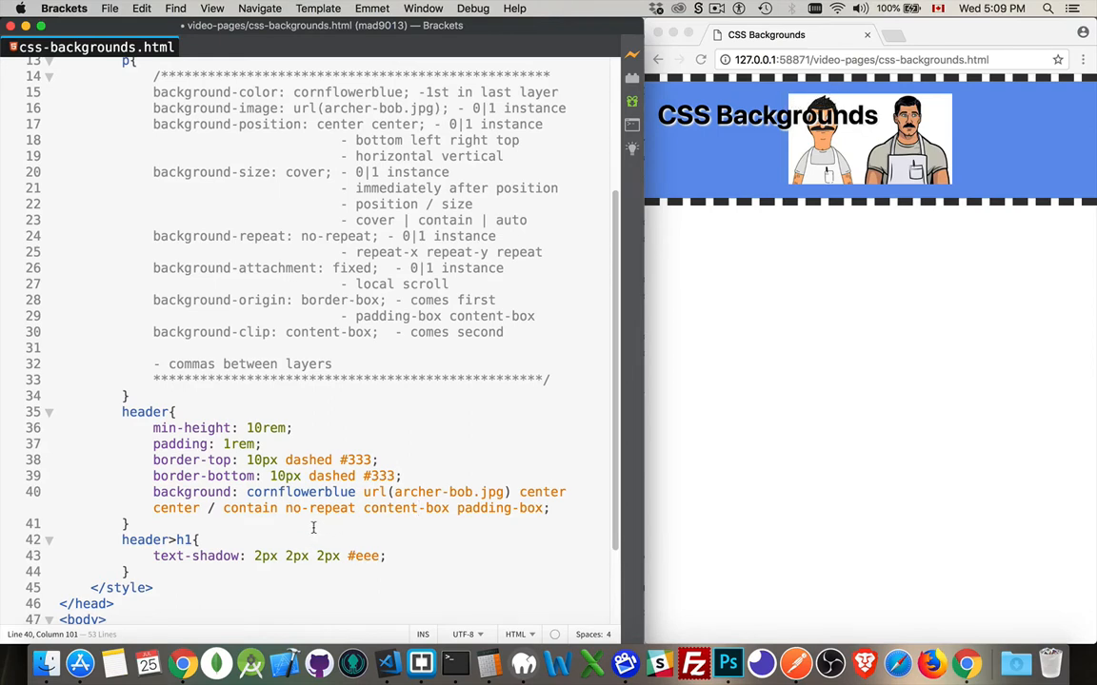
double_click(542, 492)
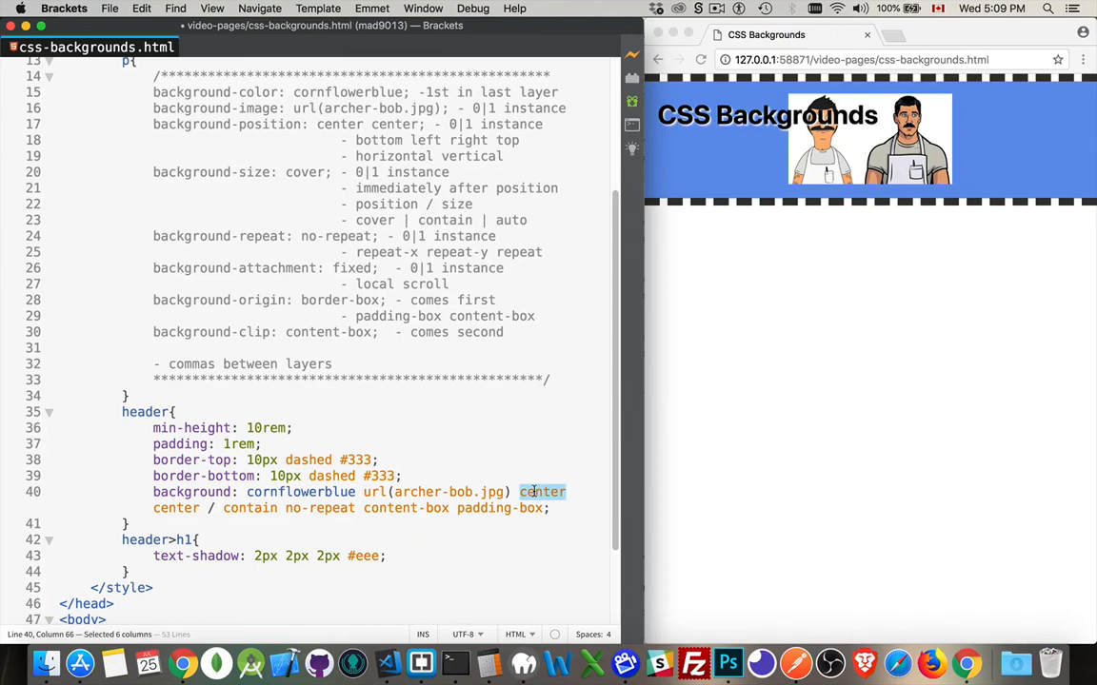
Change the header background position to 'left top' and select 'content' in the origin value
type("left")
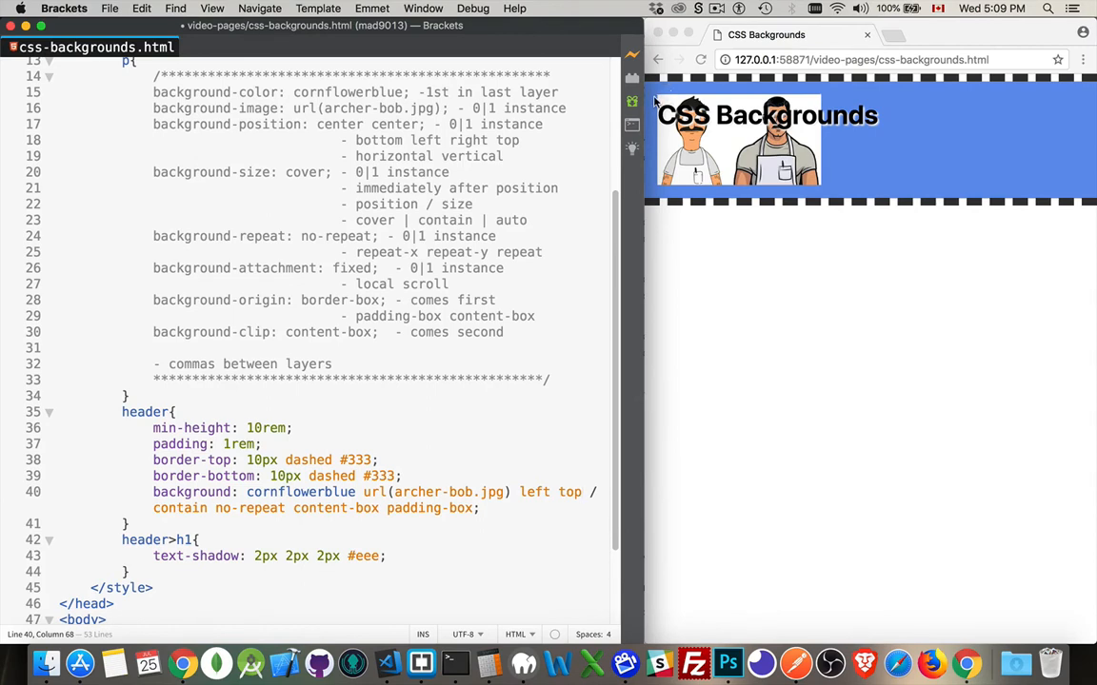
mouse_move(655, 100)
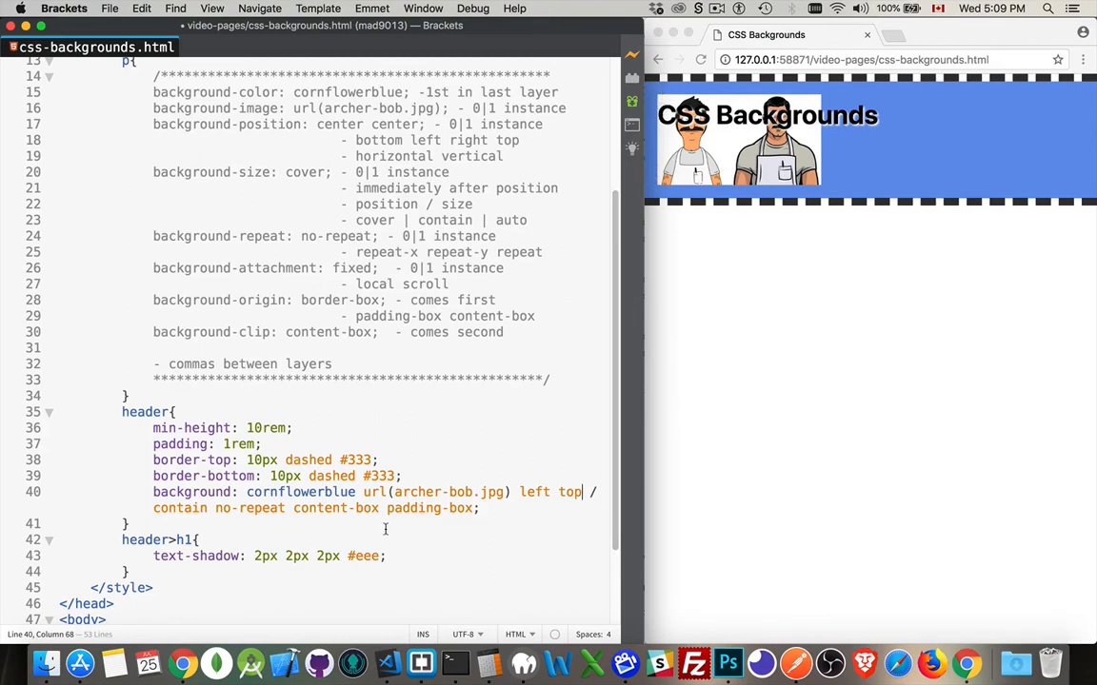
double_click(321, 508)
type("padding")
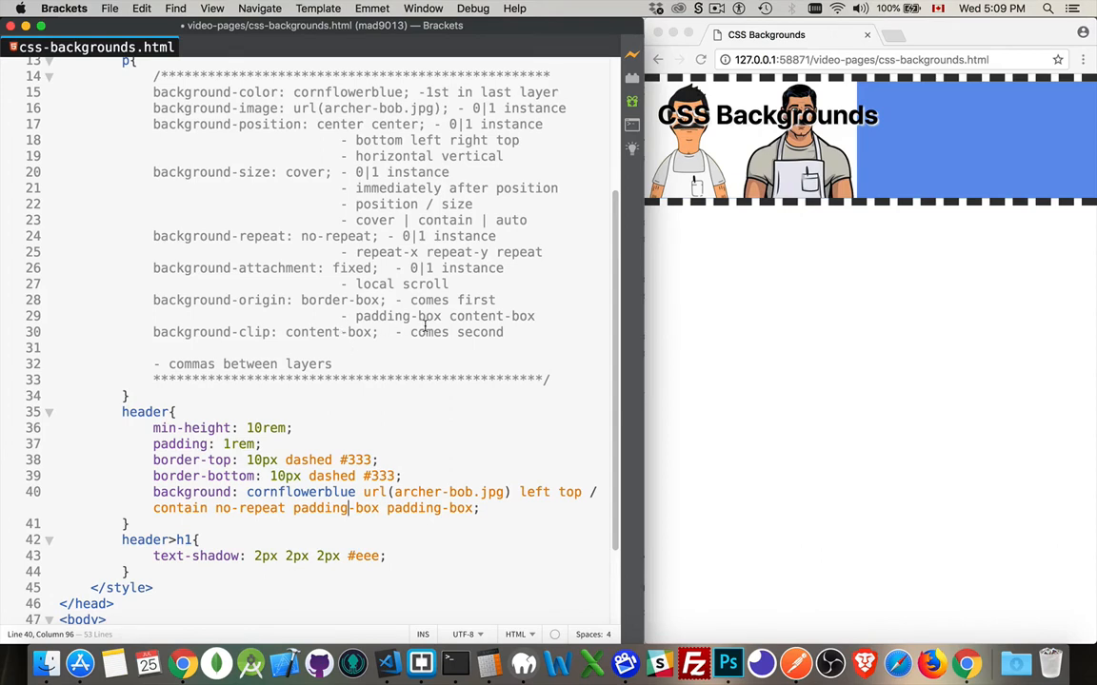
mouse_move(322, 543)
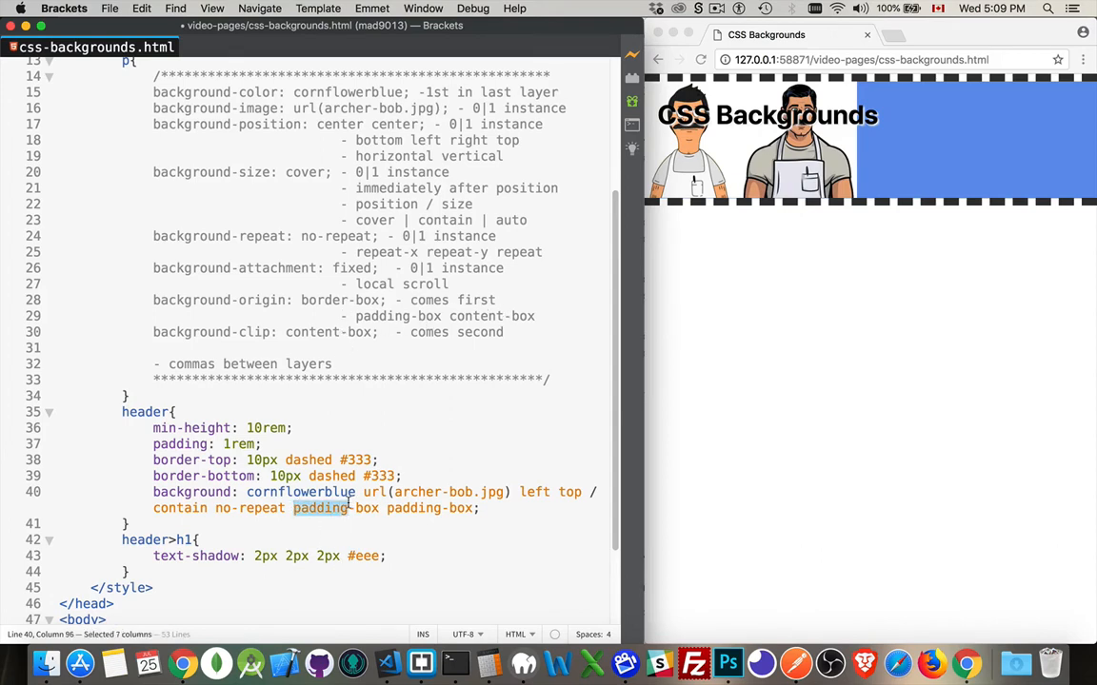
Change the background origin and clip from padding-box to border-box
type("border")
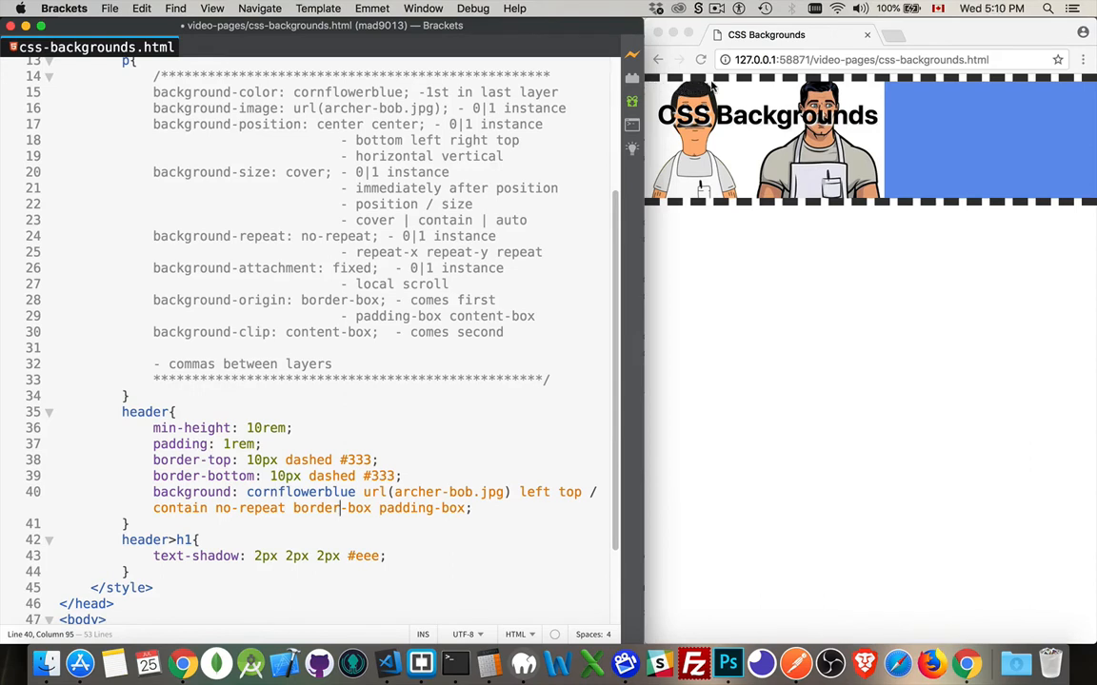
mouse_move(820, 91)
type("bo")
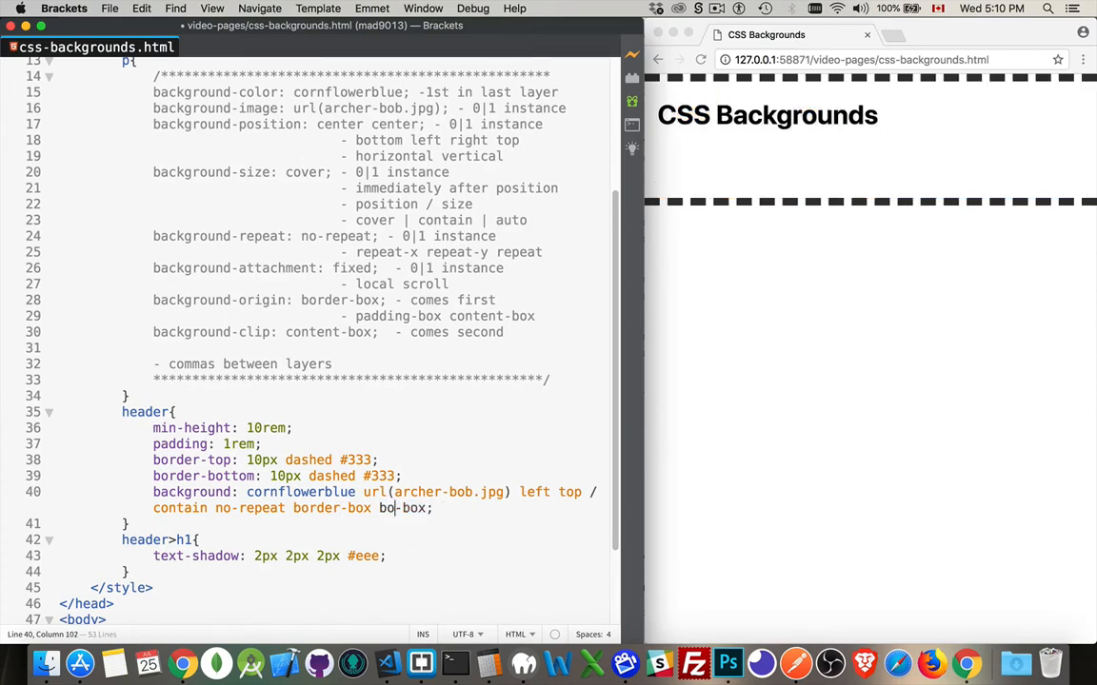
type("rder")
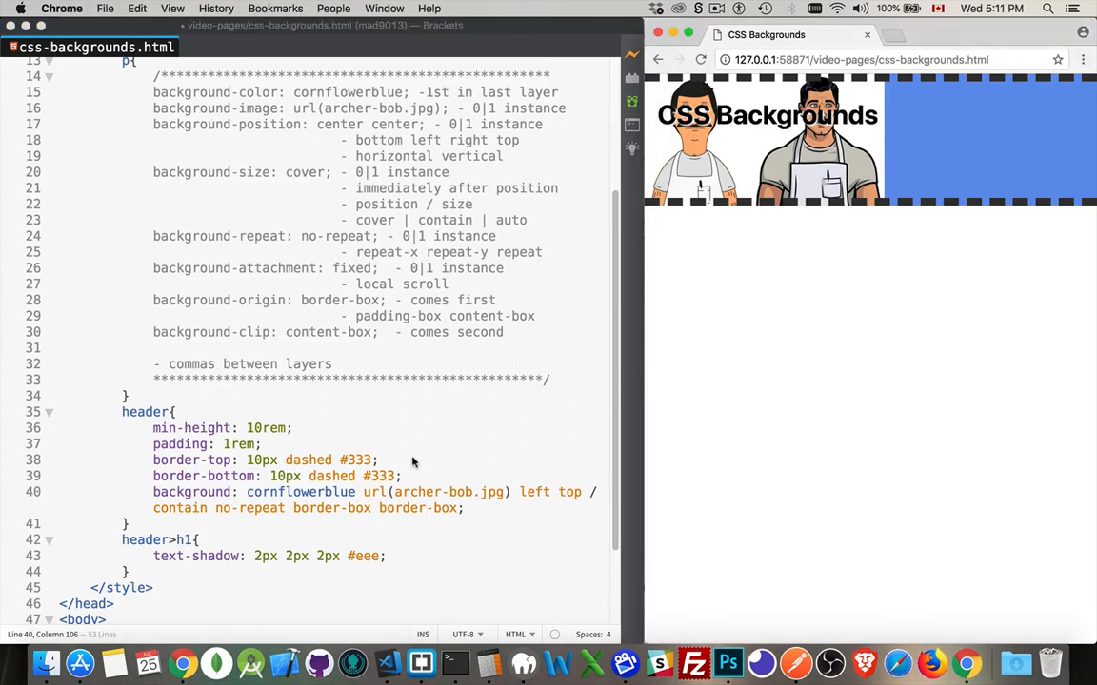
mouse_move(282, 273)
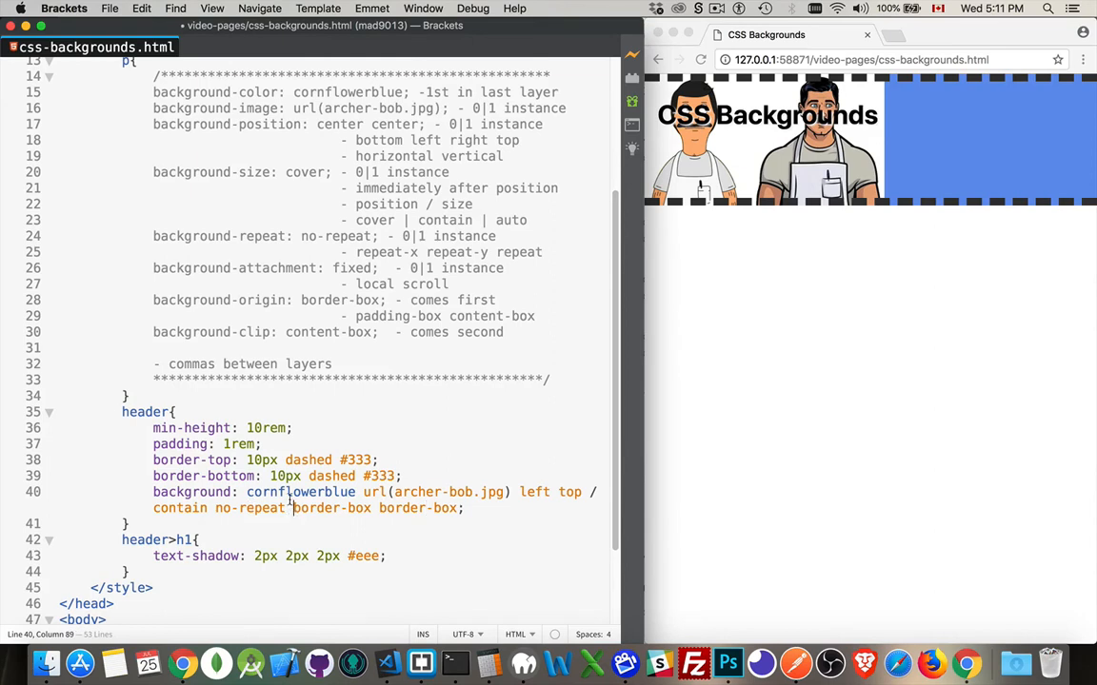
mouse_move(497, 529)
type("fixed ")
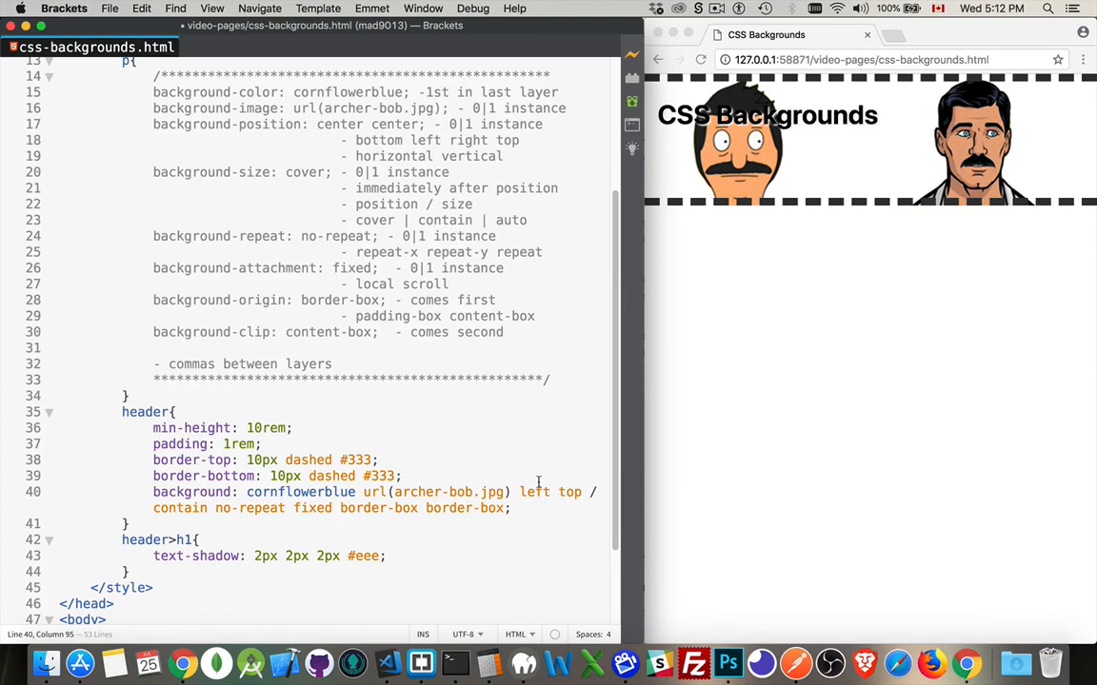
mouse_move(800, 428)
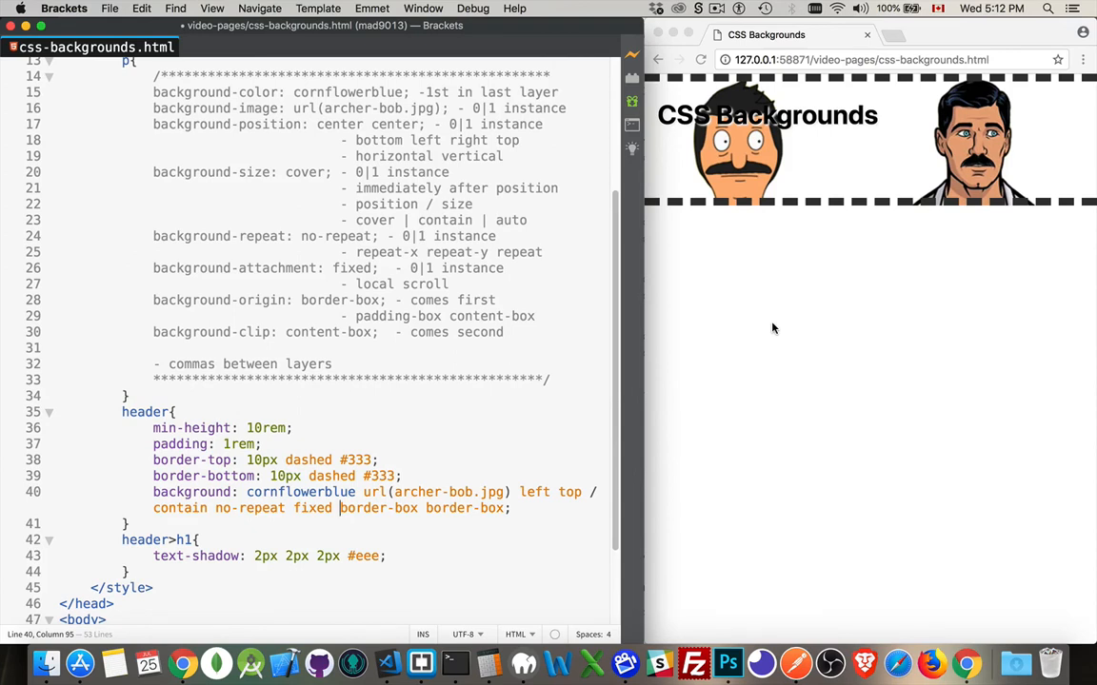
mouse_move(898, 174)
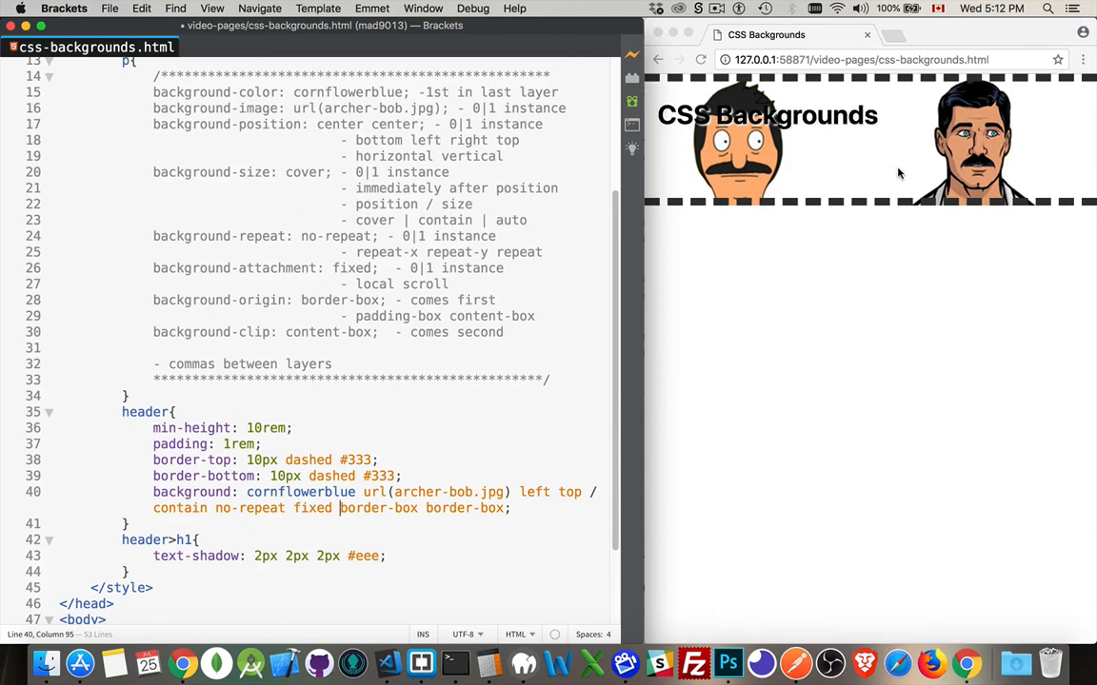
mouse_move(793, 193)
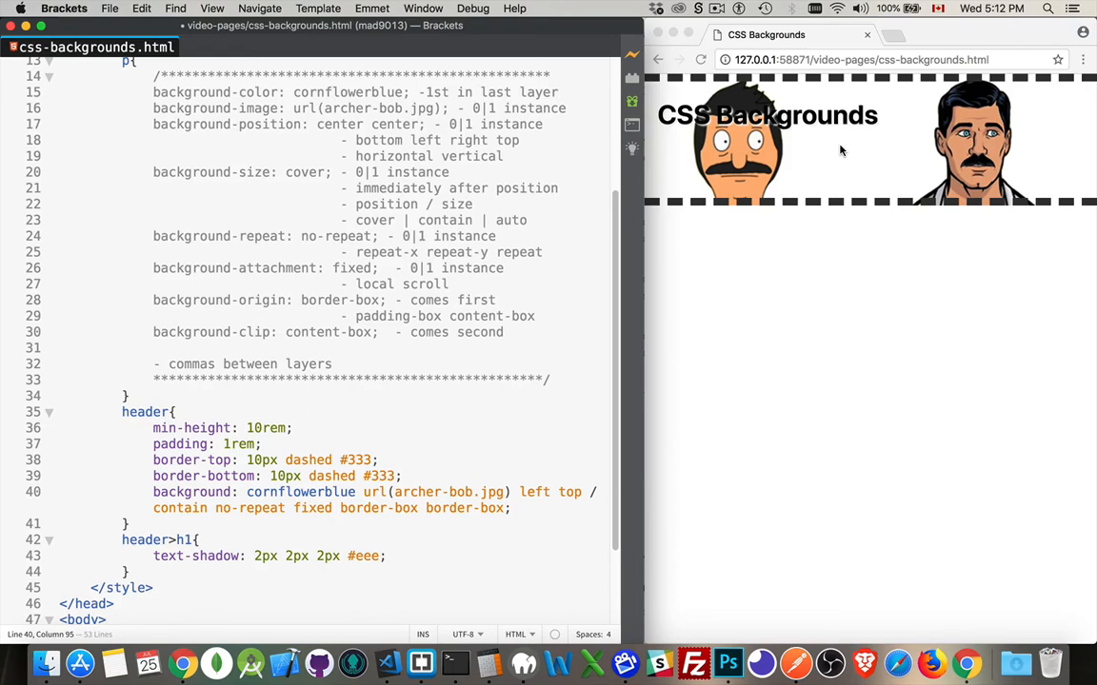
Select the scroll attachment option in the notes to compare with 'fixed'
double_click(424, 284)
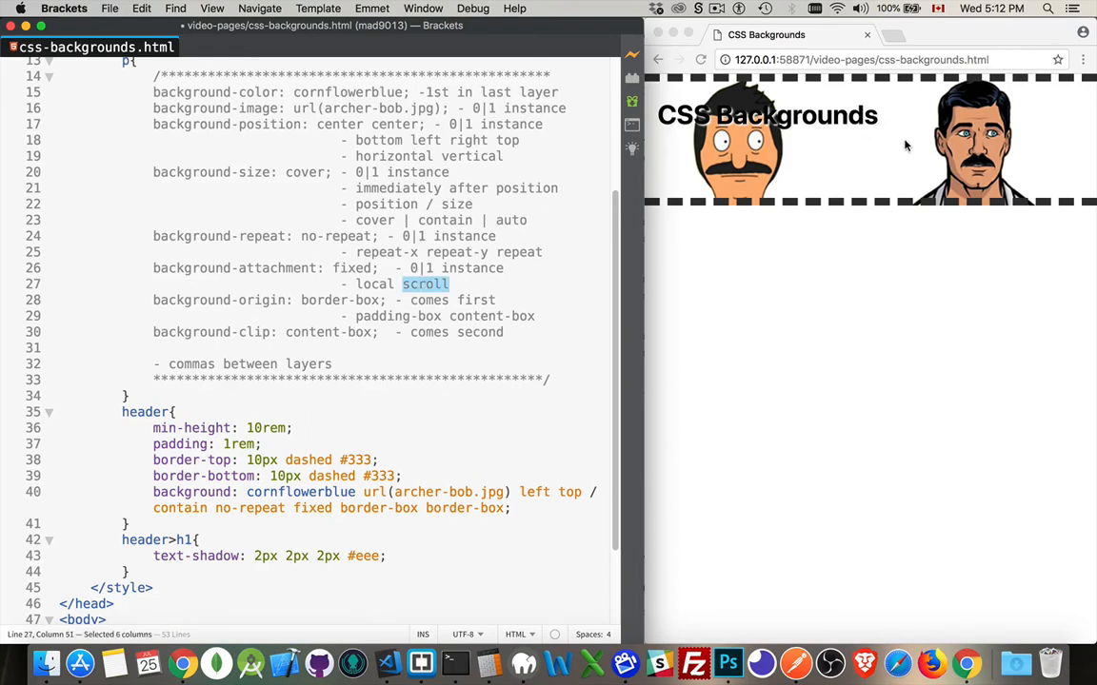
mouse_move(899, 156)
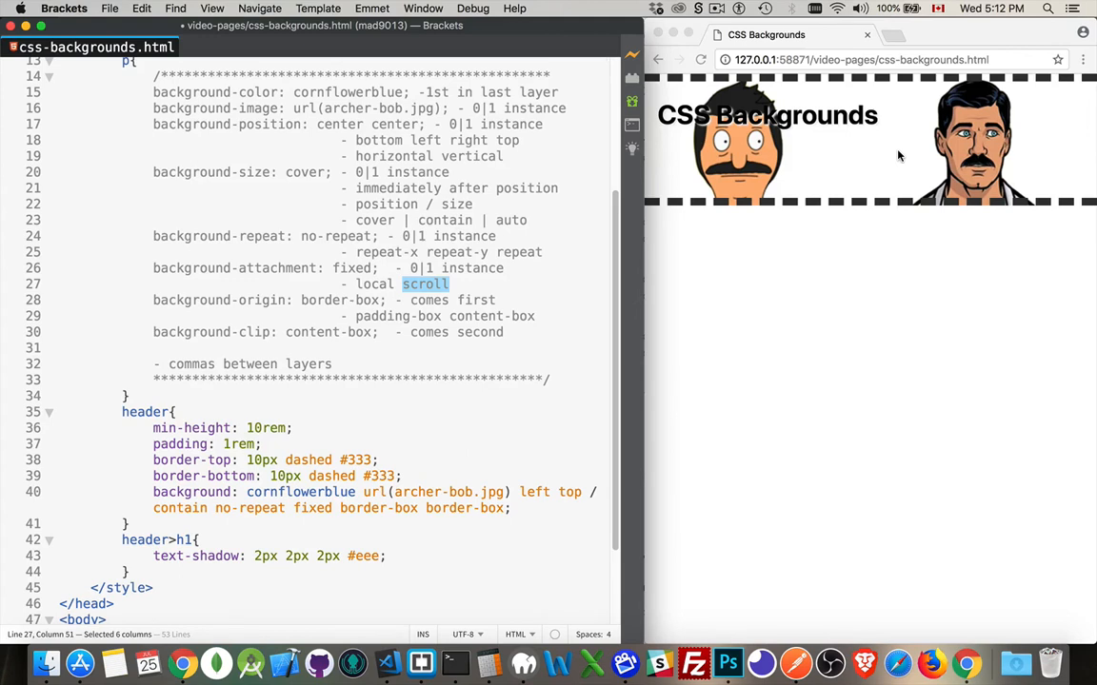
mouse_move(969, 289)
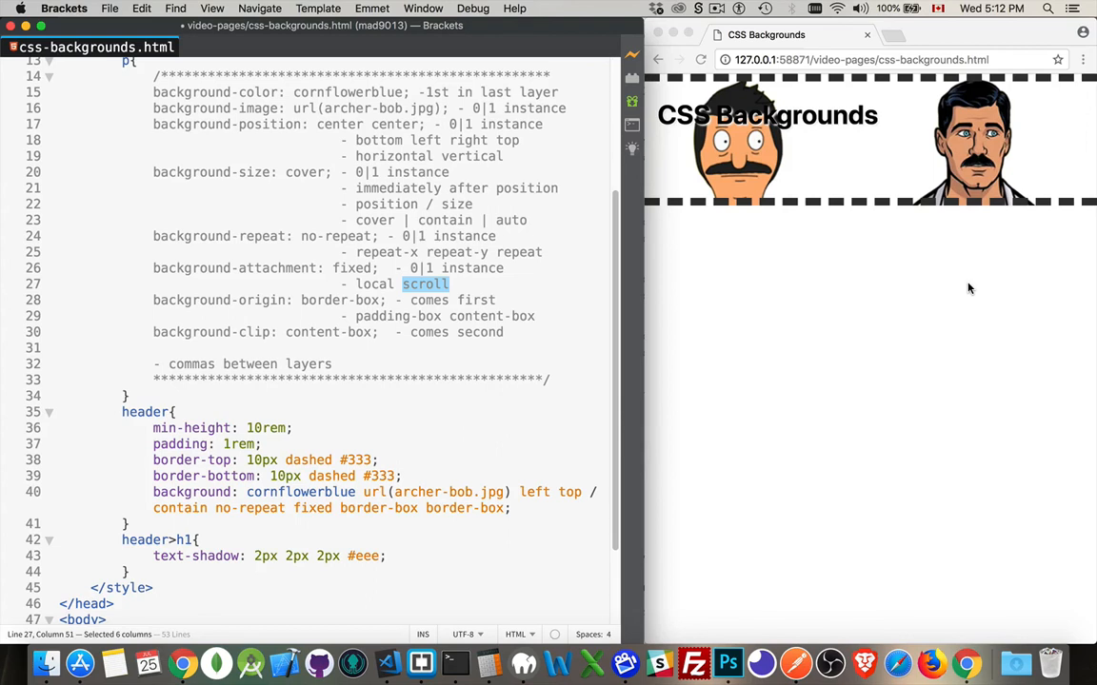
mouse_move(1028, 389)
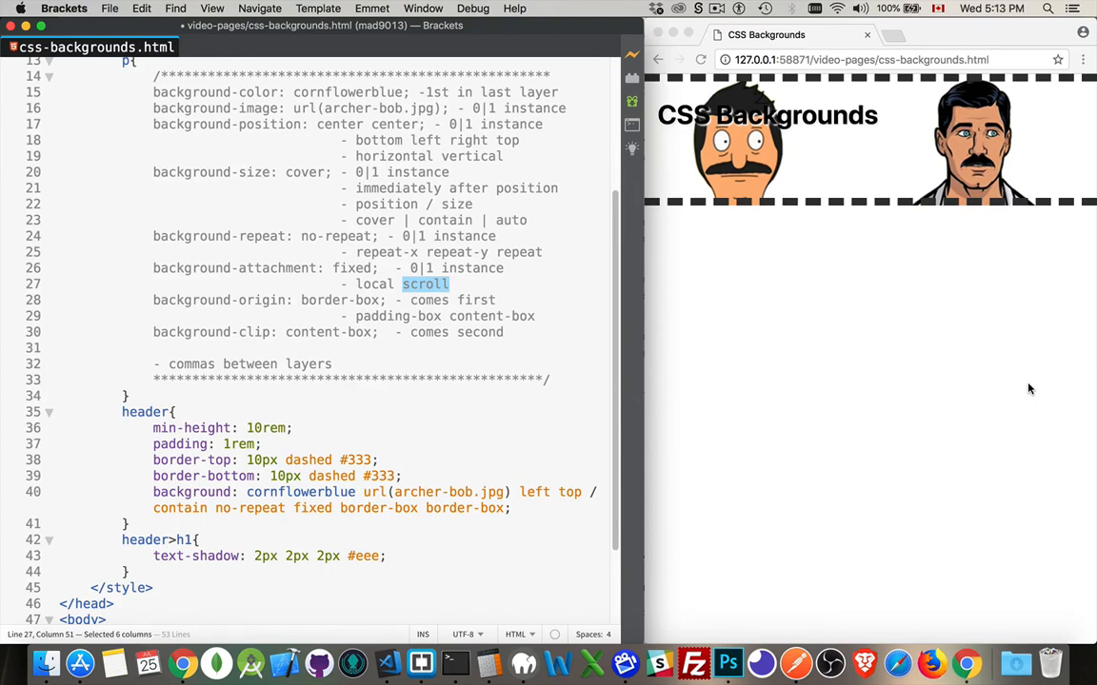
mouse_move(897, 396)
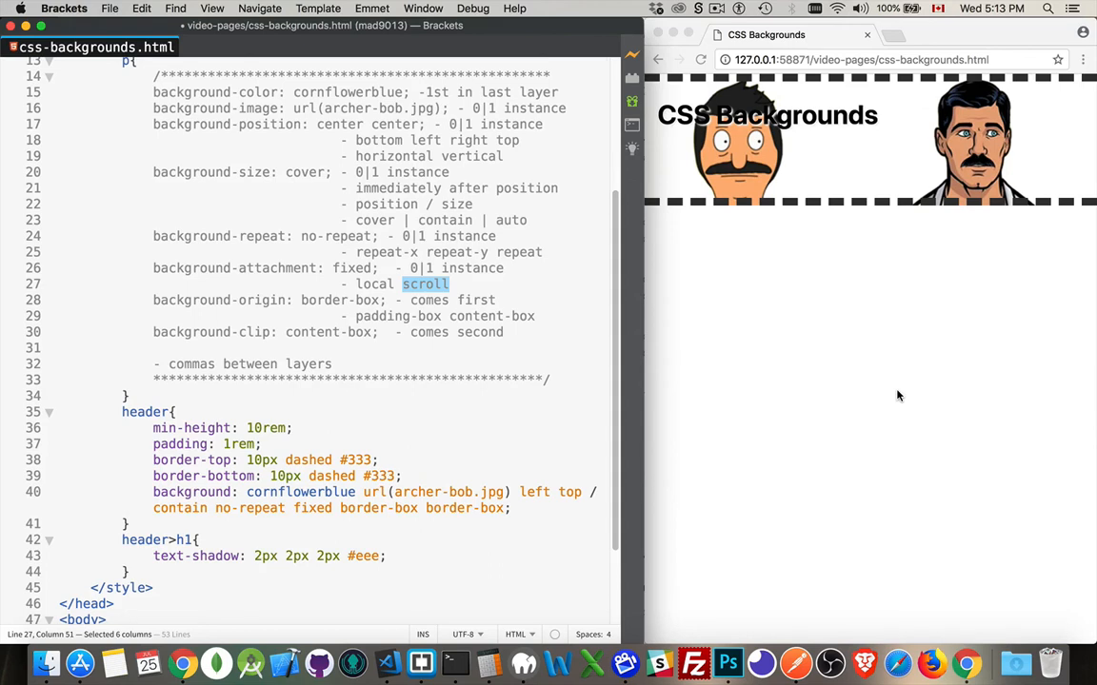
mouse_move(305, 262)
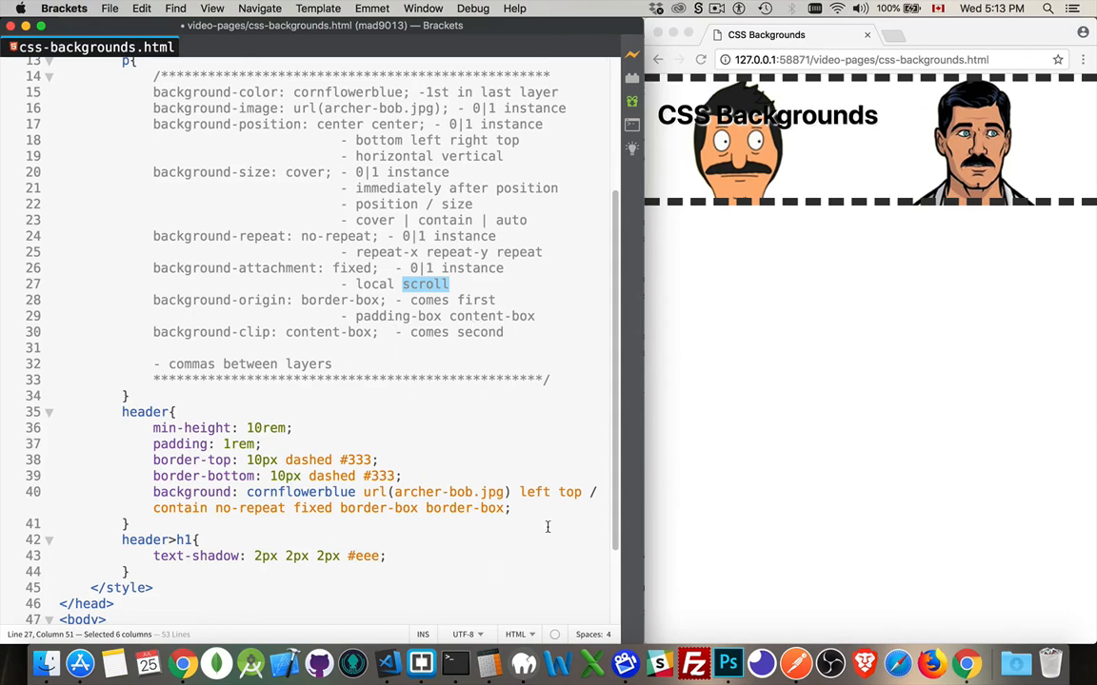
Write the image layer before the cornflowerblue layer, then select each layer's values
left_click(244, 491)
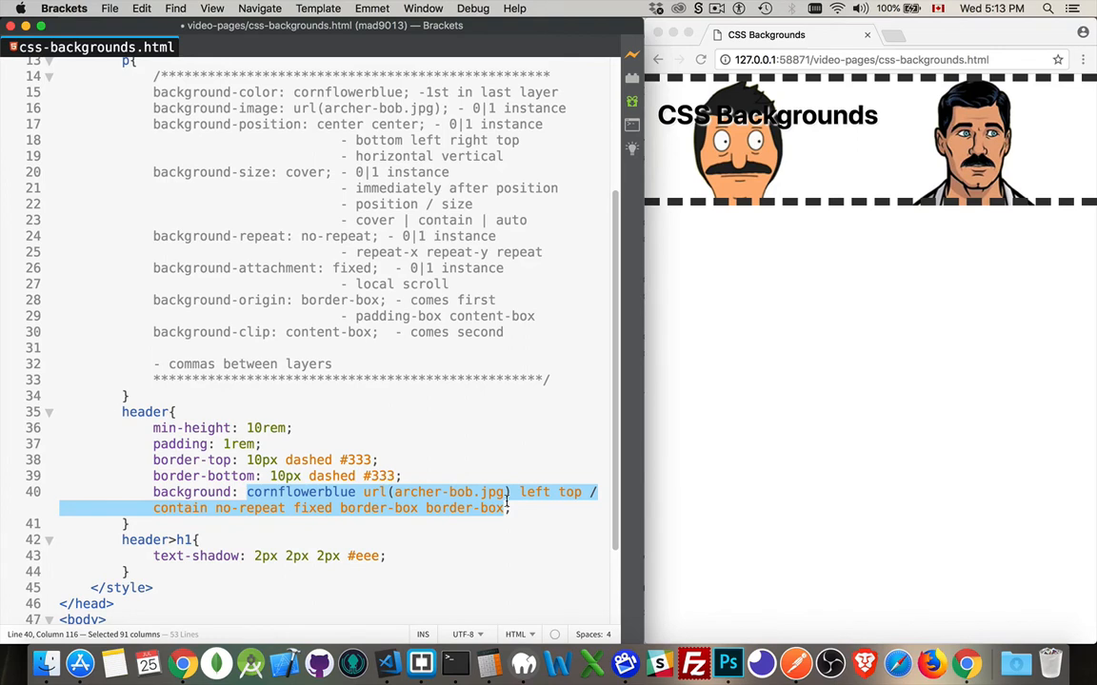
mouse_move(236, 502)
type(",")
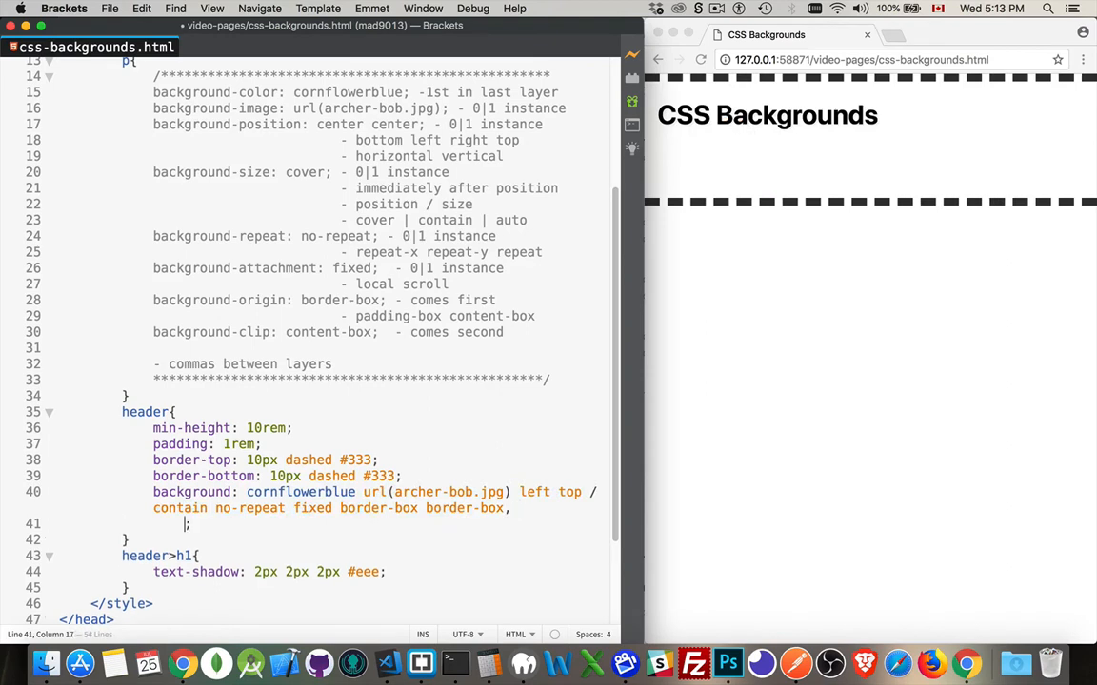
type("cornflowerblue url(archer-bob.jpg) left top / contain no-repeat fixed border-box border-box;")
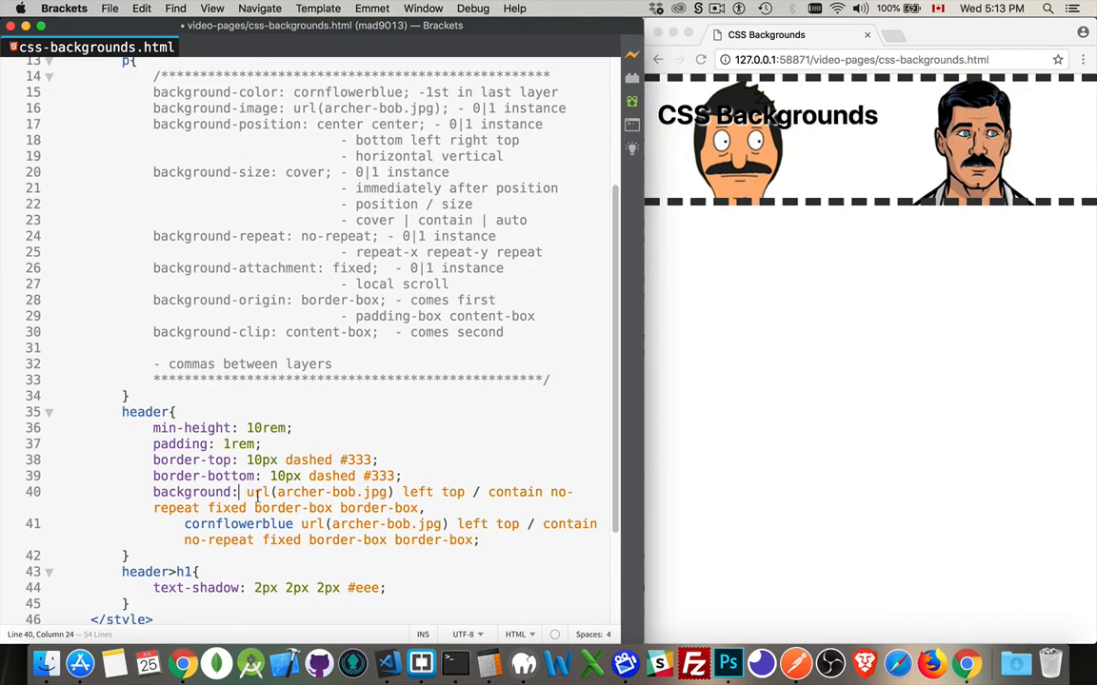
left_click_drag(246, 492, 420, 508)
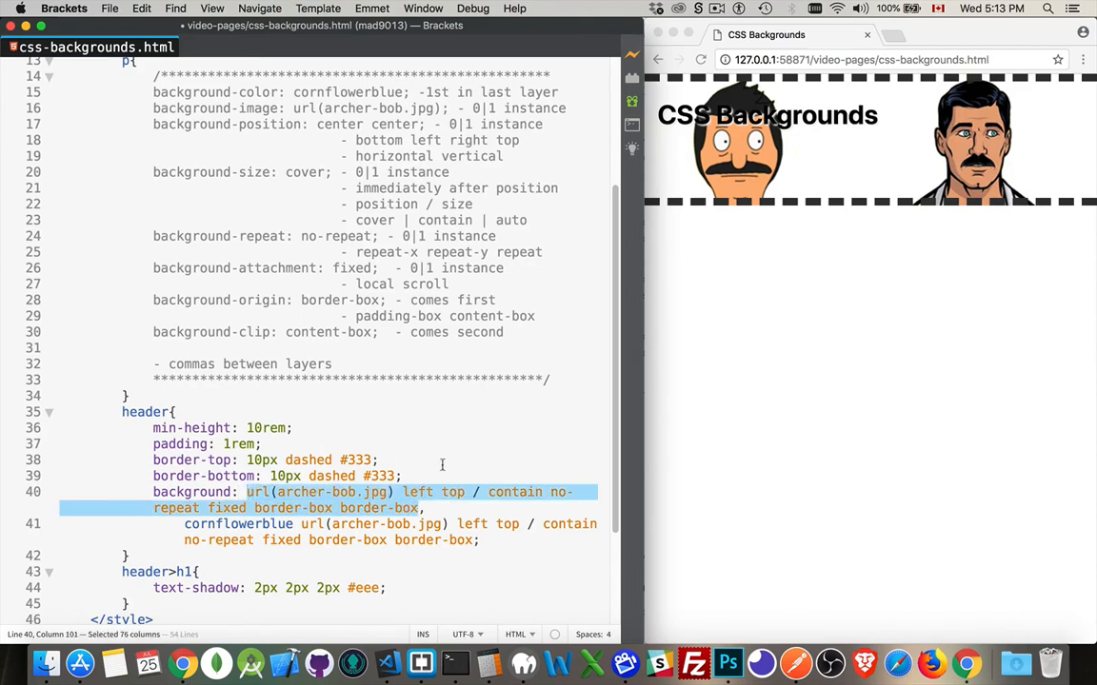
left_click(183, 523)
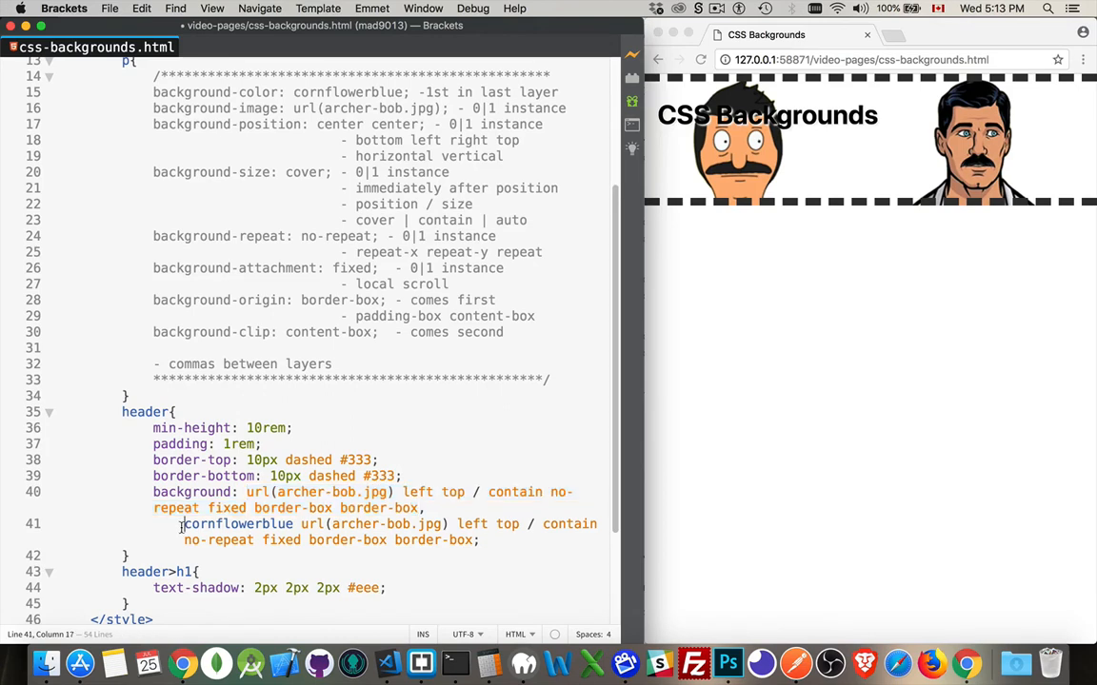
left_click_drag(184, 524, 478, 539)
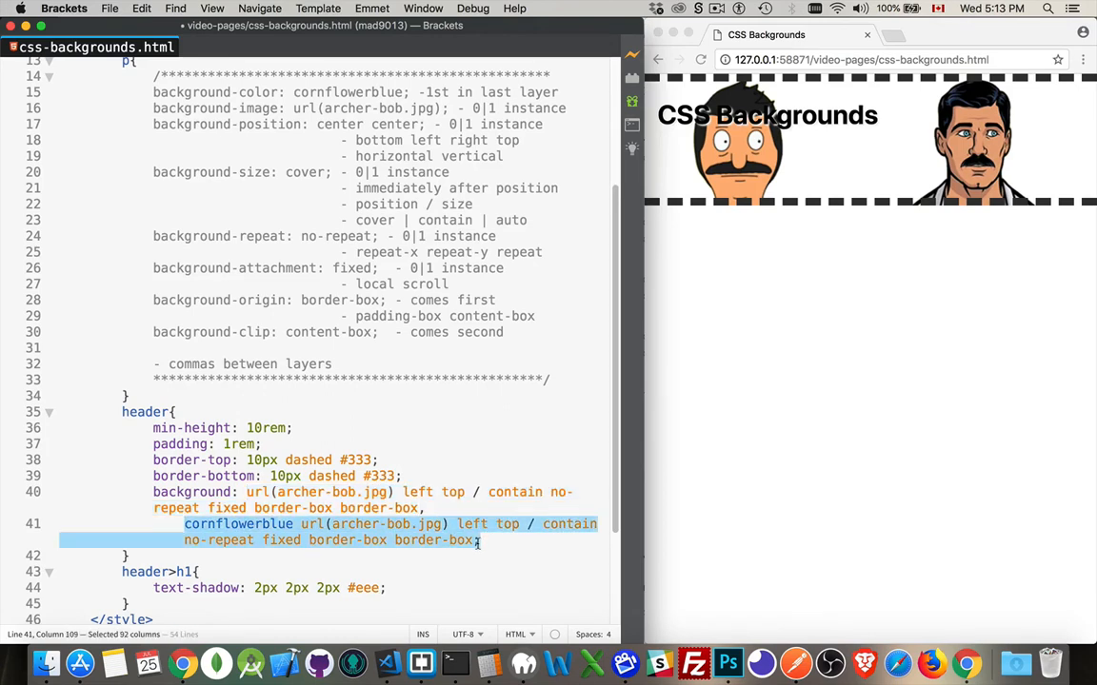